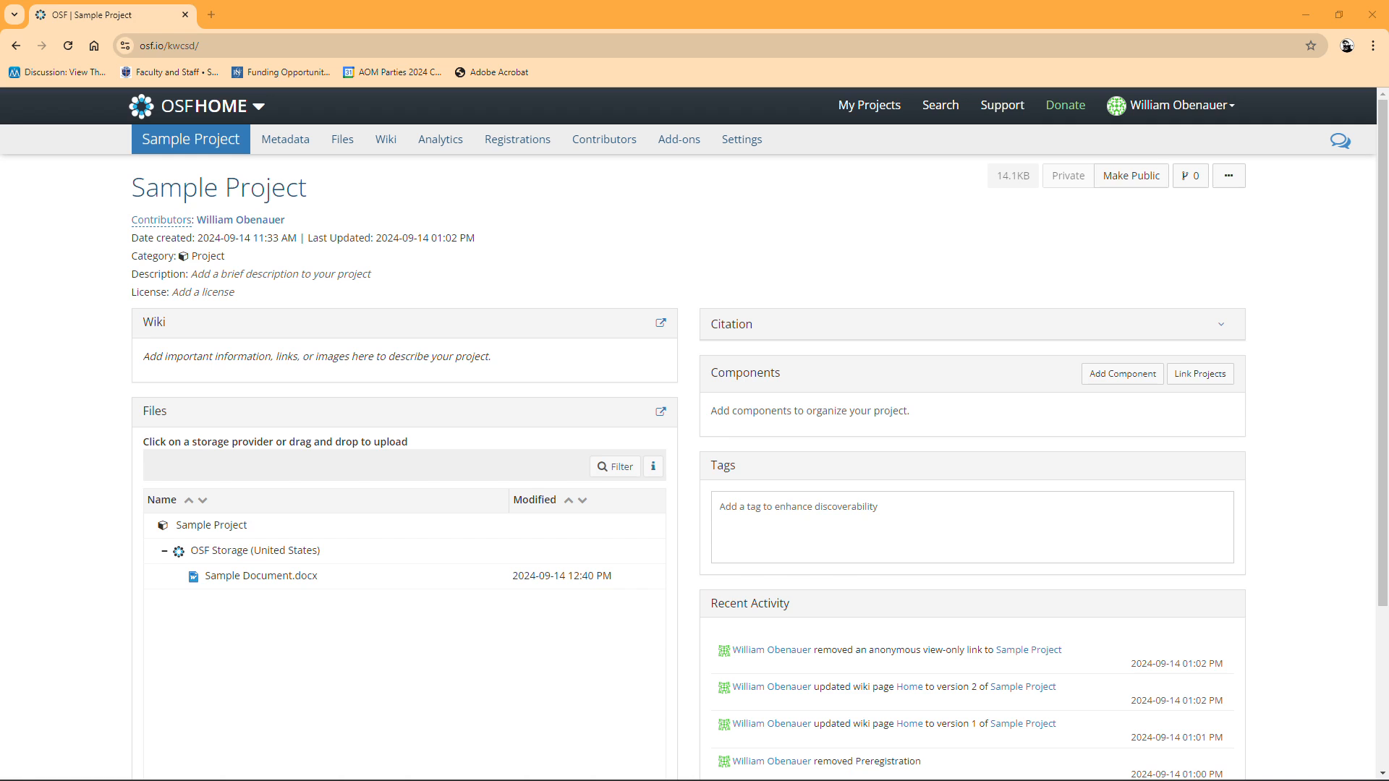
pyautogui.moveTo(790, 583)
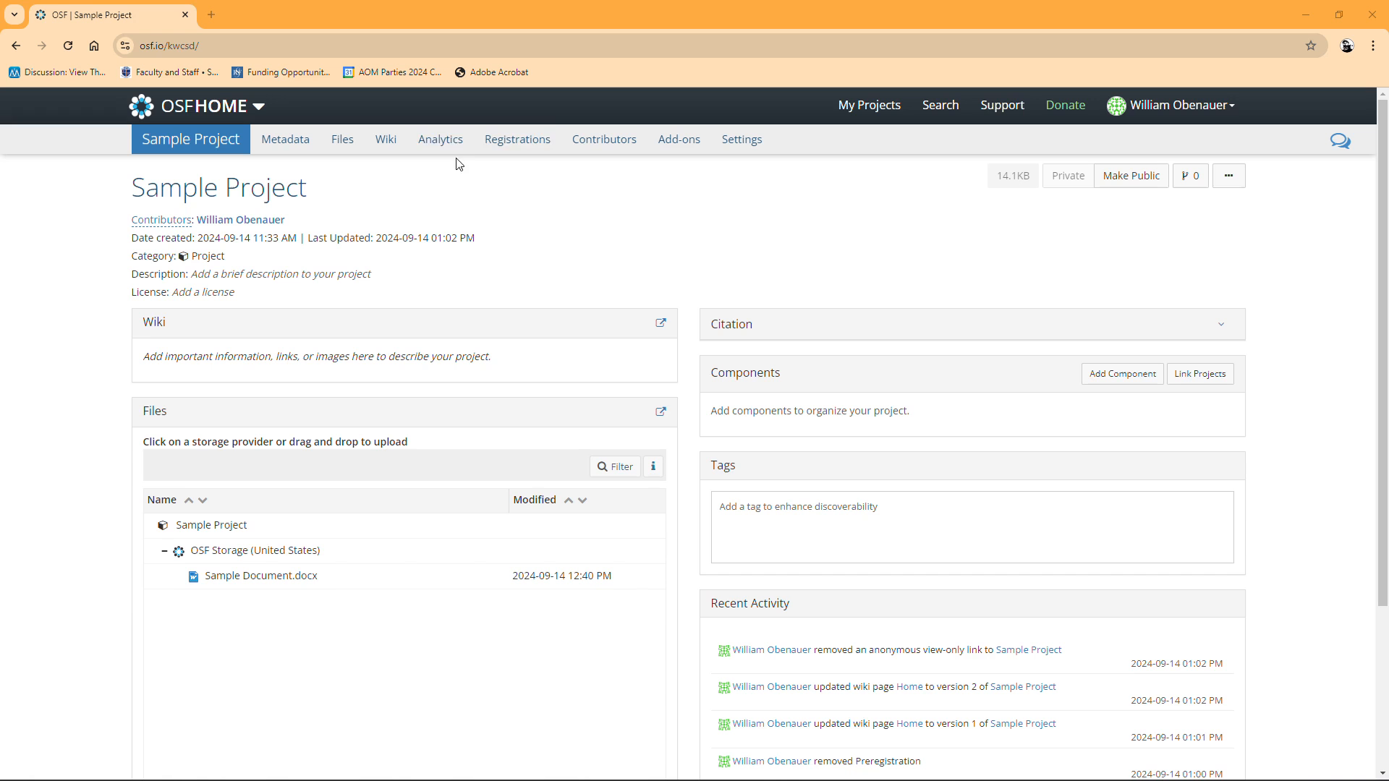
# Open Registrations (one live, one embargoed) in a second tab, then switch back to the project tab
pyautogui.rightClick(518, 139)
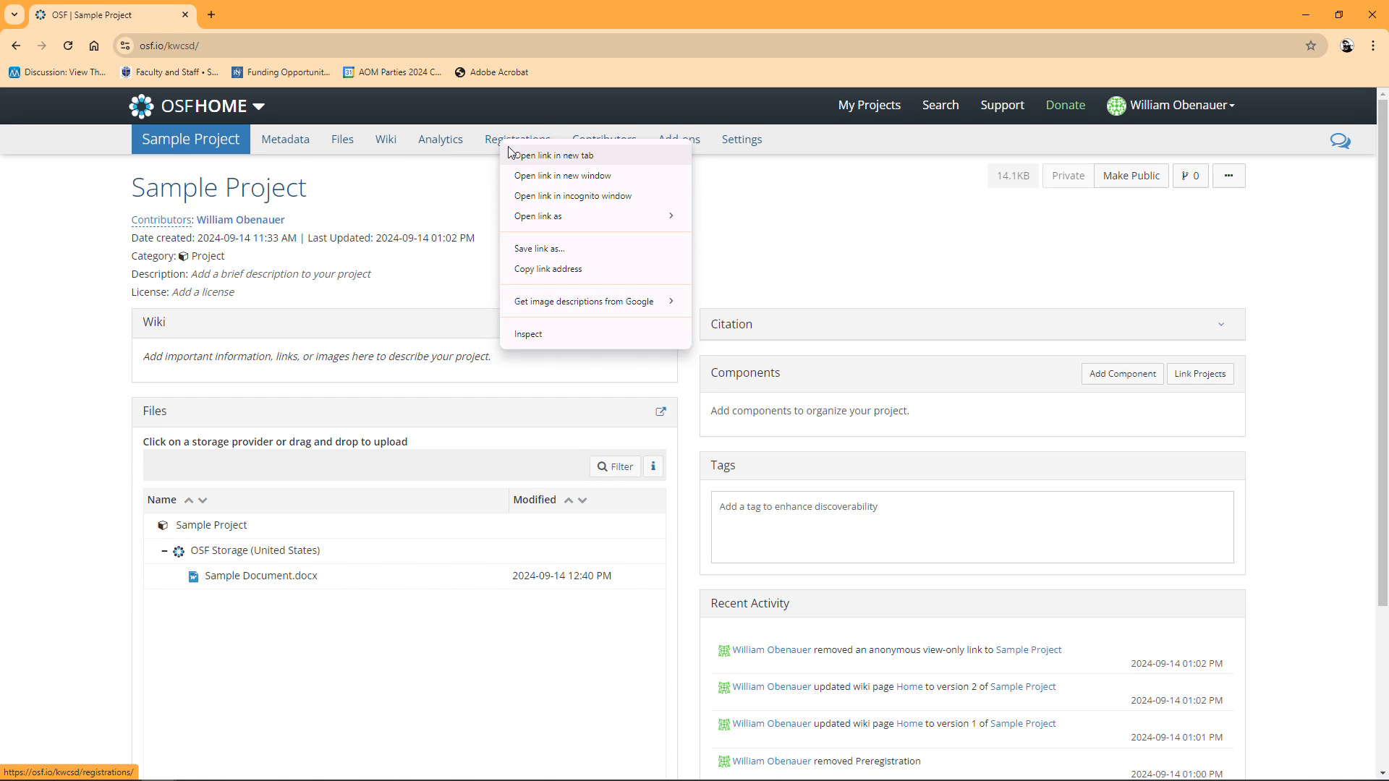
pyautogui.click(550, 155)
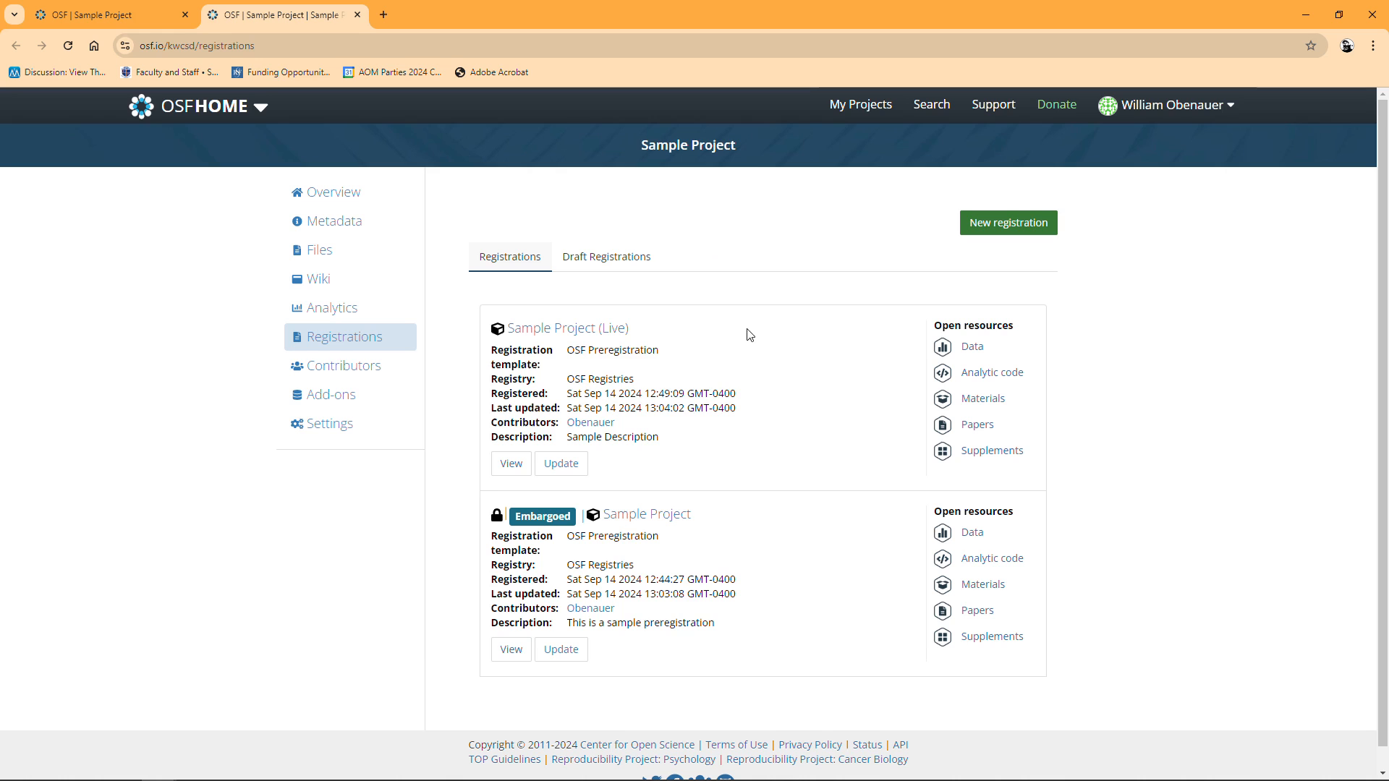
pyautogui.moveTo(720, 302)
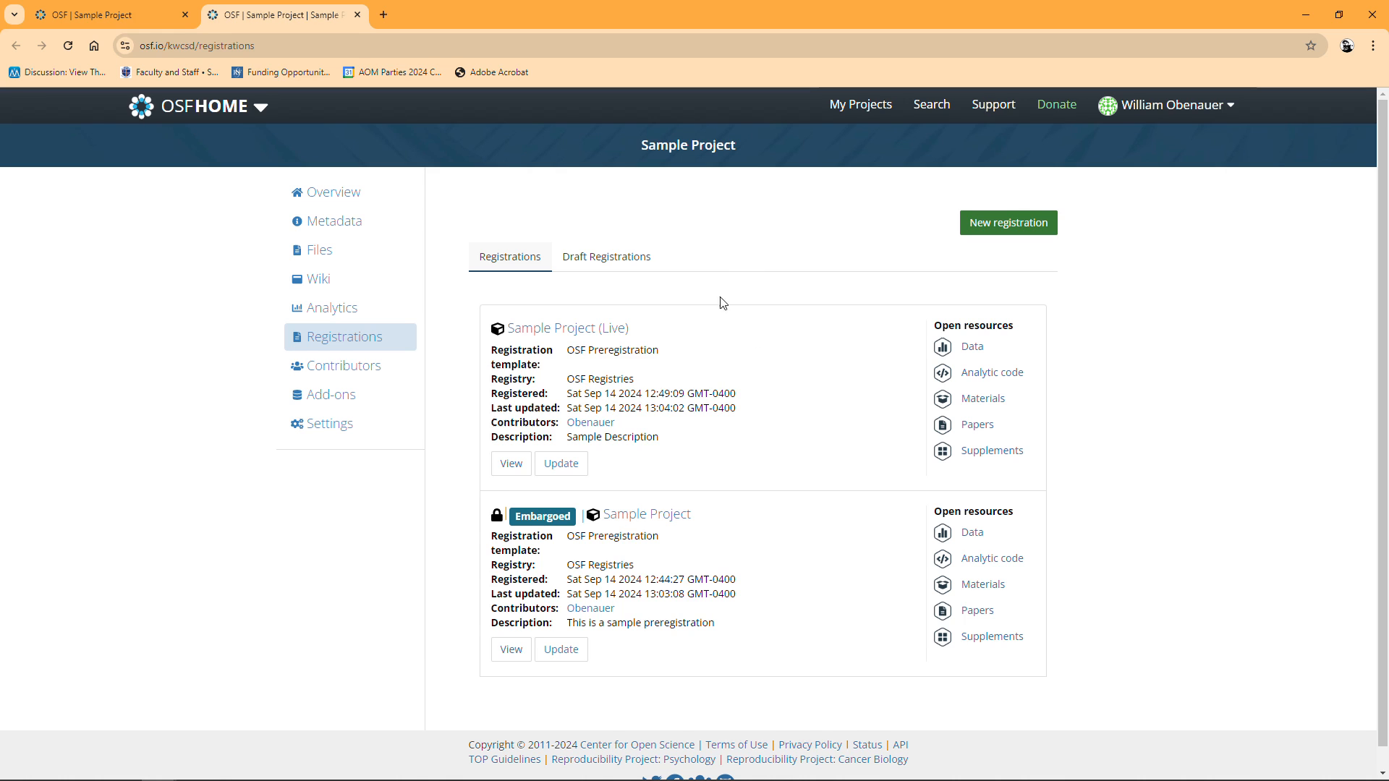
pyautogui.moveTo(538, 529)
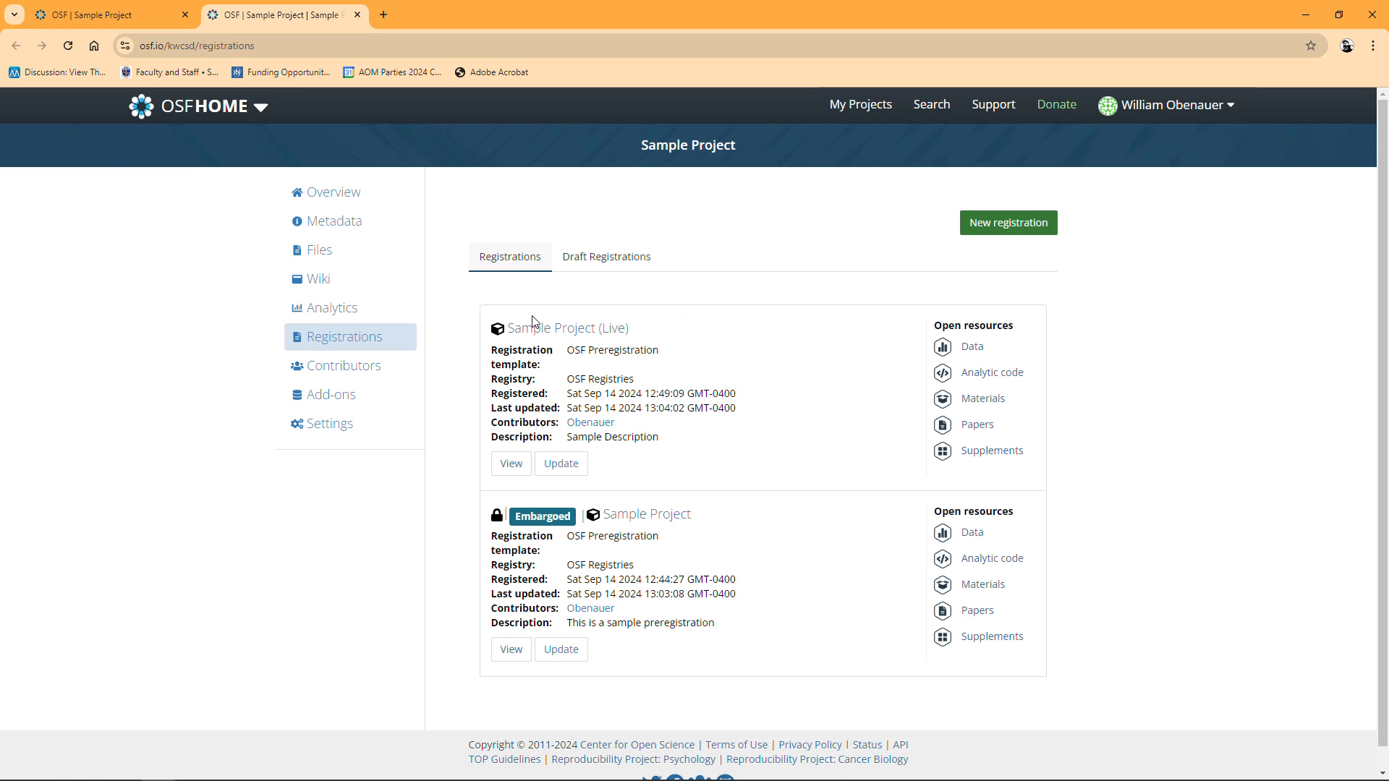
pyautogui.click(106, 15)
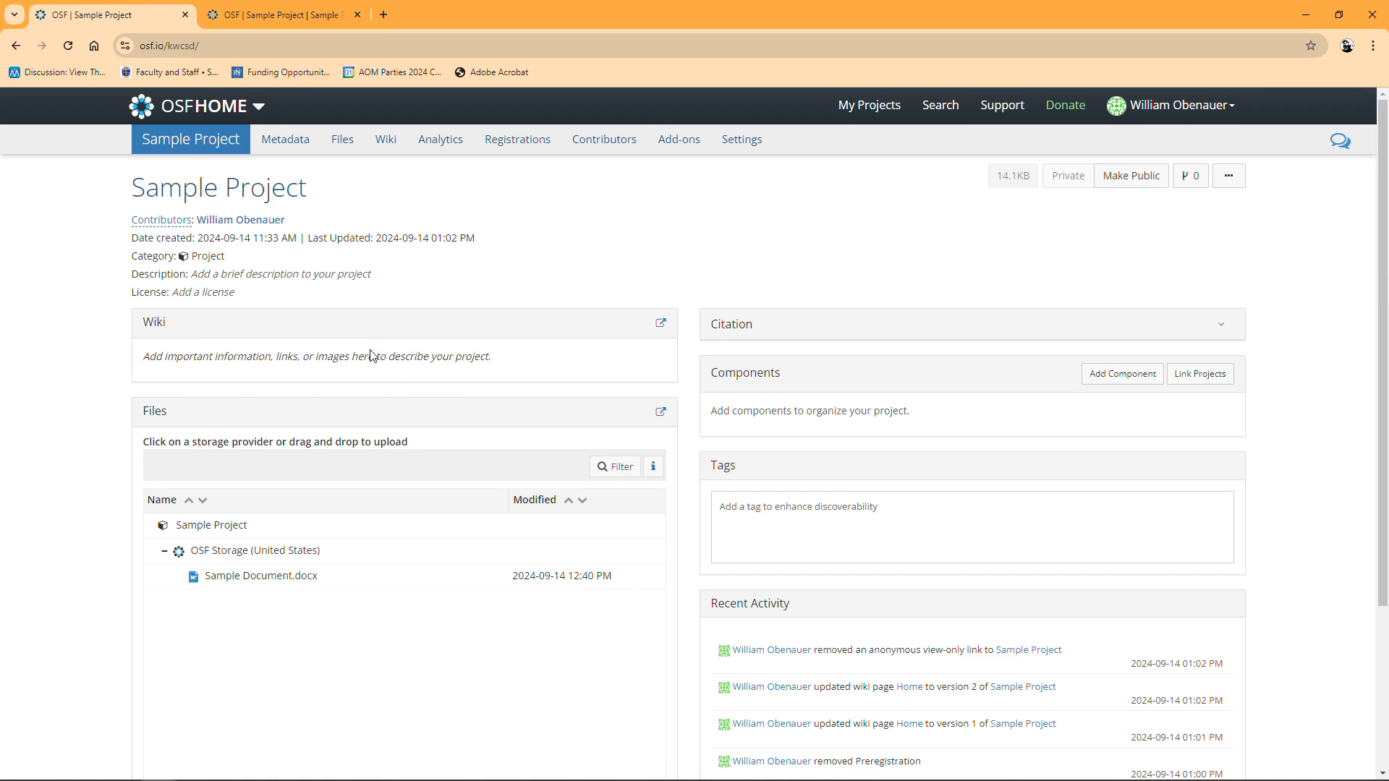
pyautogui.moveTo(753, 275)
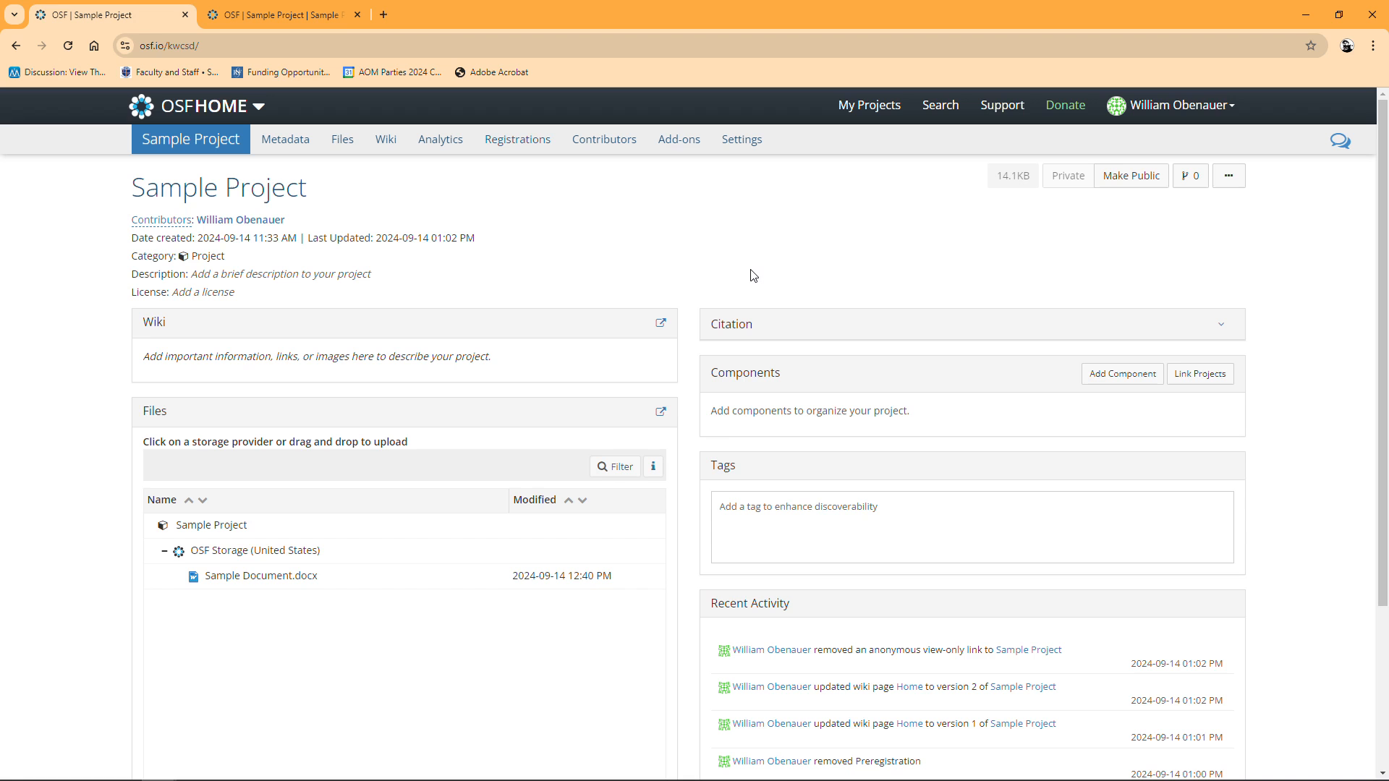
pyautogui.click(261, 575)
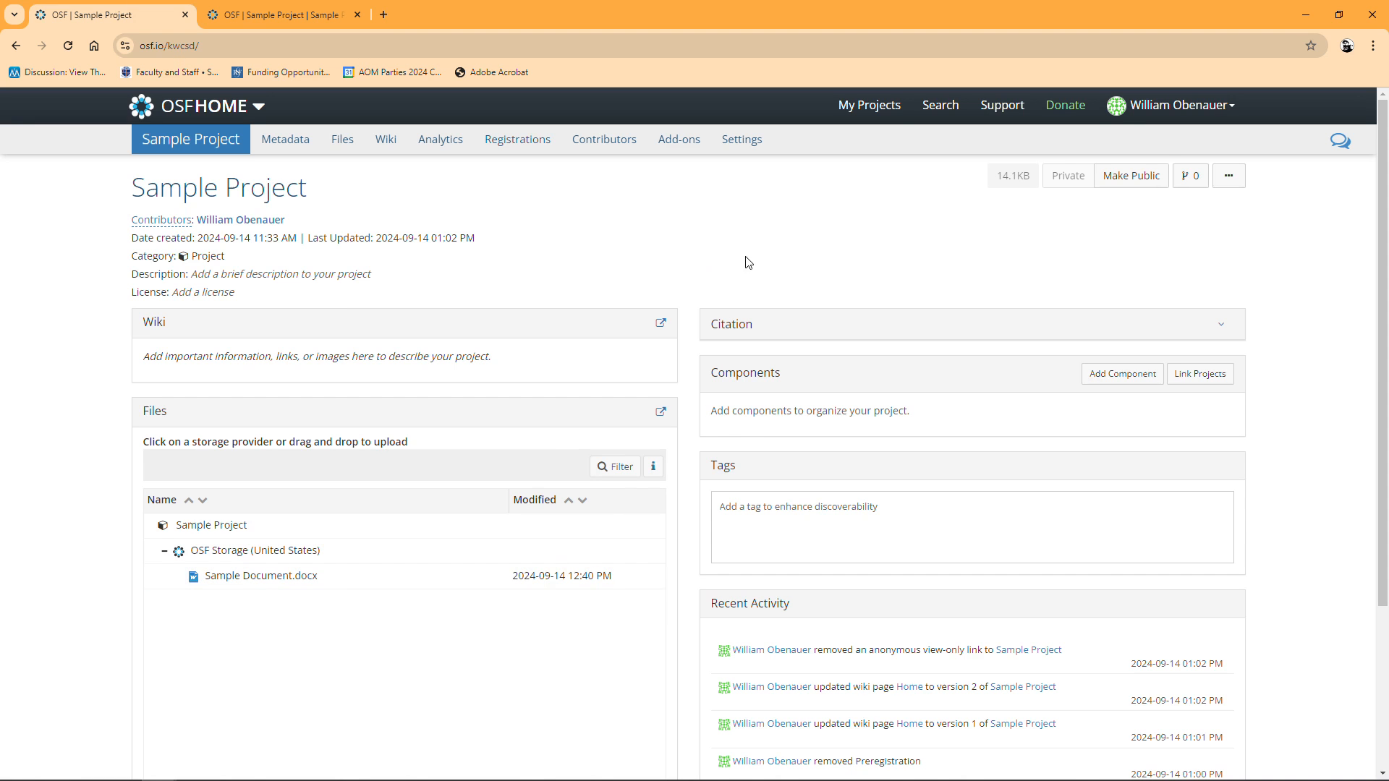
pyautogui.moveTo(1030, 312)
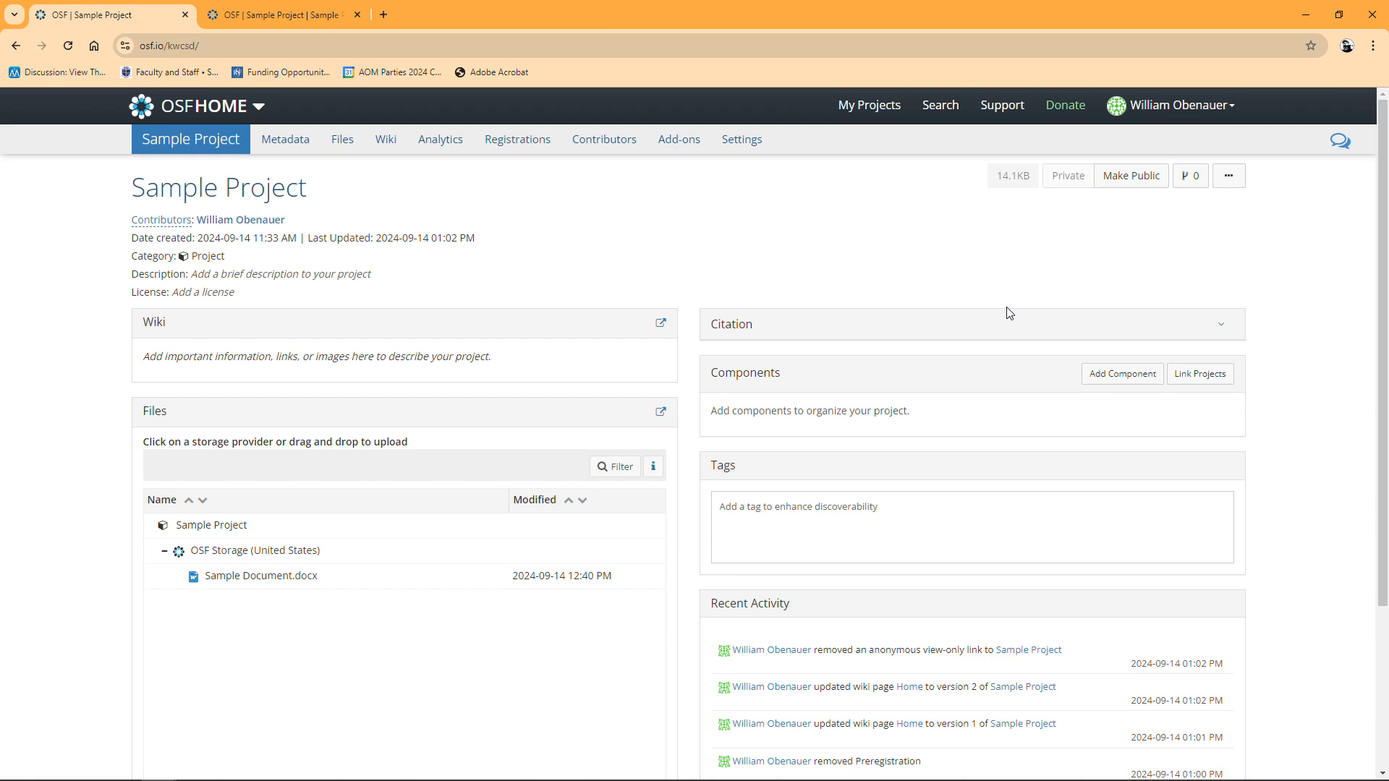
pyautogui.moveTo(1217, 222)
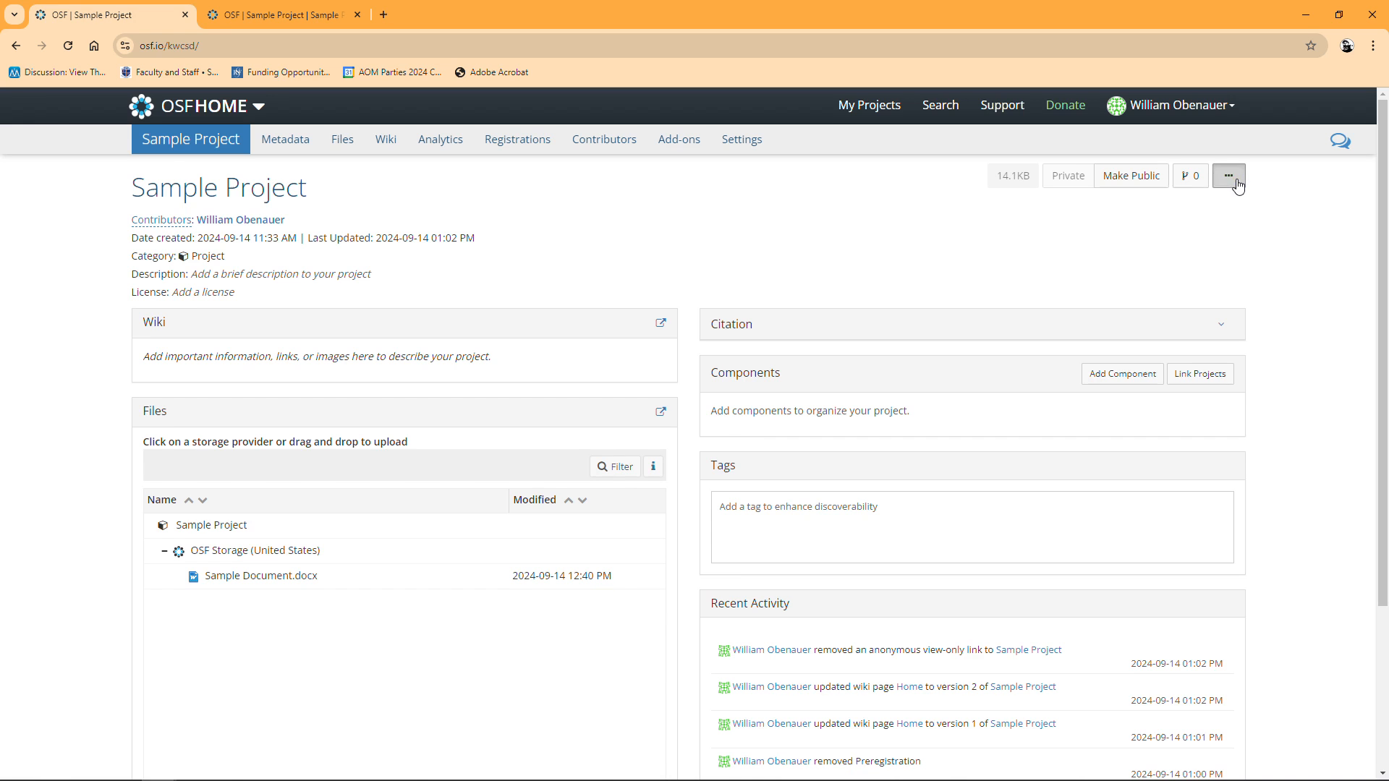
# Choose Create view-only link from the project's '...' menu to reach View-only Links settings
pyautogui.click(1228, 175)
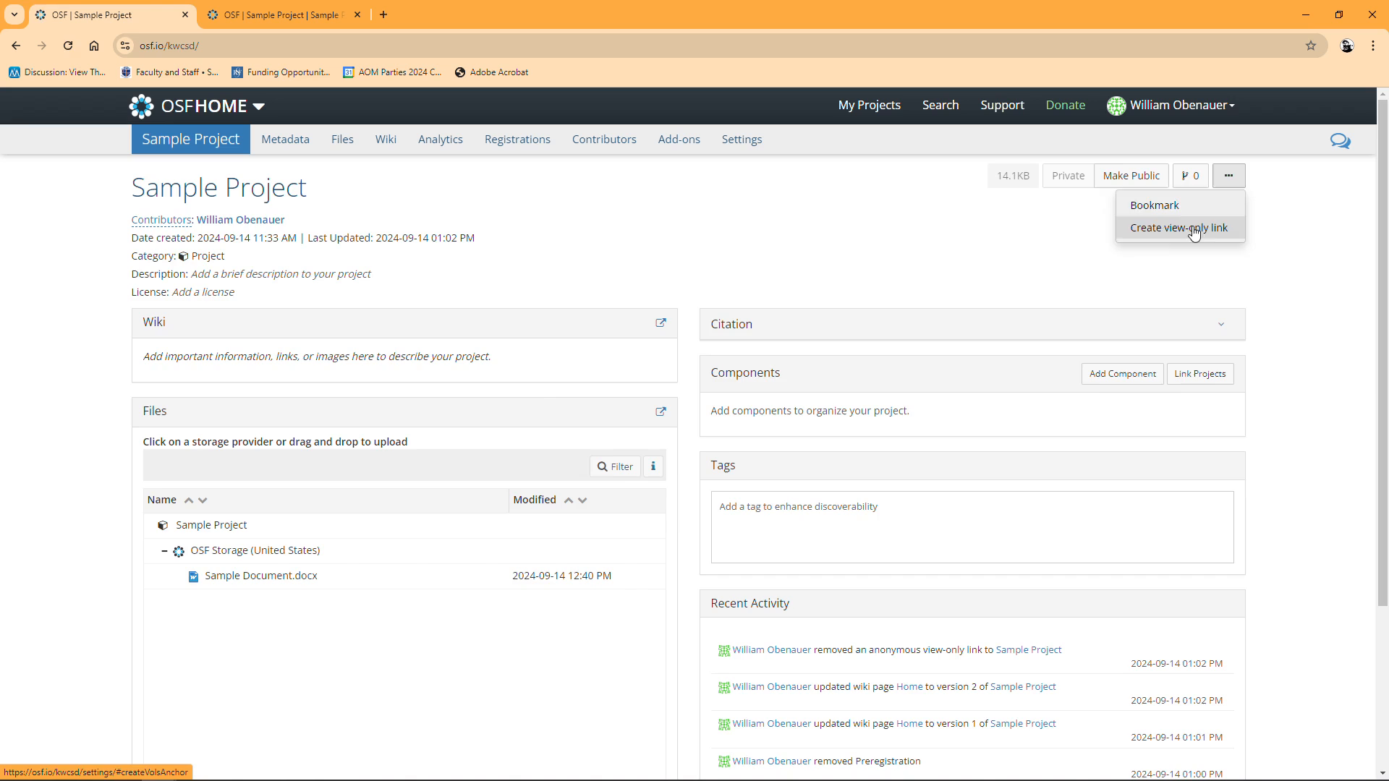
pyautogui.click(1178, 228)
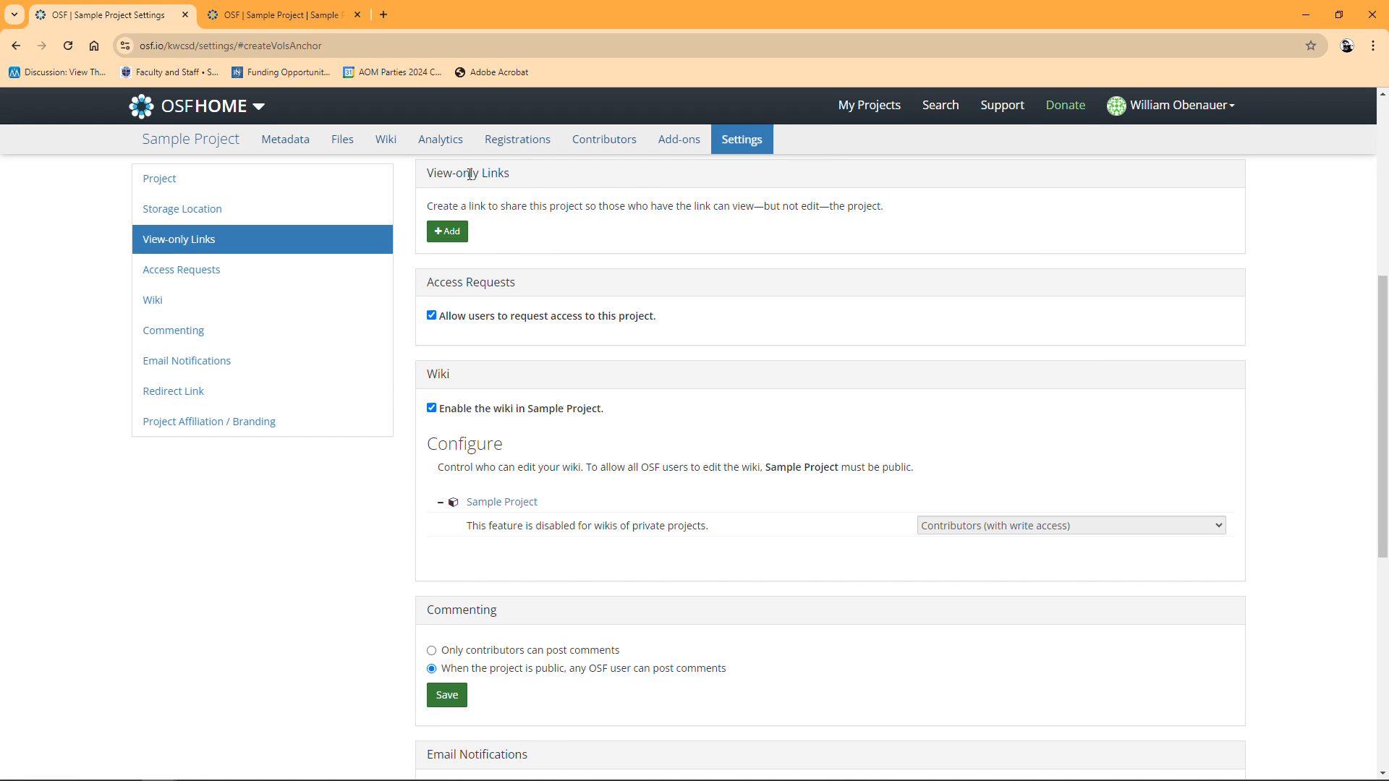
pyautogui.moveTo(436, 189)
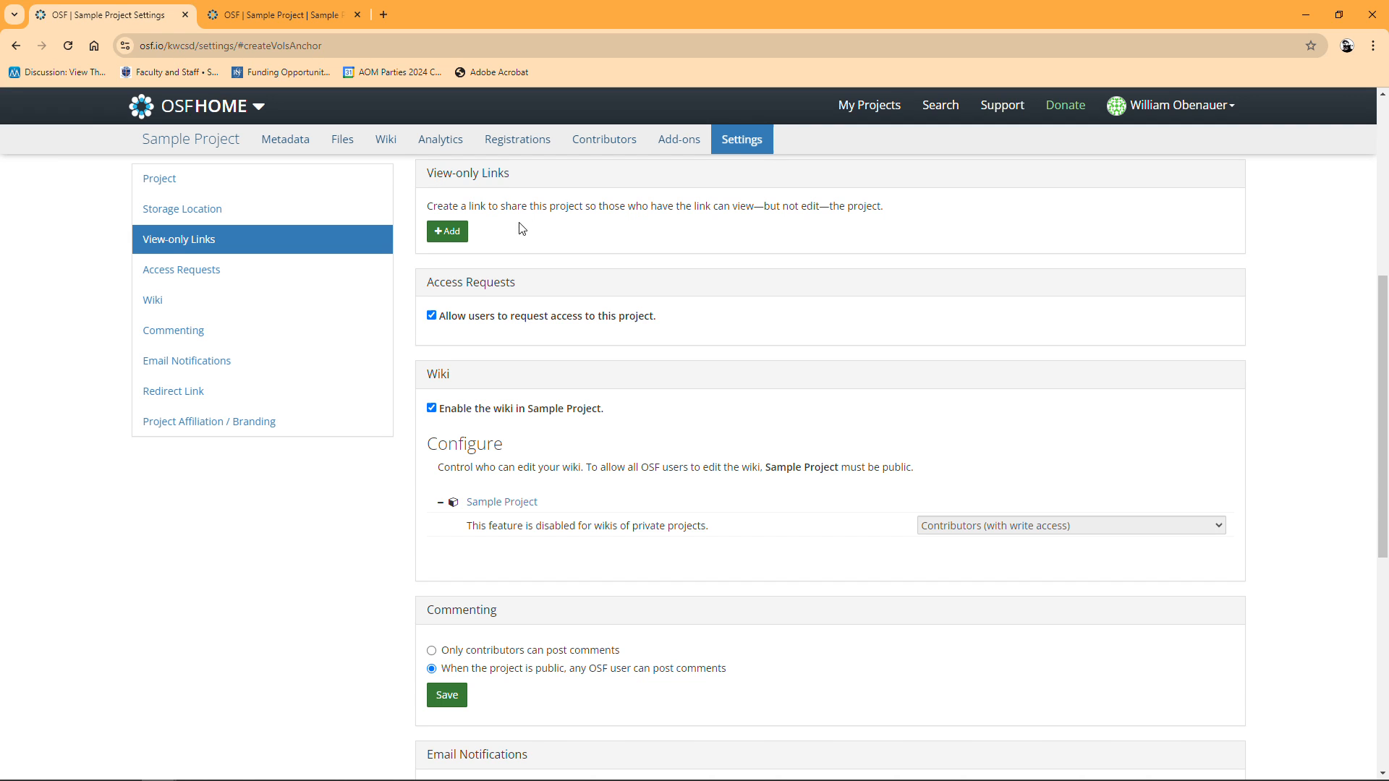
# Add a view-only link named 'Peer Review' with Anonymize ticked, and create it
pyautogui.click(446, 232)
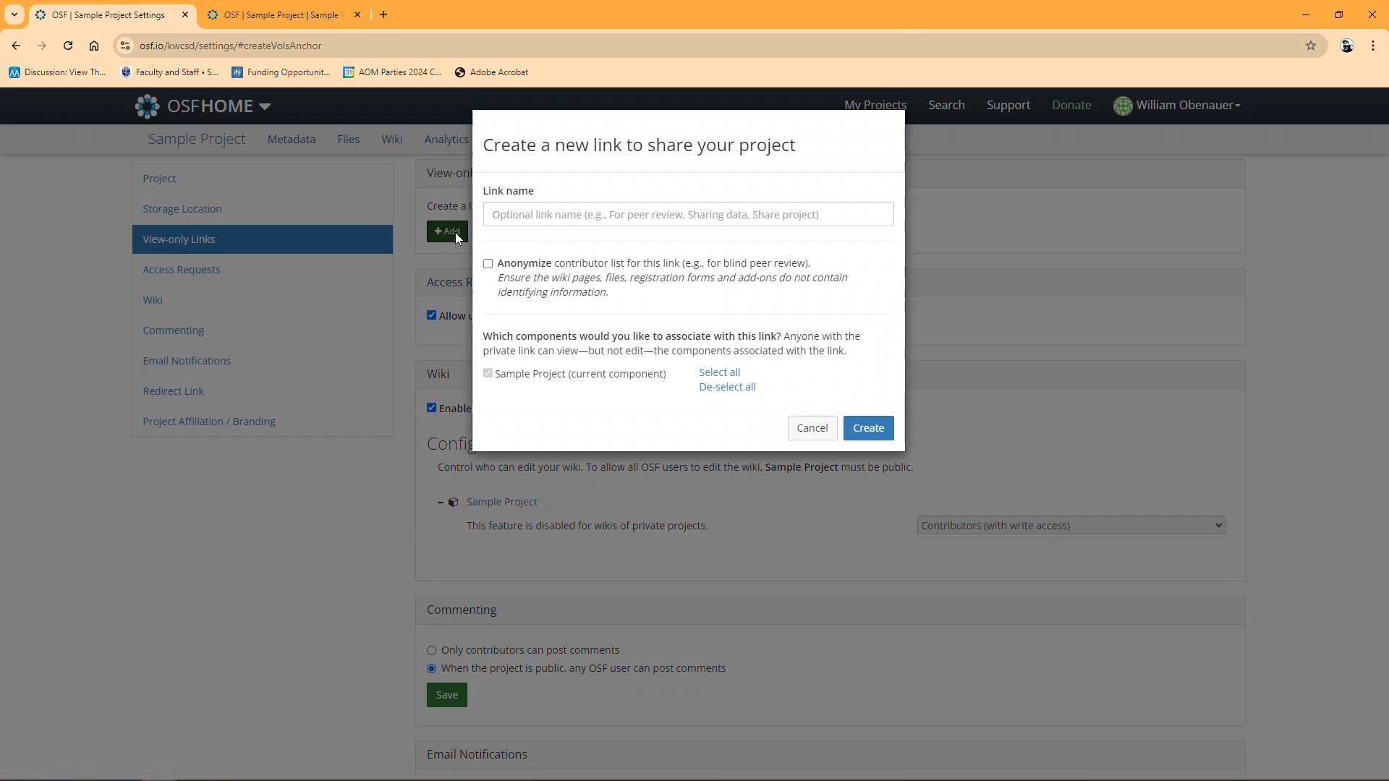
pyautogui.click(688, 213)
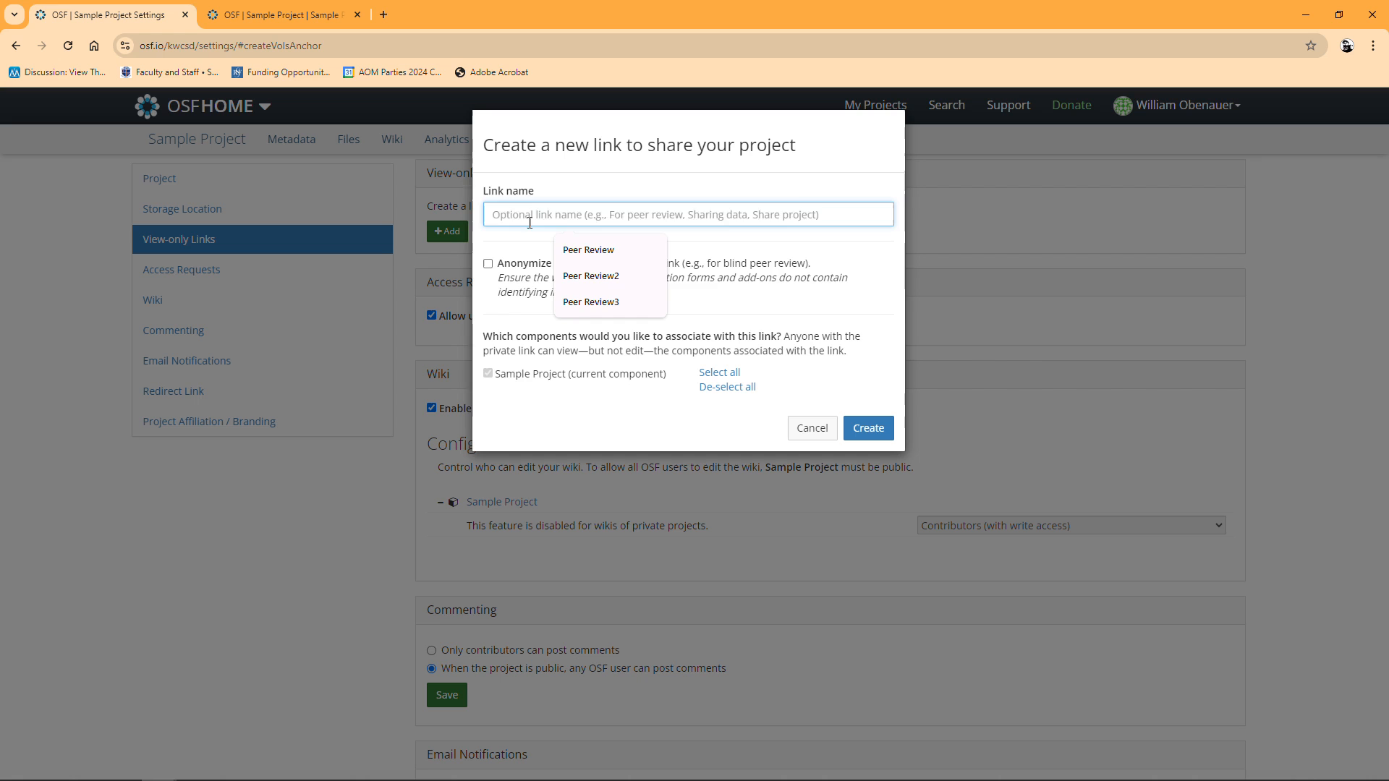
pyautogui.click(588, 248)
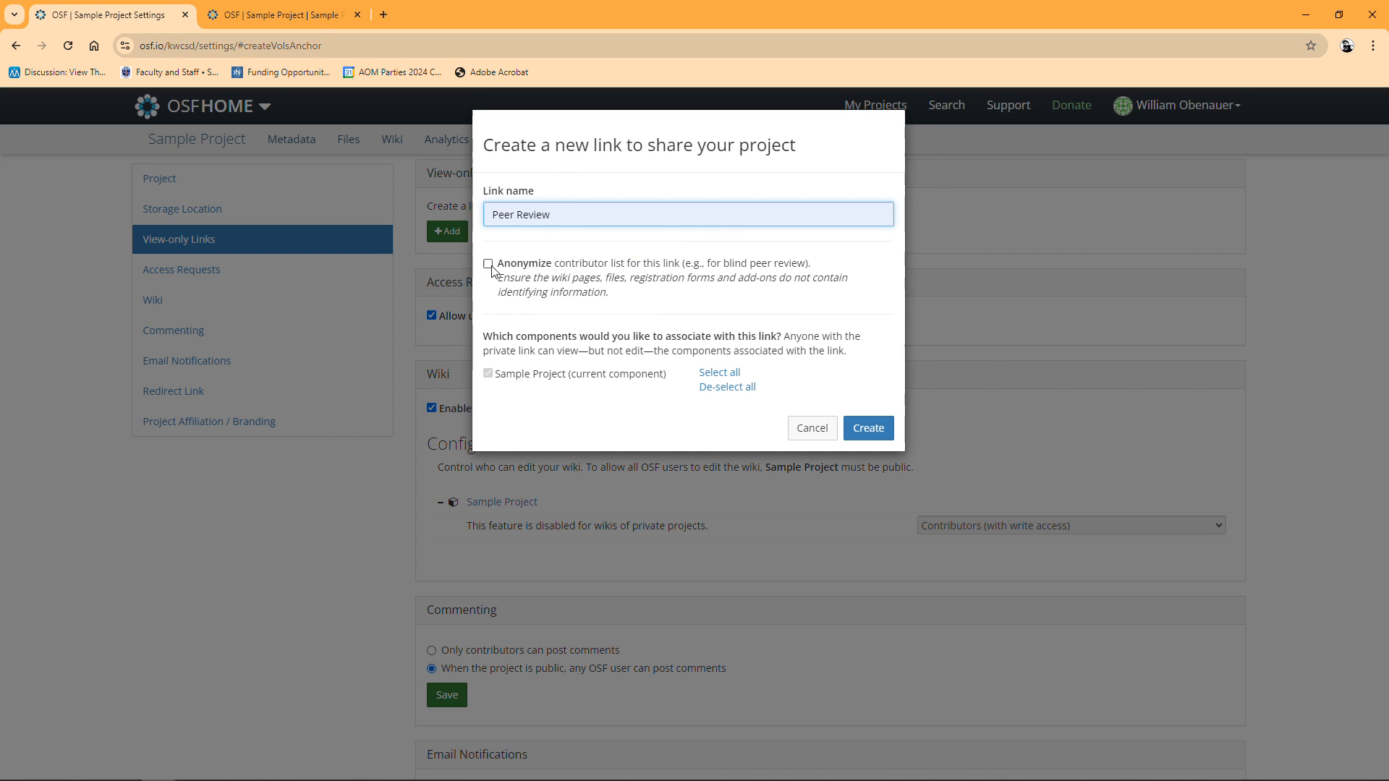
pyautogui.click(487, 263)
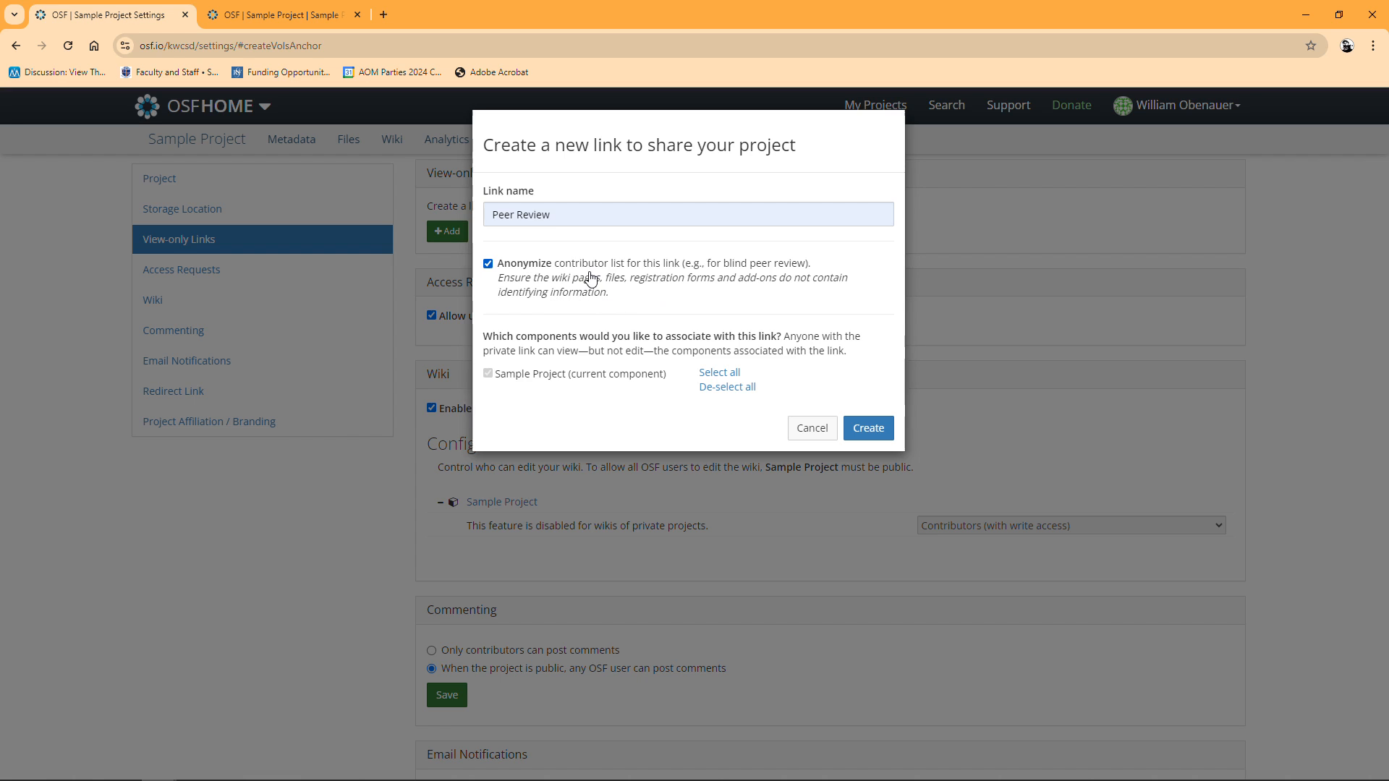
pyautogui.moveTo(521, 270)
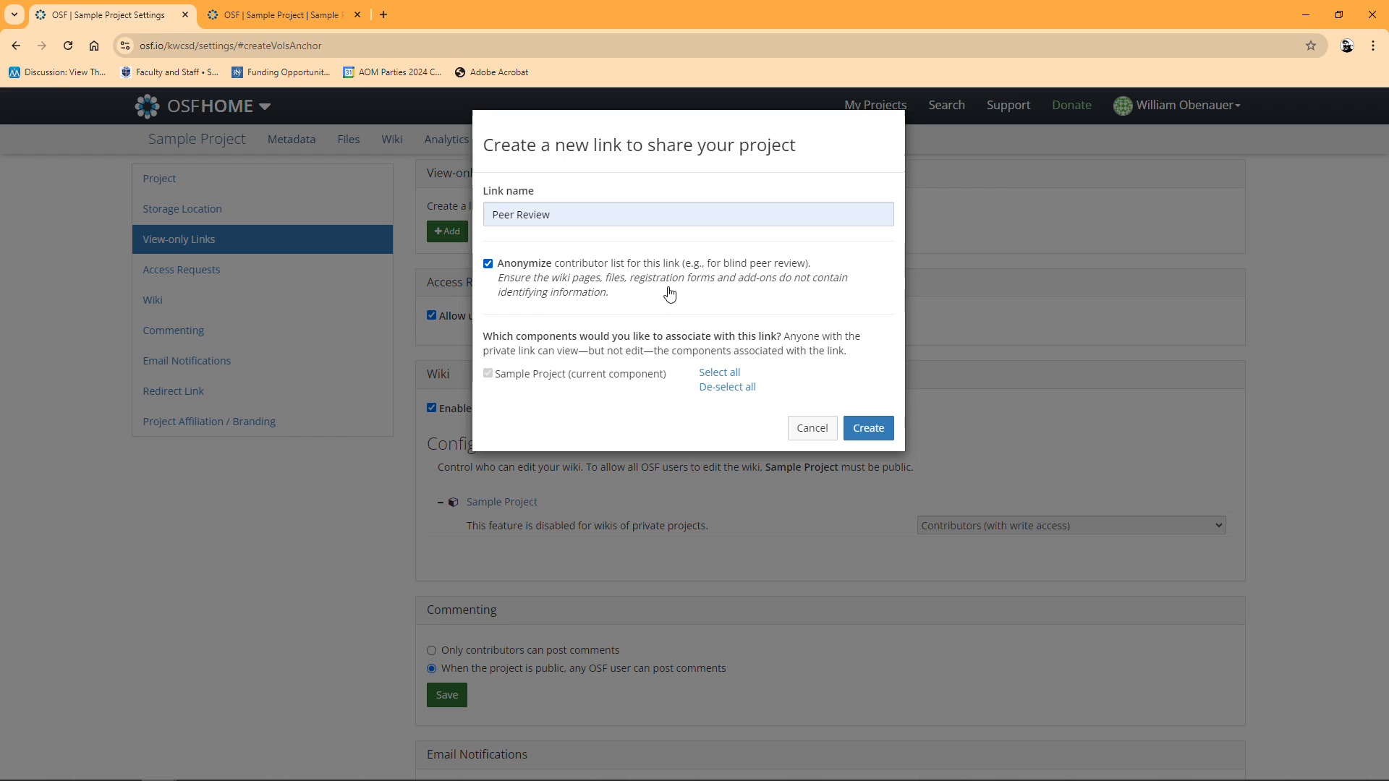
pyautogui.moveTo(892, 355)
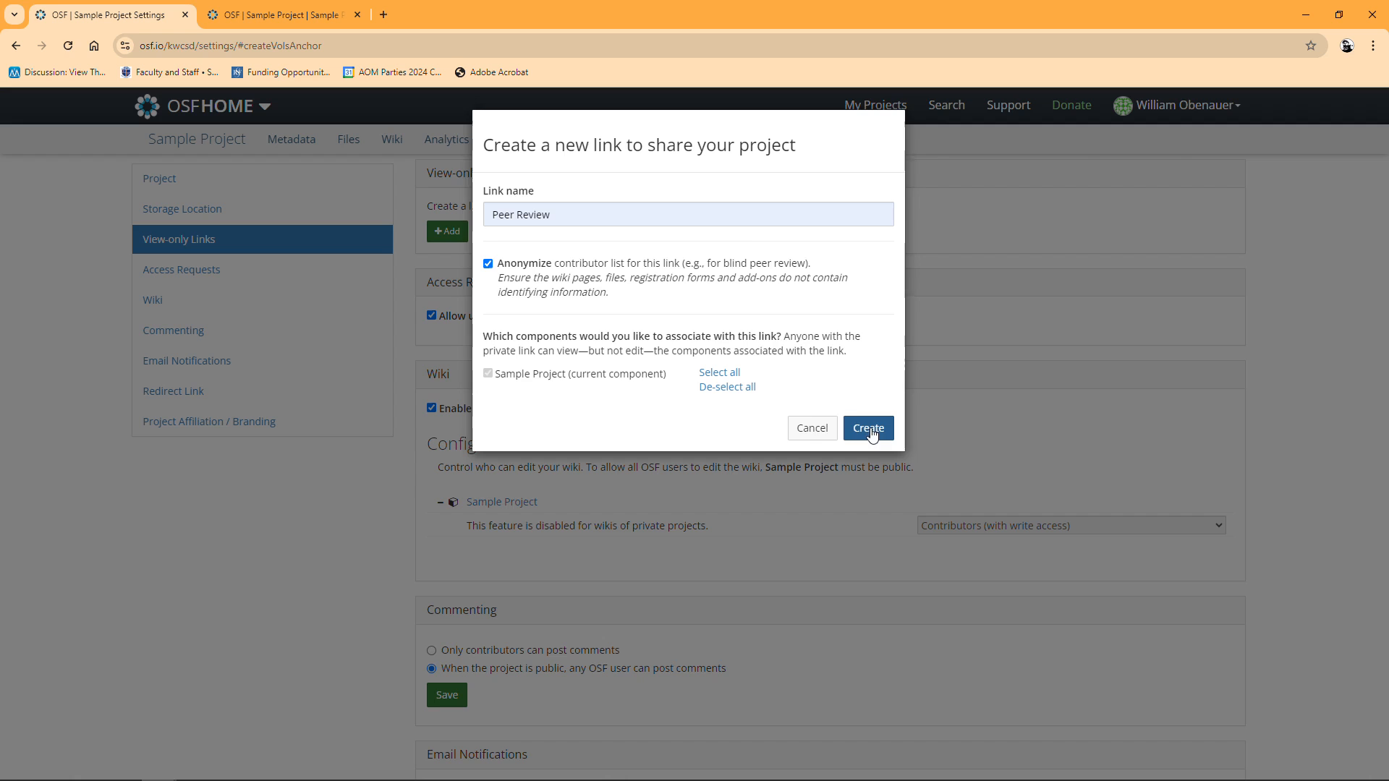
pyautogui.click(868, 428)
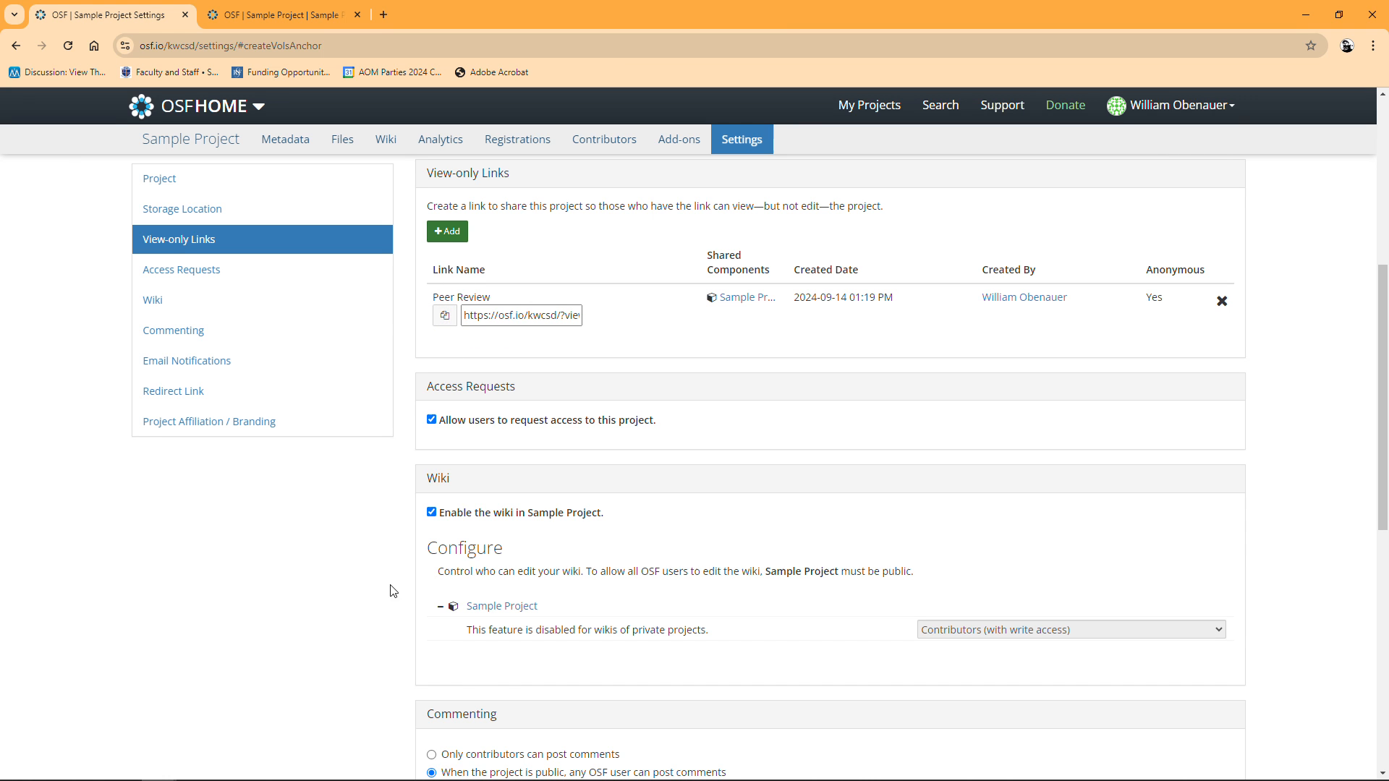
pyautogui.moveTo(213, 727)
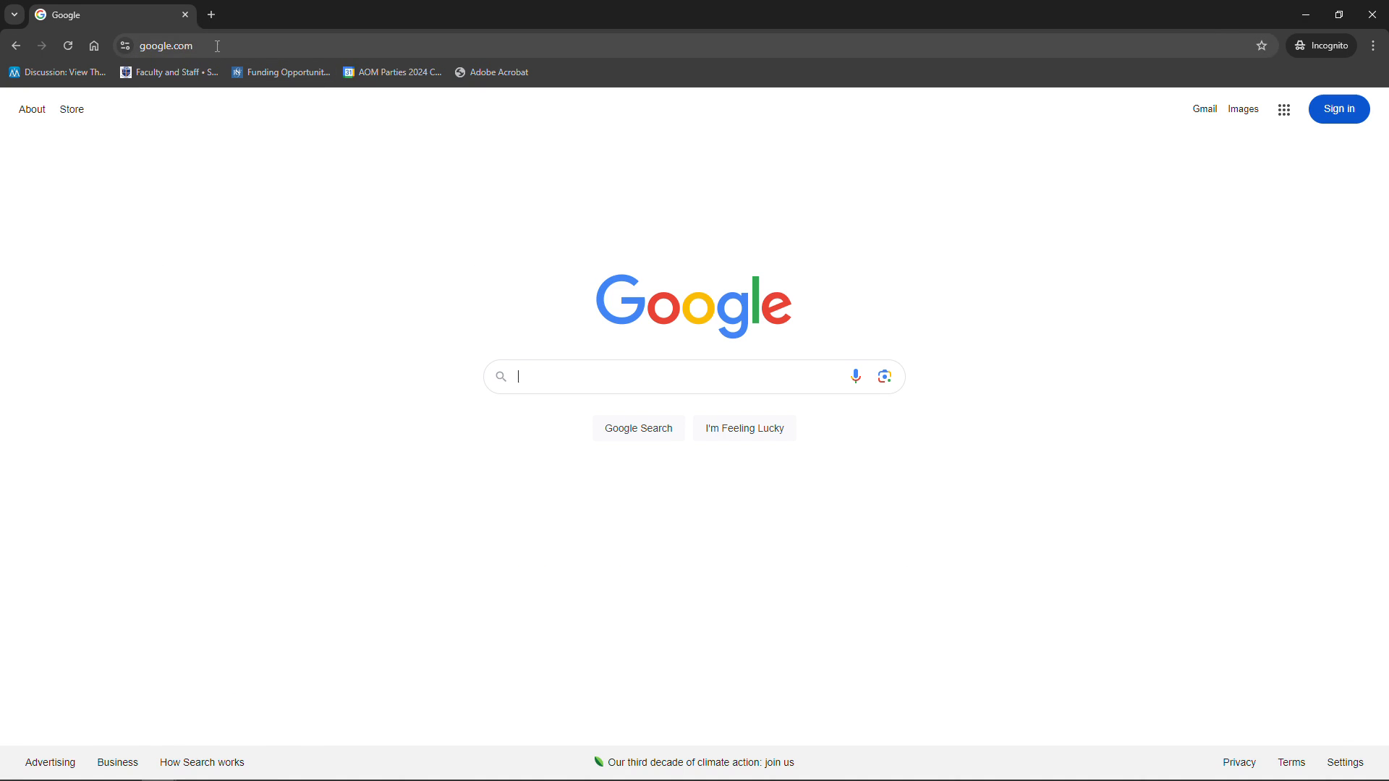
# Load the copied Peer Review link in the incognito address bar, then return to the Sample Project tab
pyautogui.rightClick(164, 45)
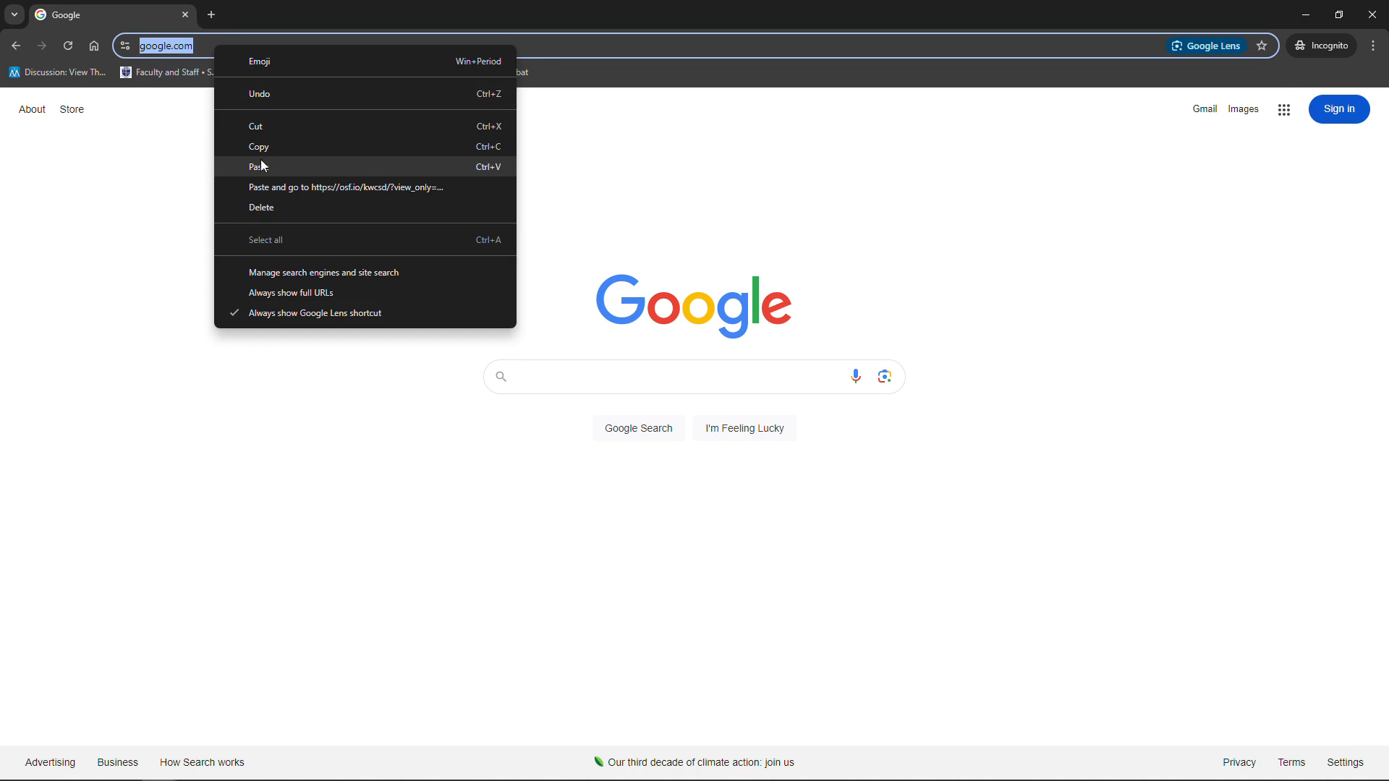
pyautogui.click(261, 166)
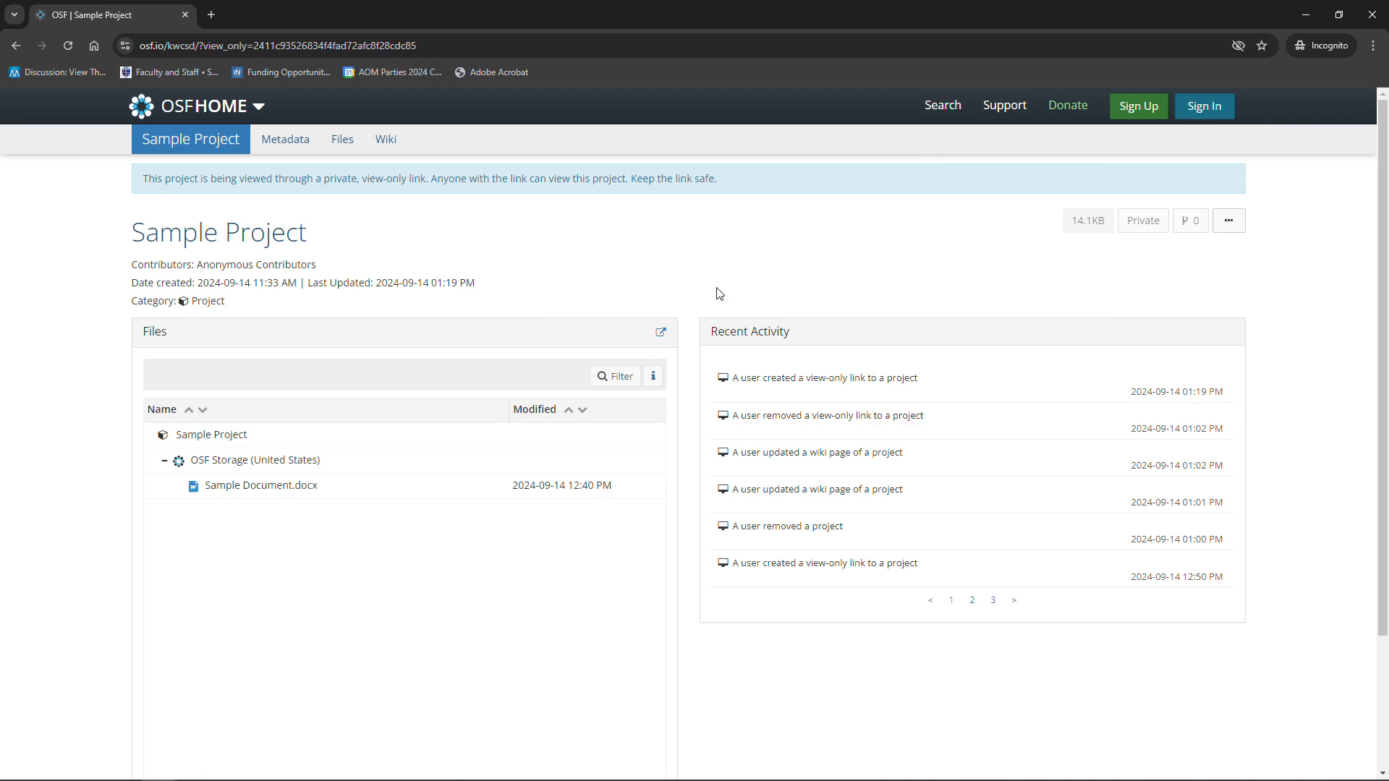
pyautogui.moveTo(693, 360)
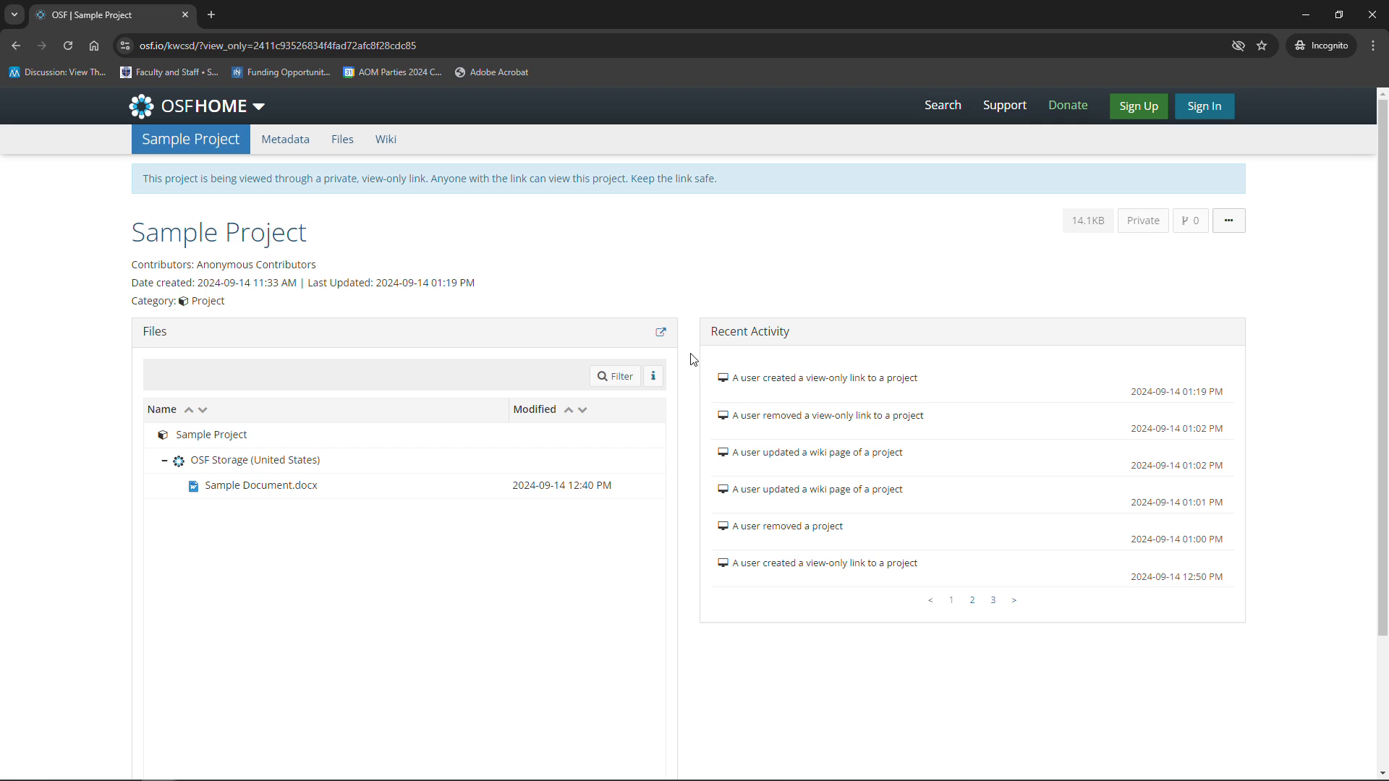
pyautogui.moveTo(753, 376)
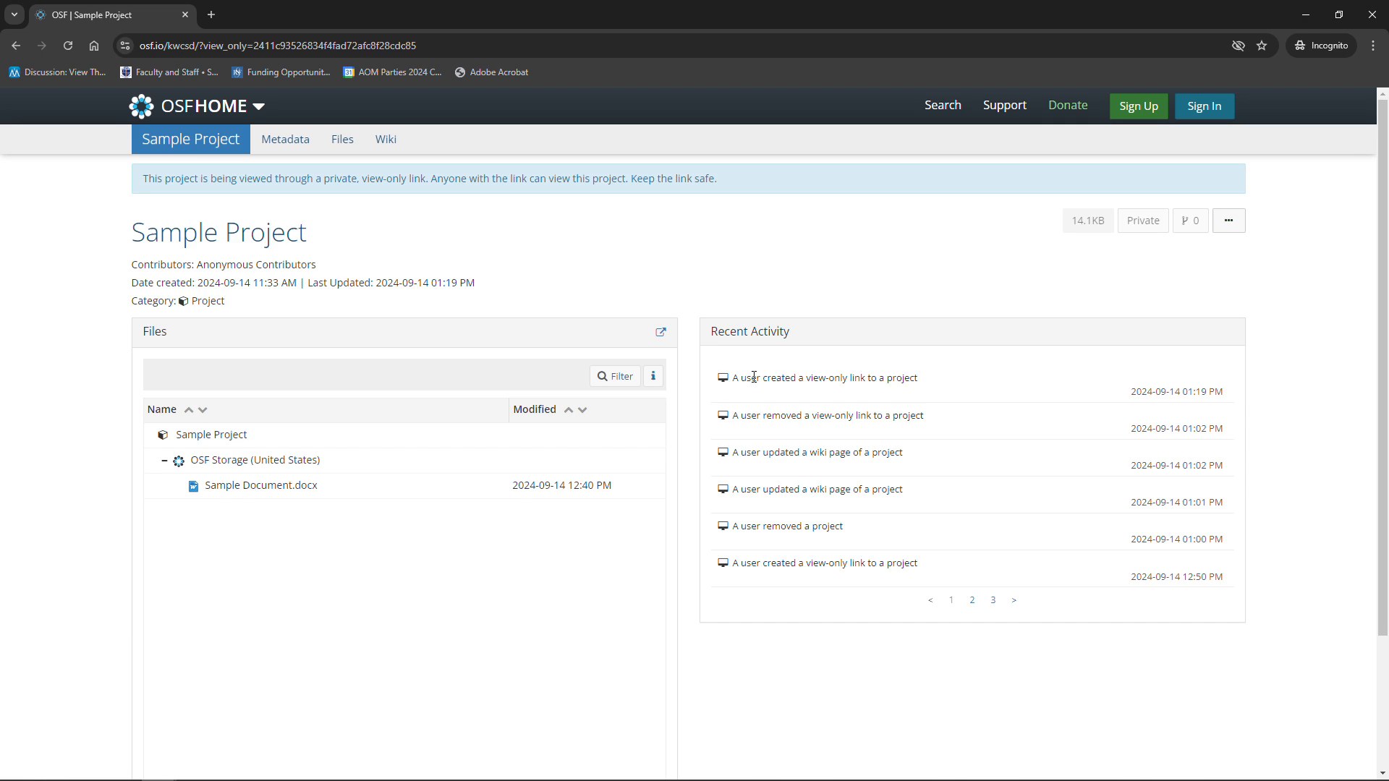
pyautogui.moveTo(773, 405)
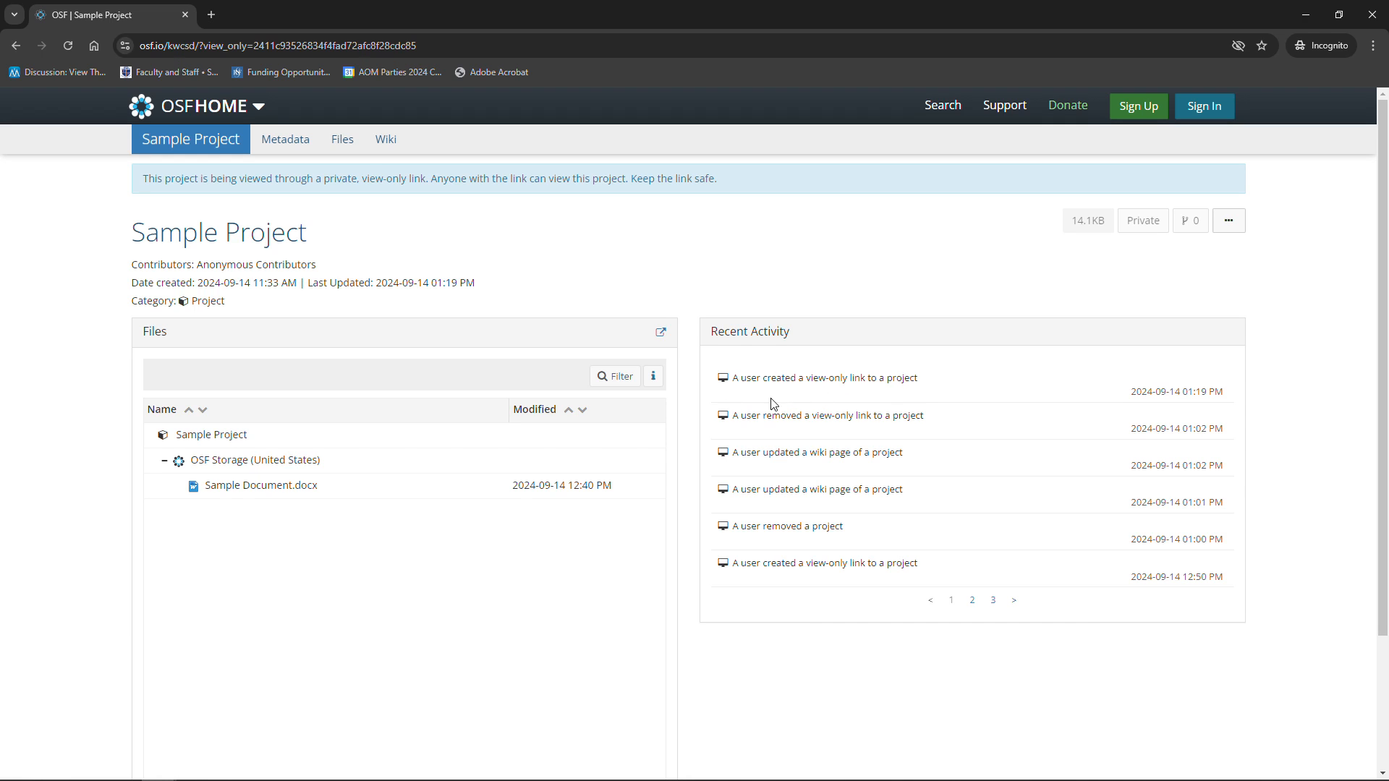
pyautogui.moveTo(853, 442)
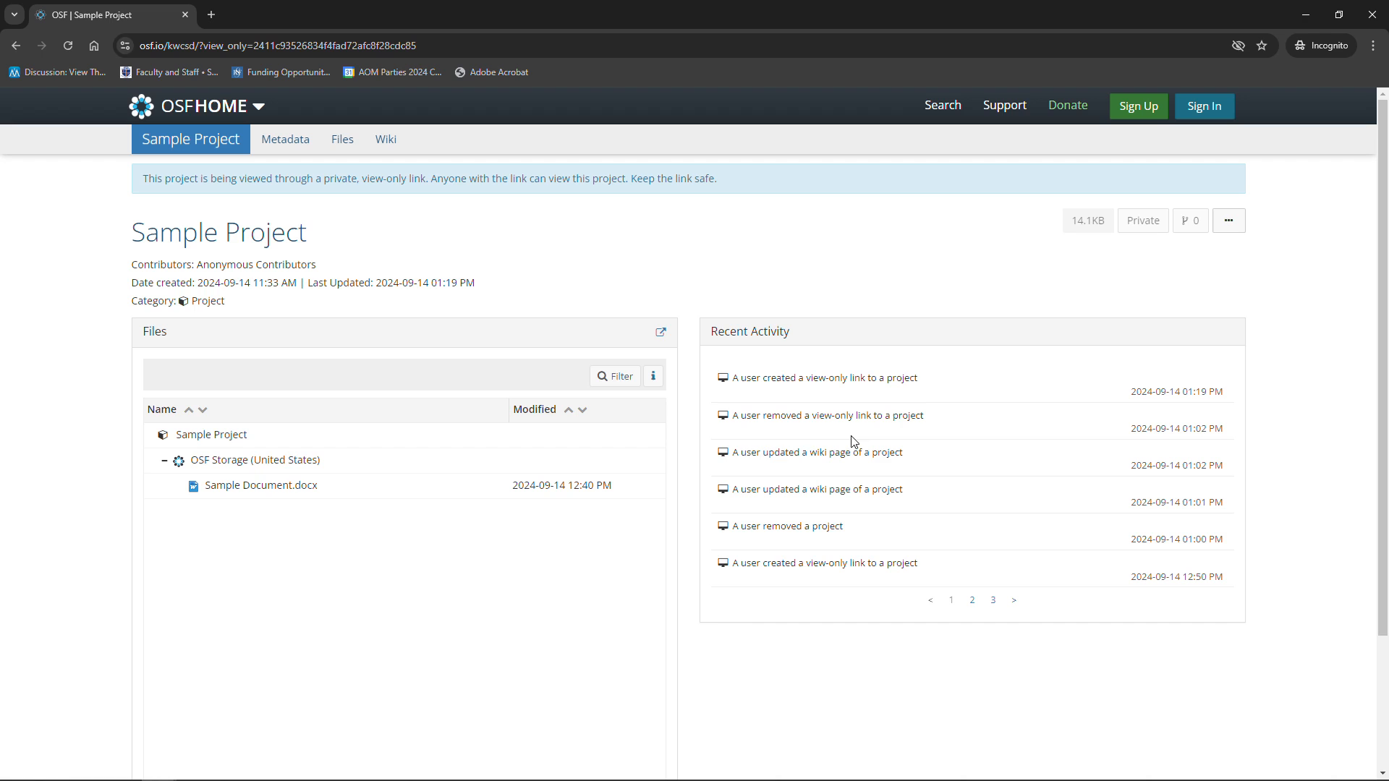
pyautogui.moveTo(838, 386)
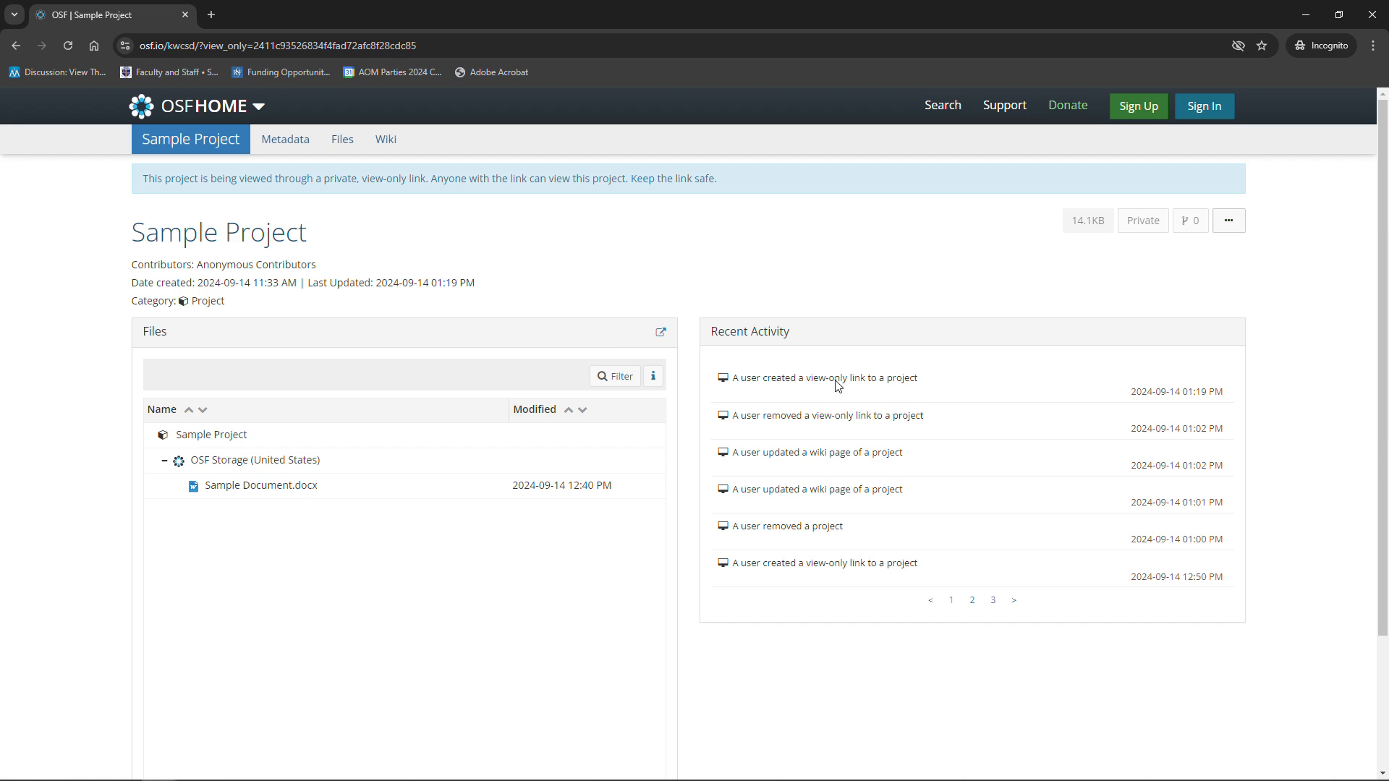
pyautogui.moveTo(791, 434)
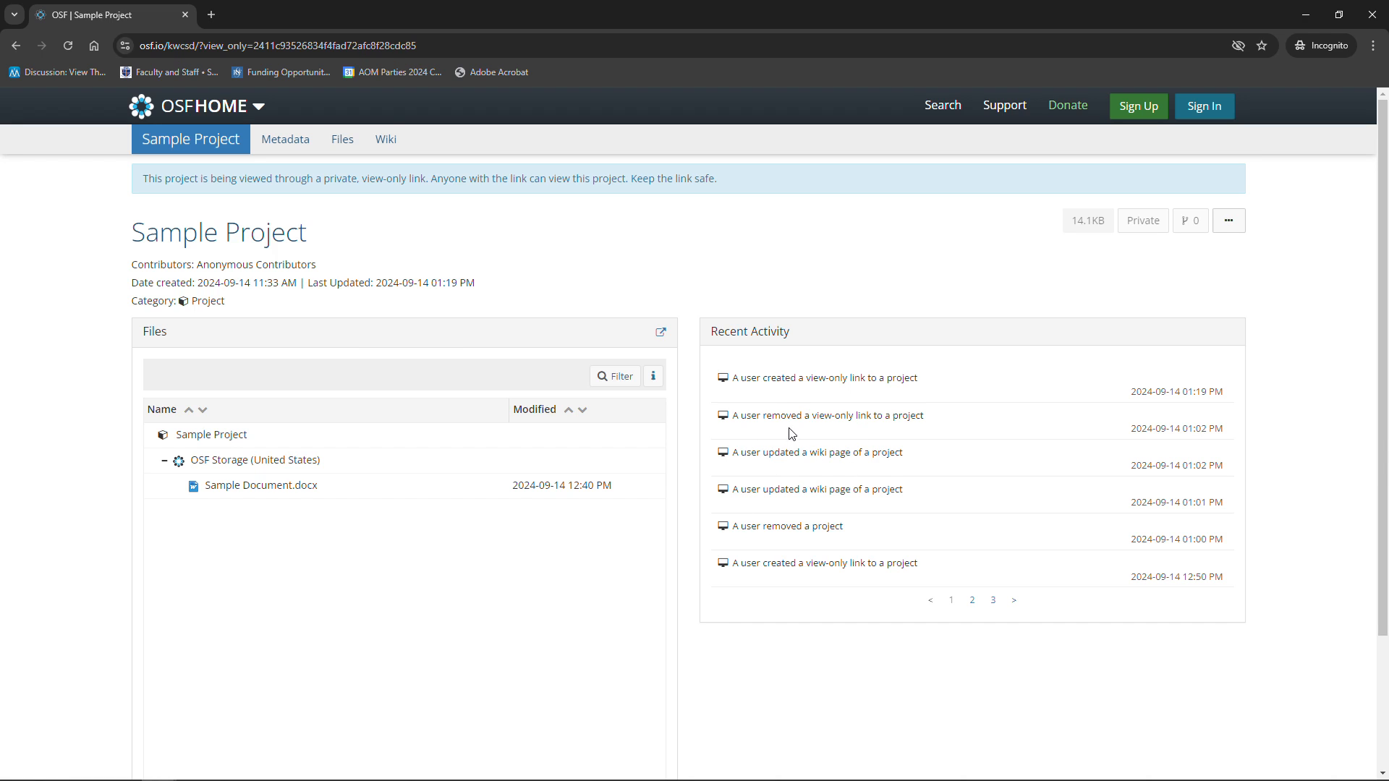
pyautogui.moveTo(867, 356)
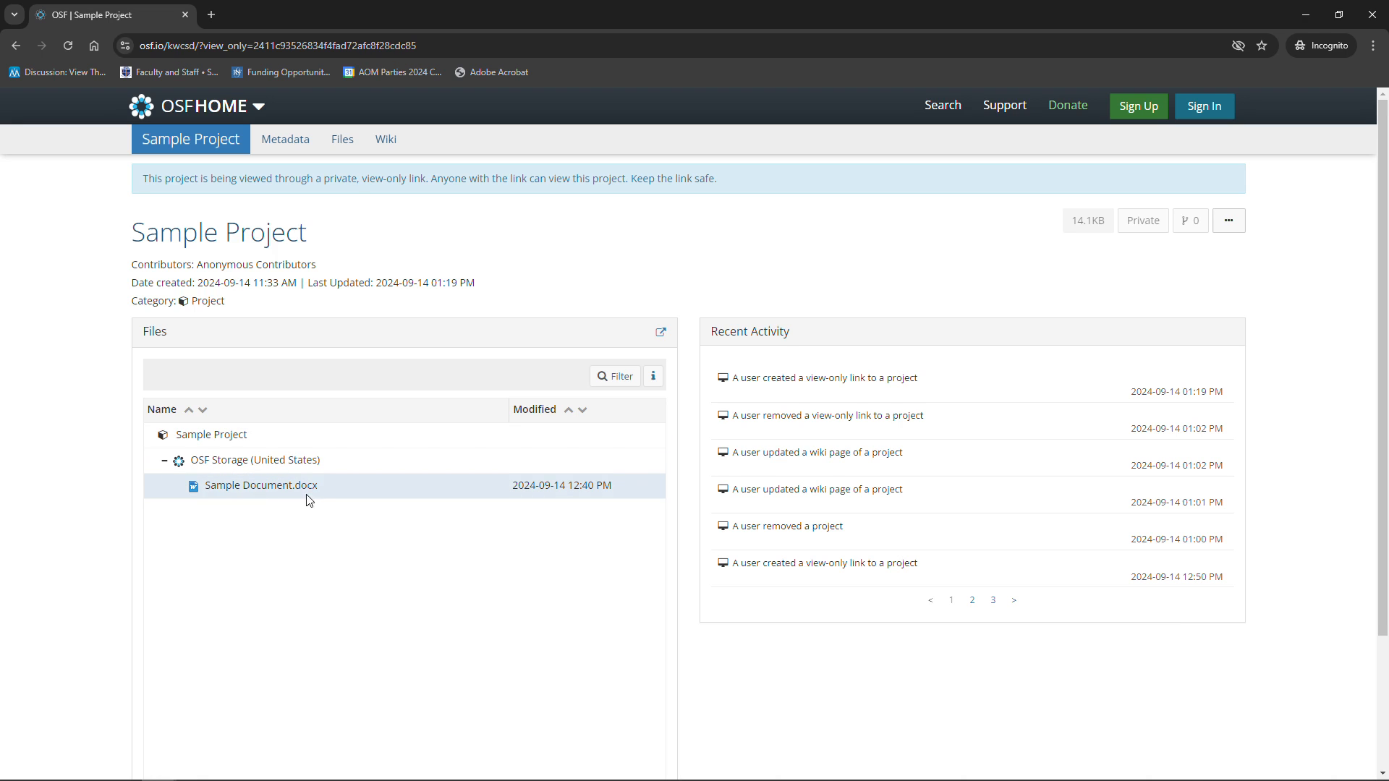
pyautogui.moveTo(260, 486)
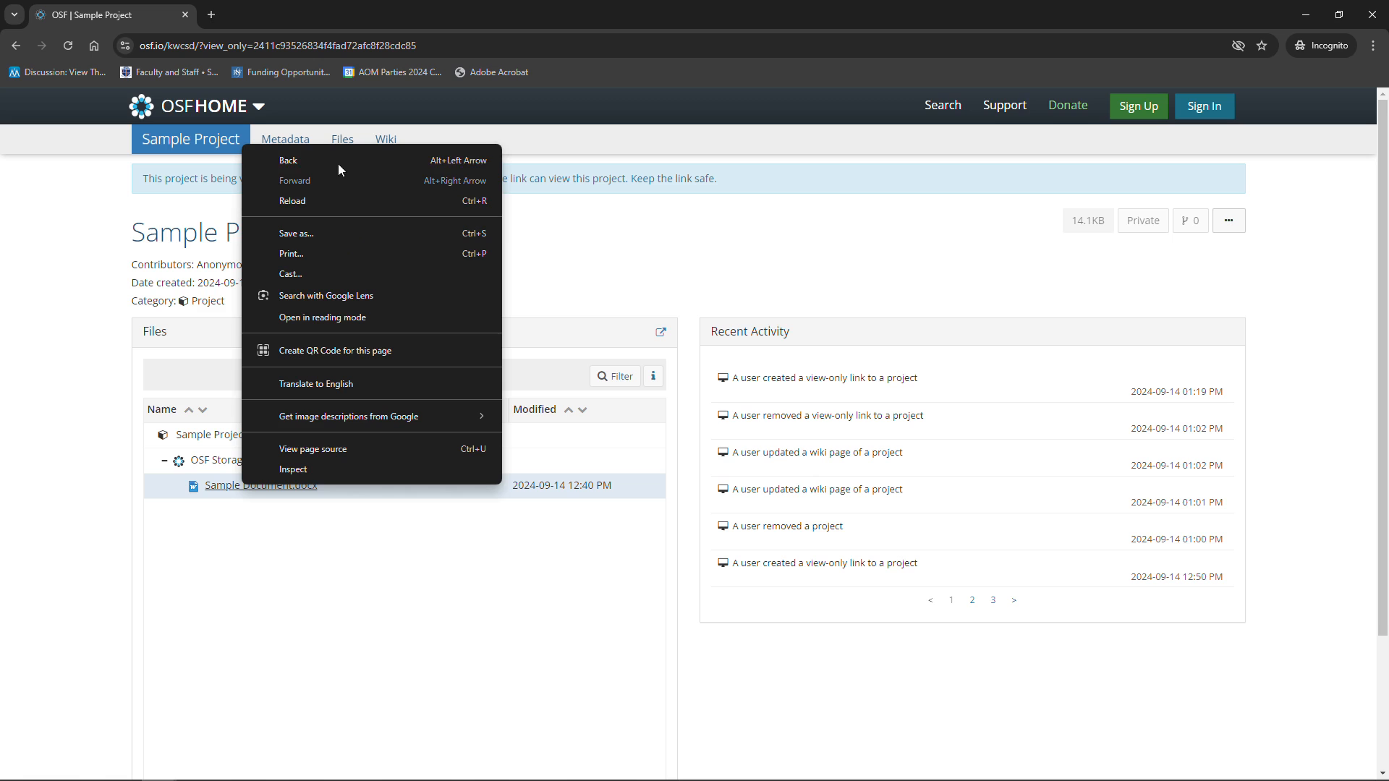
pyautogui.moveTo(310, 232)
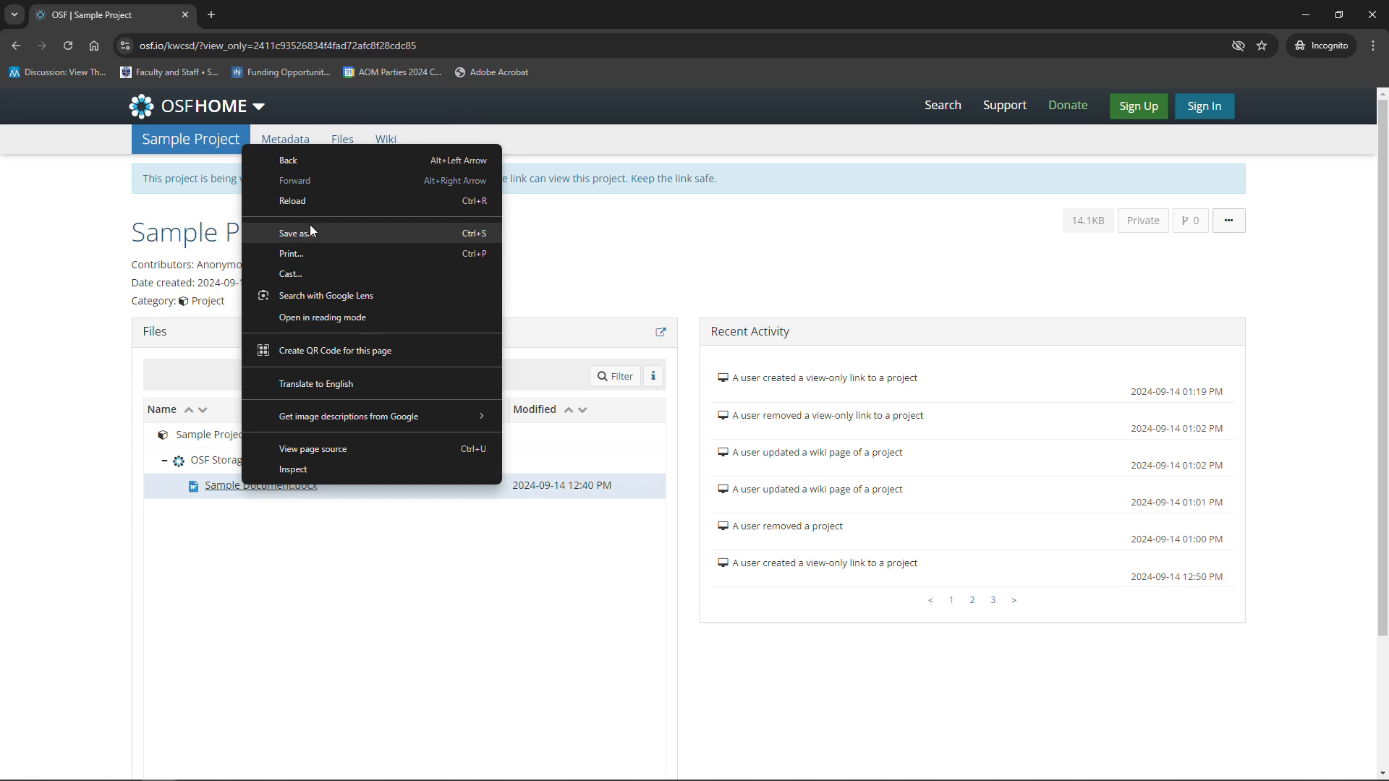
pyautogui.moveTo(273, 487)
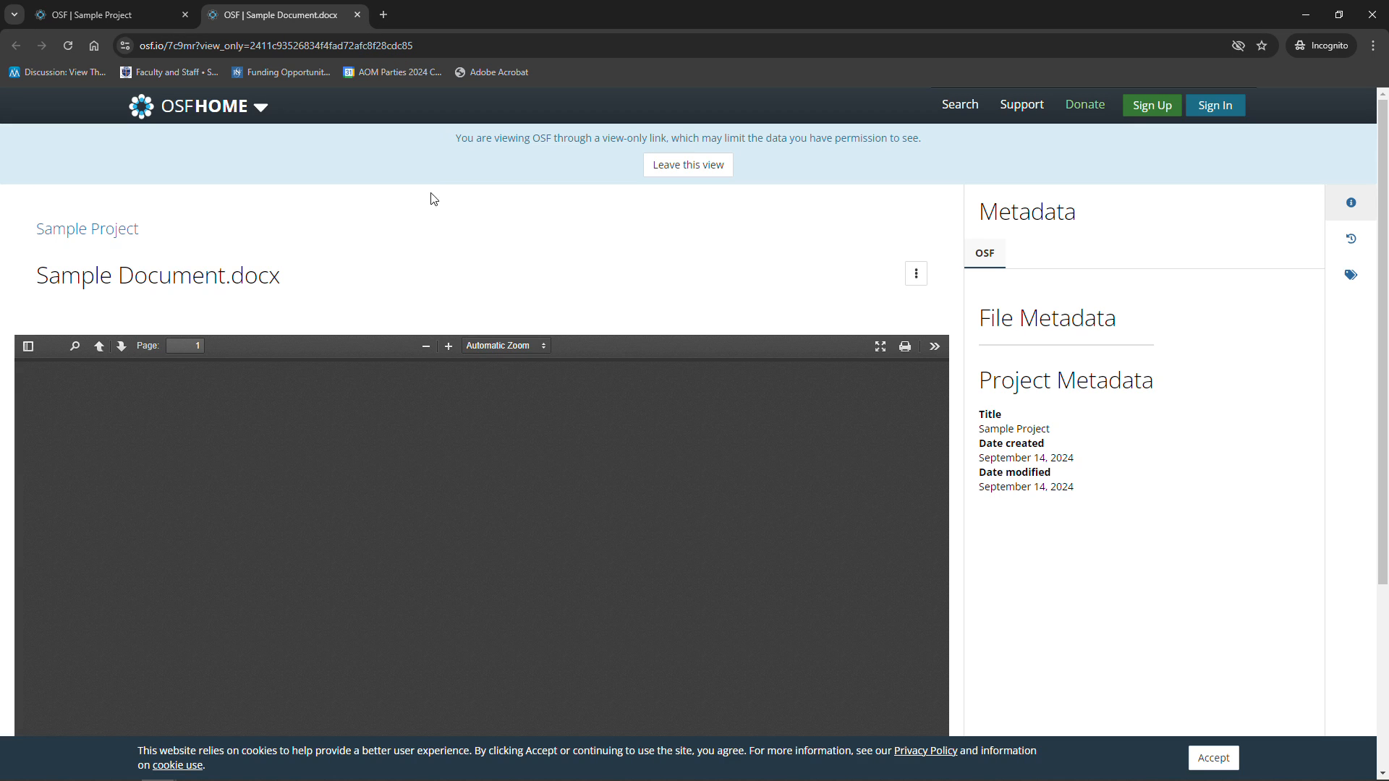
pyautogui.moveTo(573, 427)
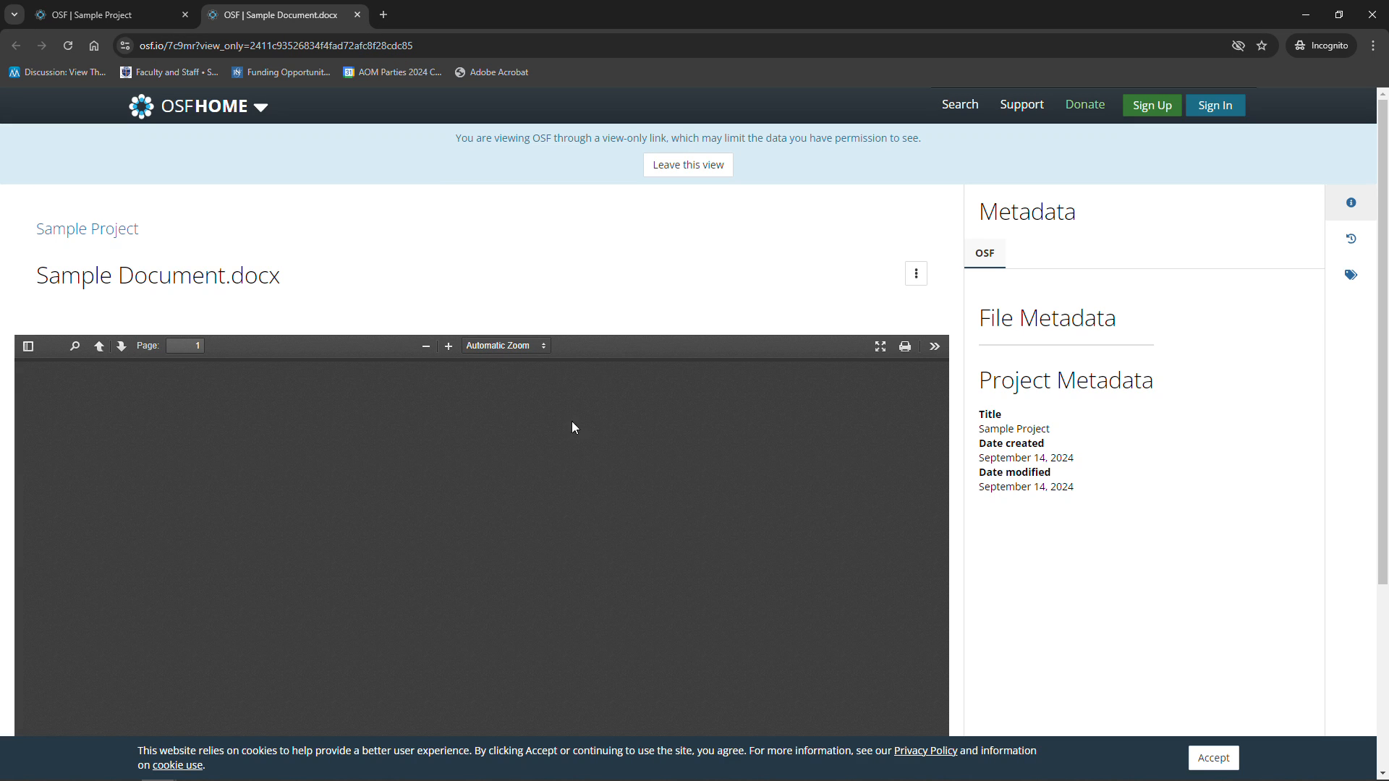
pyautogui.click(106, 15)
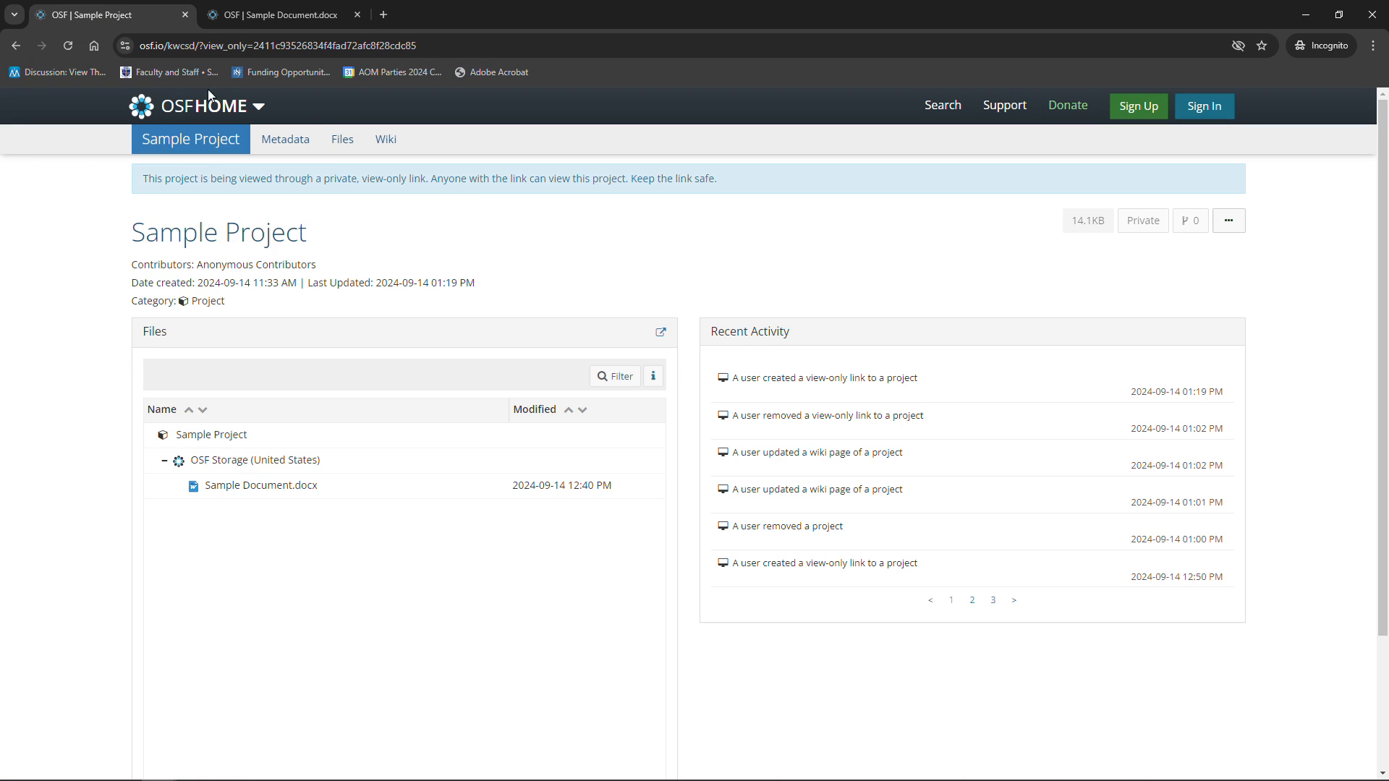
pyautogui.moveTo(616, 293)
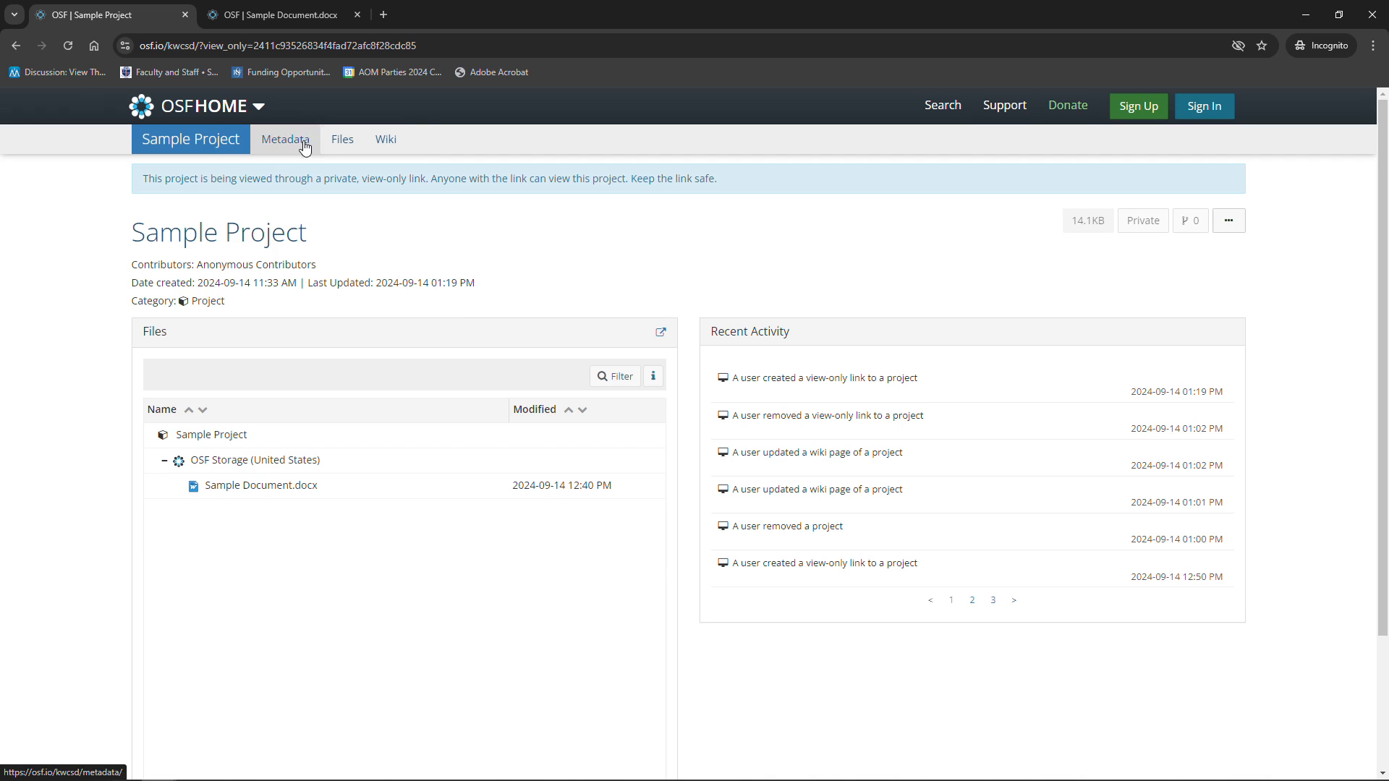
pyautogui.moveTo(279, 108)
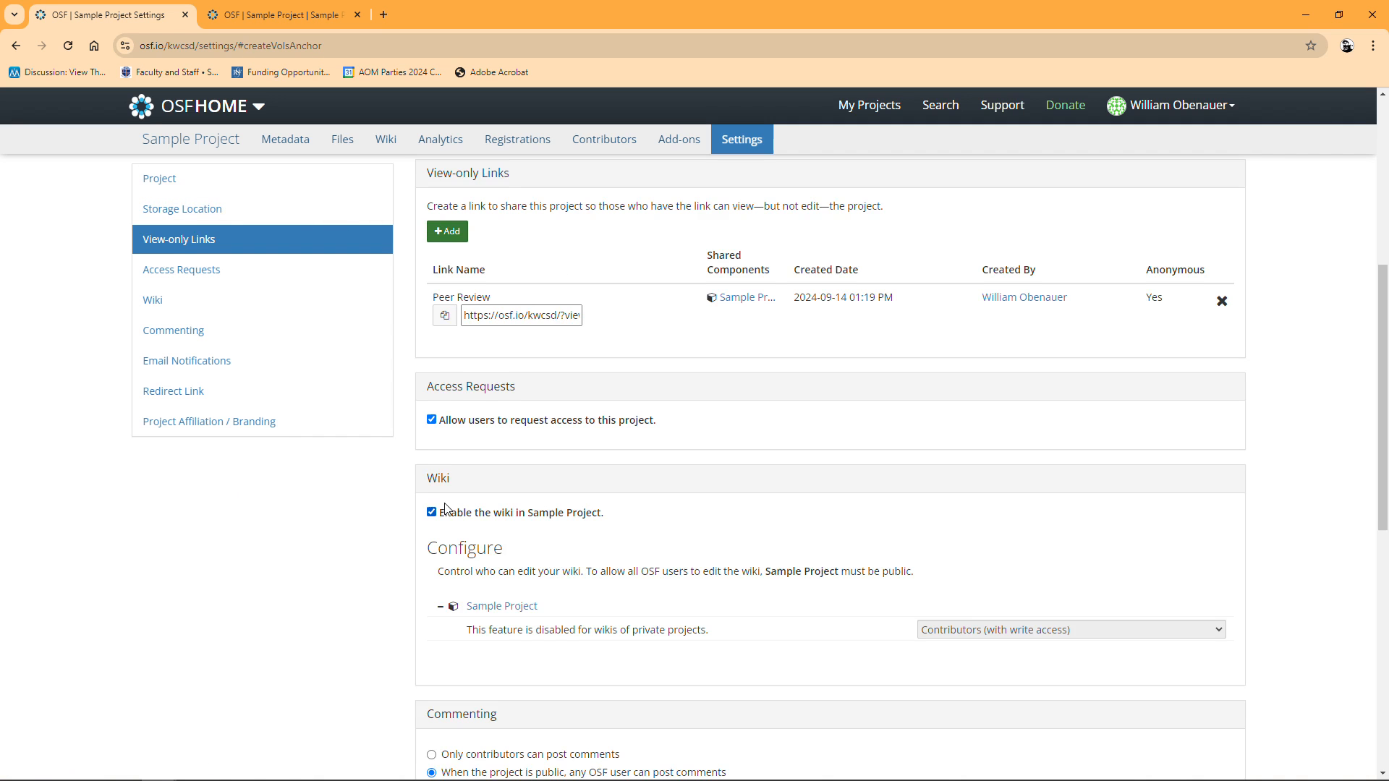
# Open the project's Registrations page in a new tab and switch to it
pyautogui.click(160, 178)
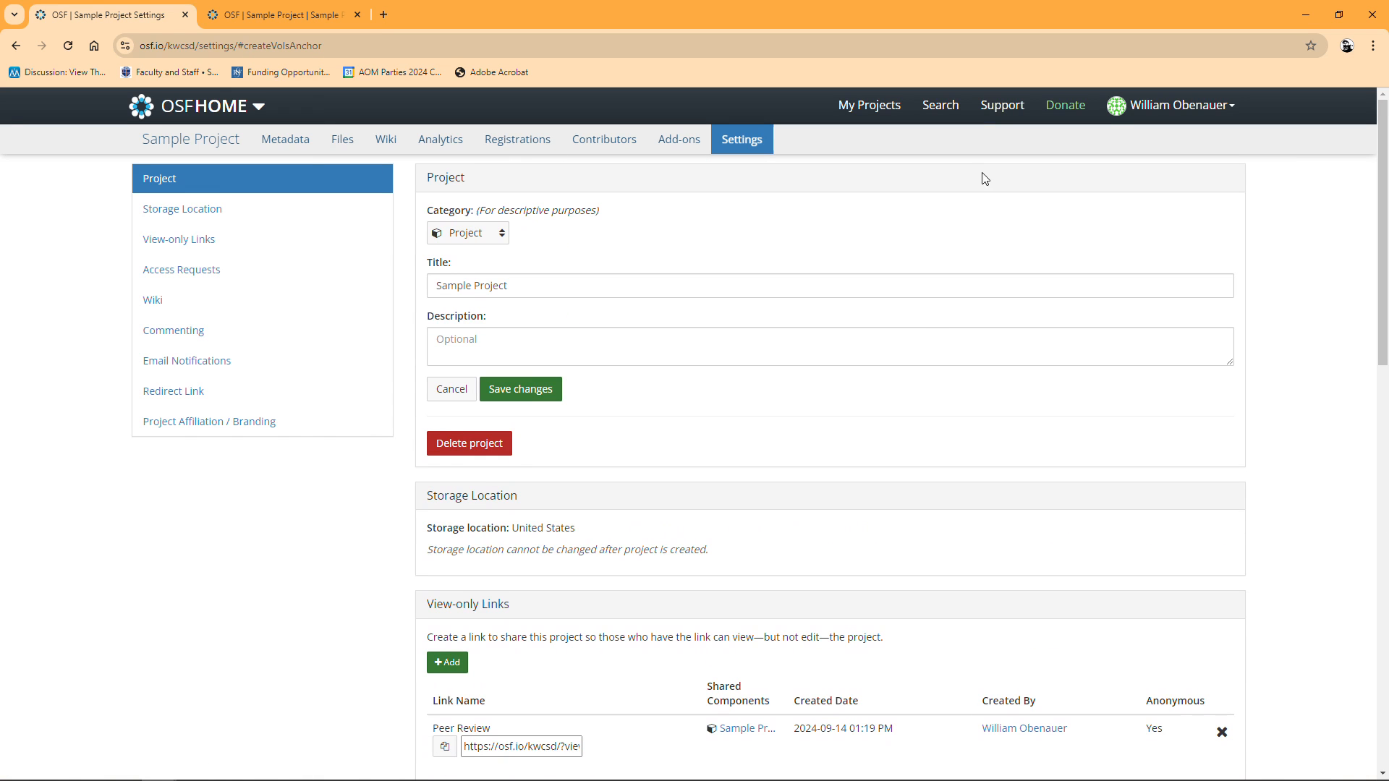
pyautogui.moveTo(516, 139)
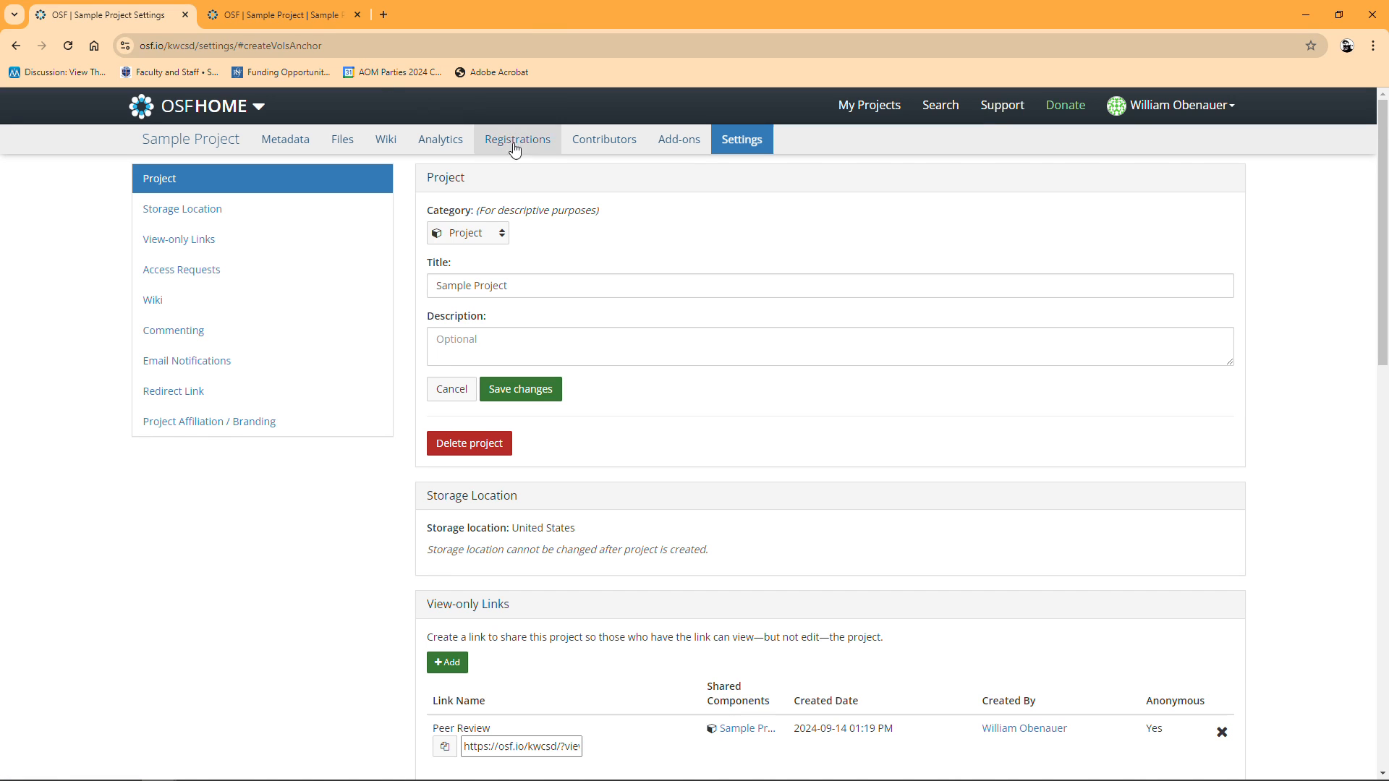
pyautogui.rightClick(516, 139)
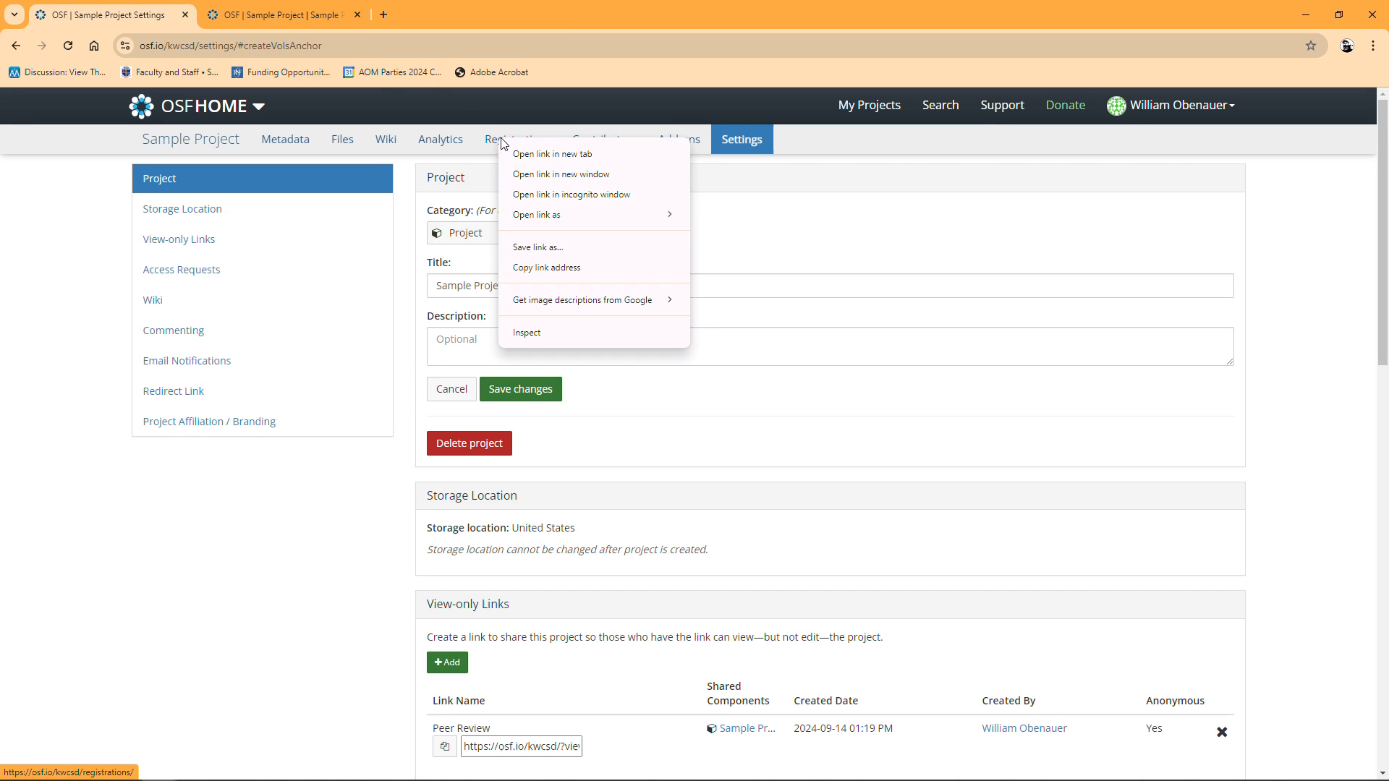
pyautogui.click(555, 153)
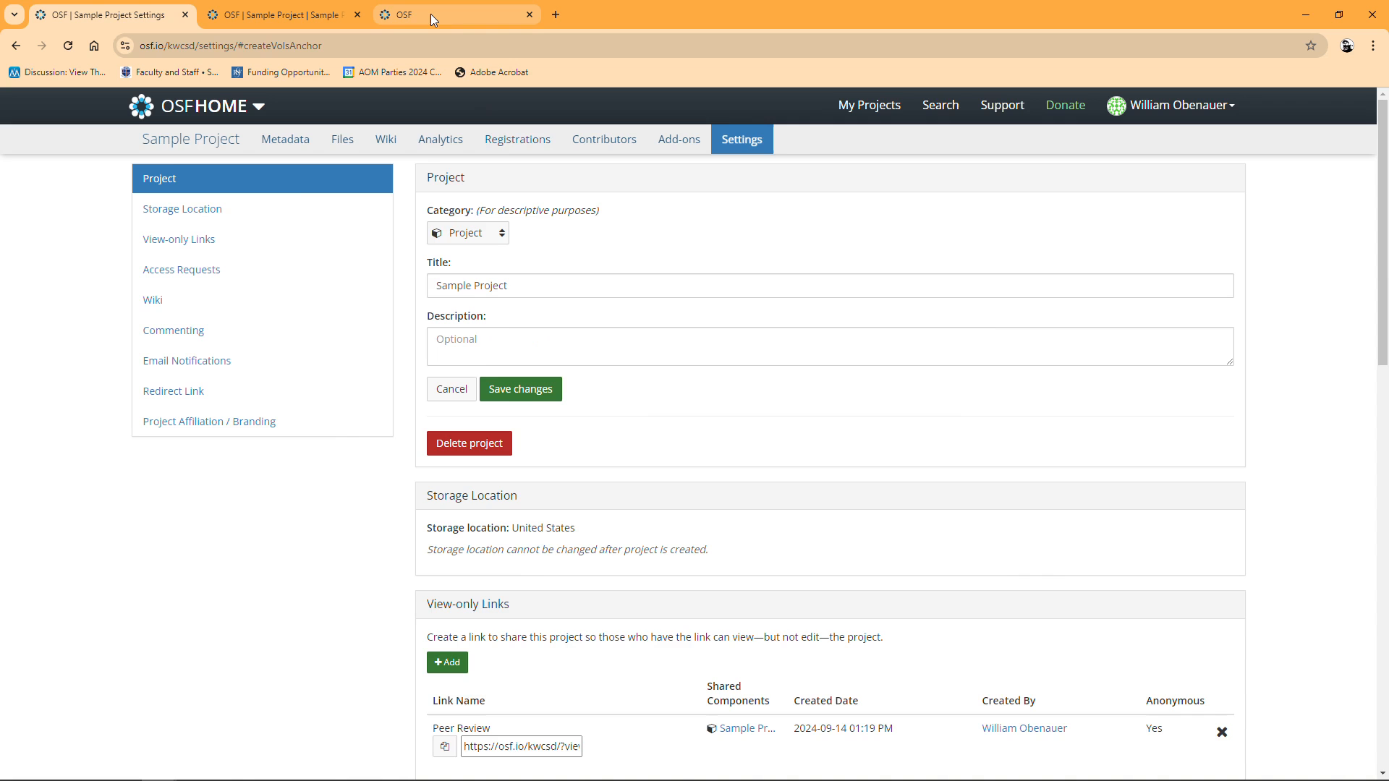
pyautogui.click(457, 15)
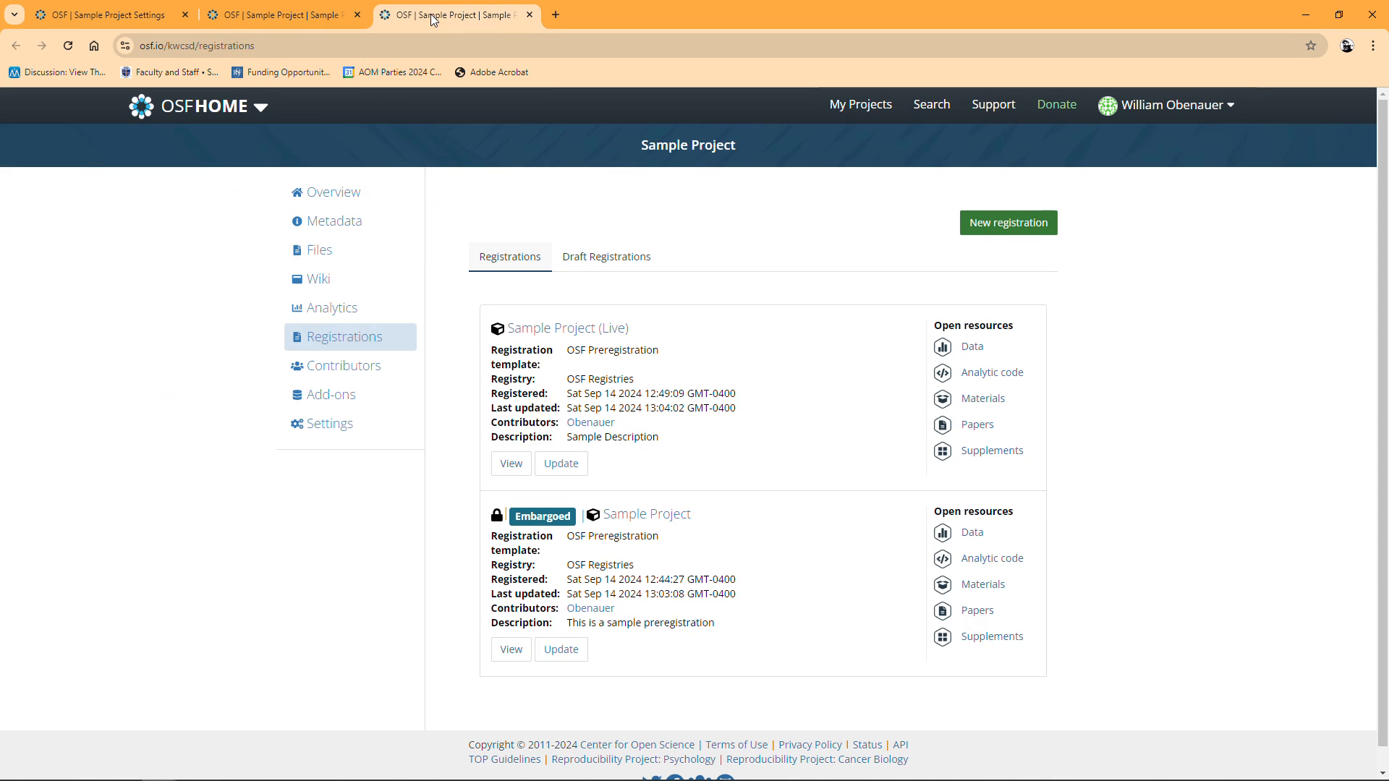
pyautogui.moveTo(544, 382)
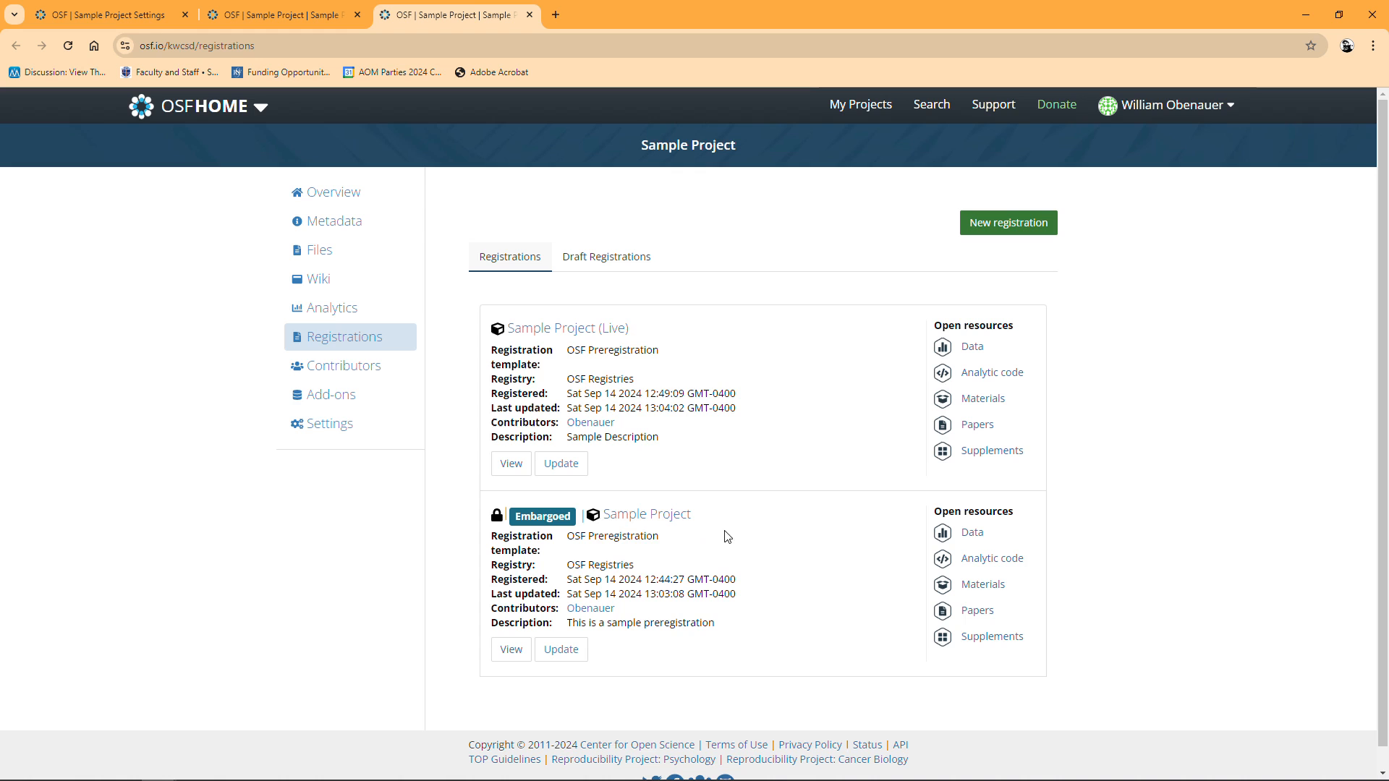
pyautogui.moveTo(744, 516)
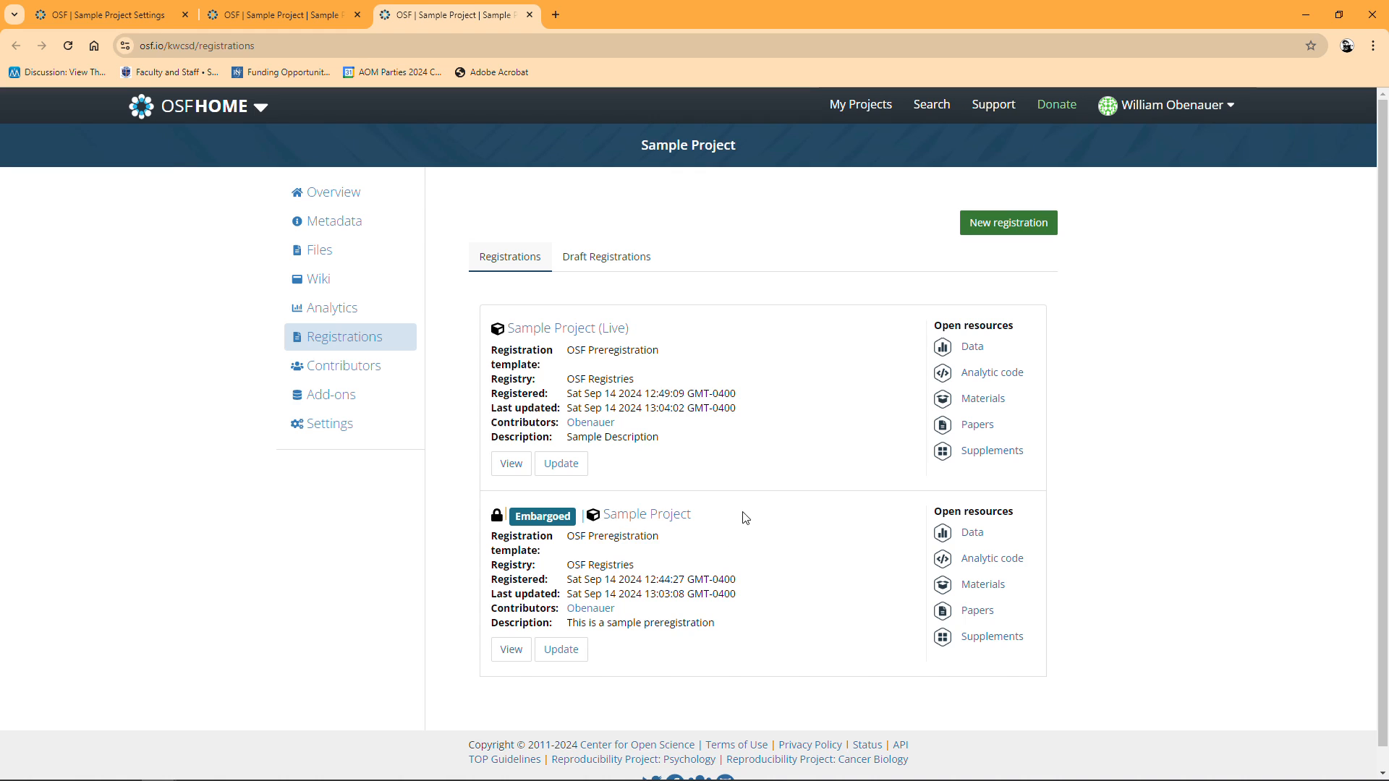
pyautogui.moveTo(673, 487)
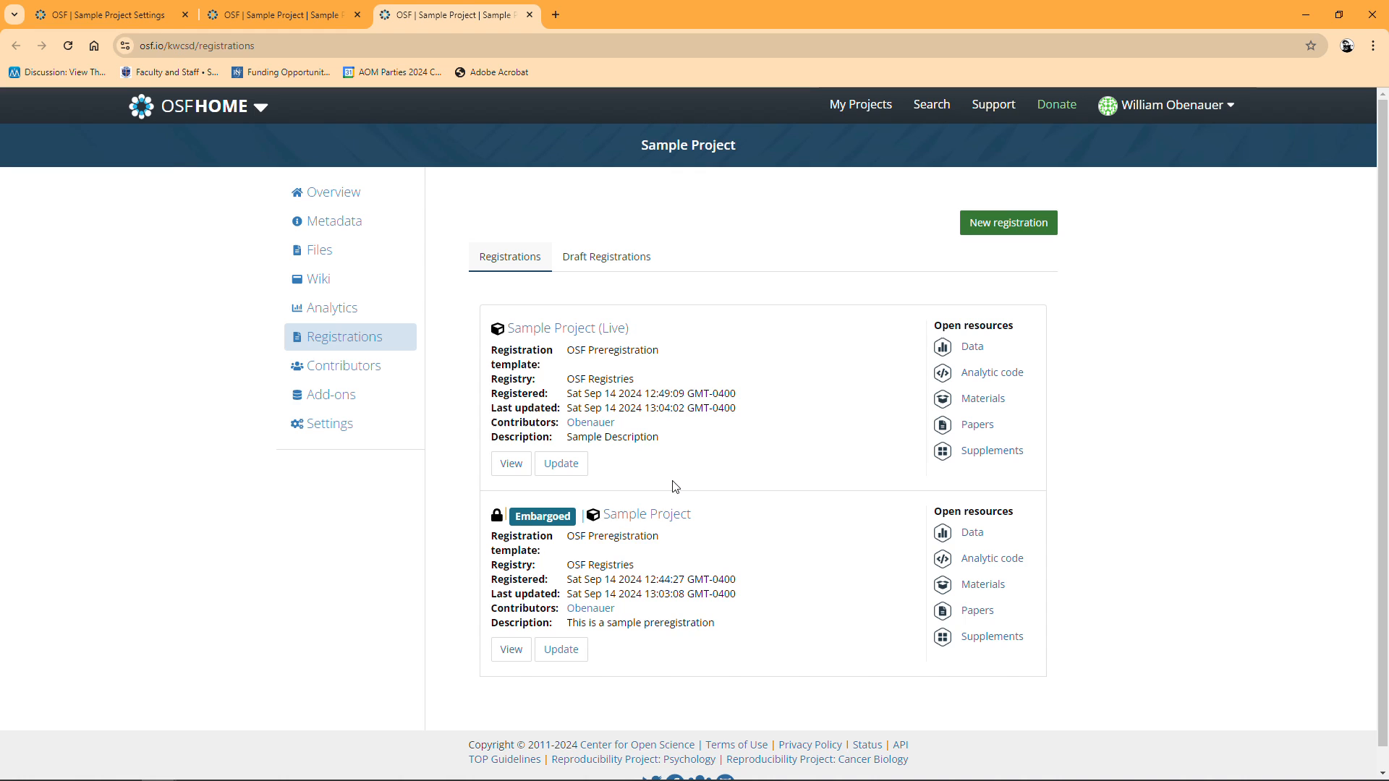
pyautogui.moveTo(647, 513)
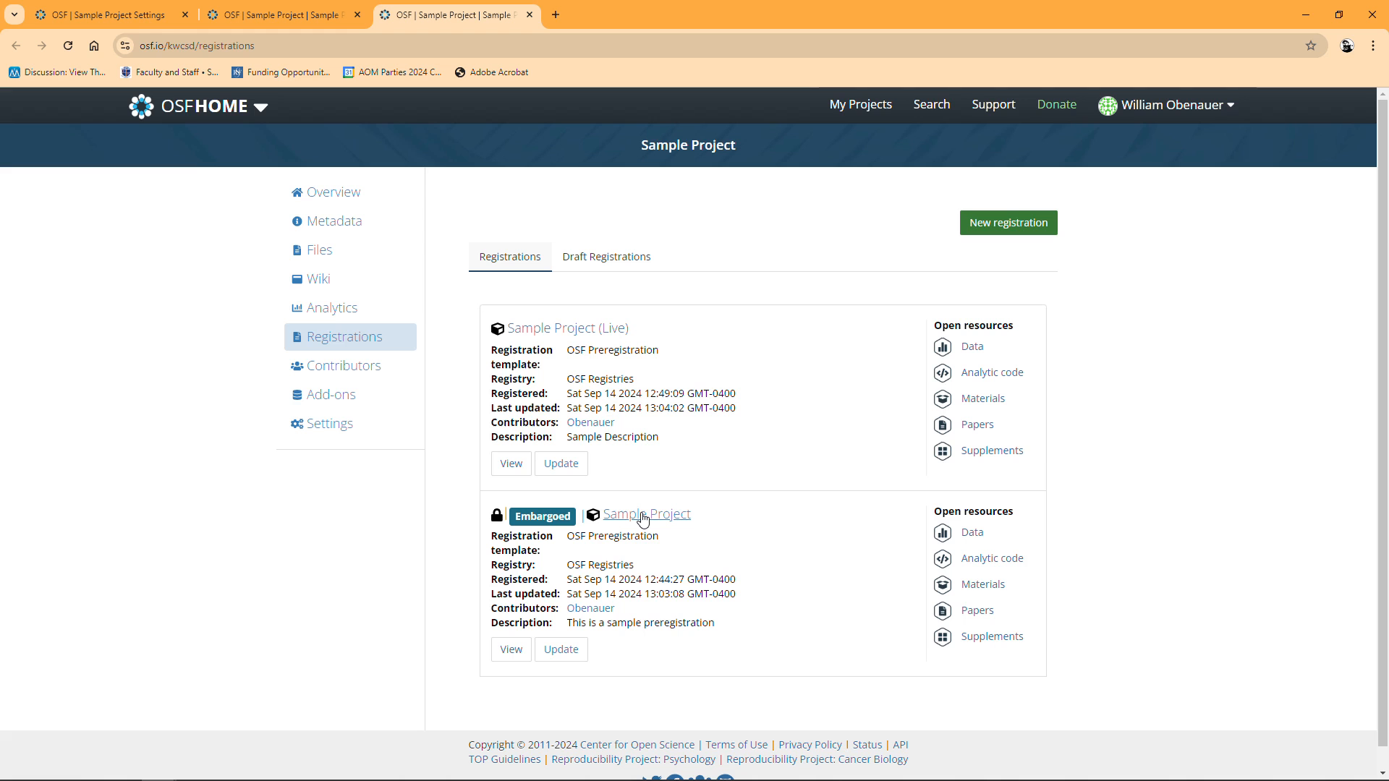
pyautogui.moveTo(647, 515)
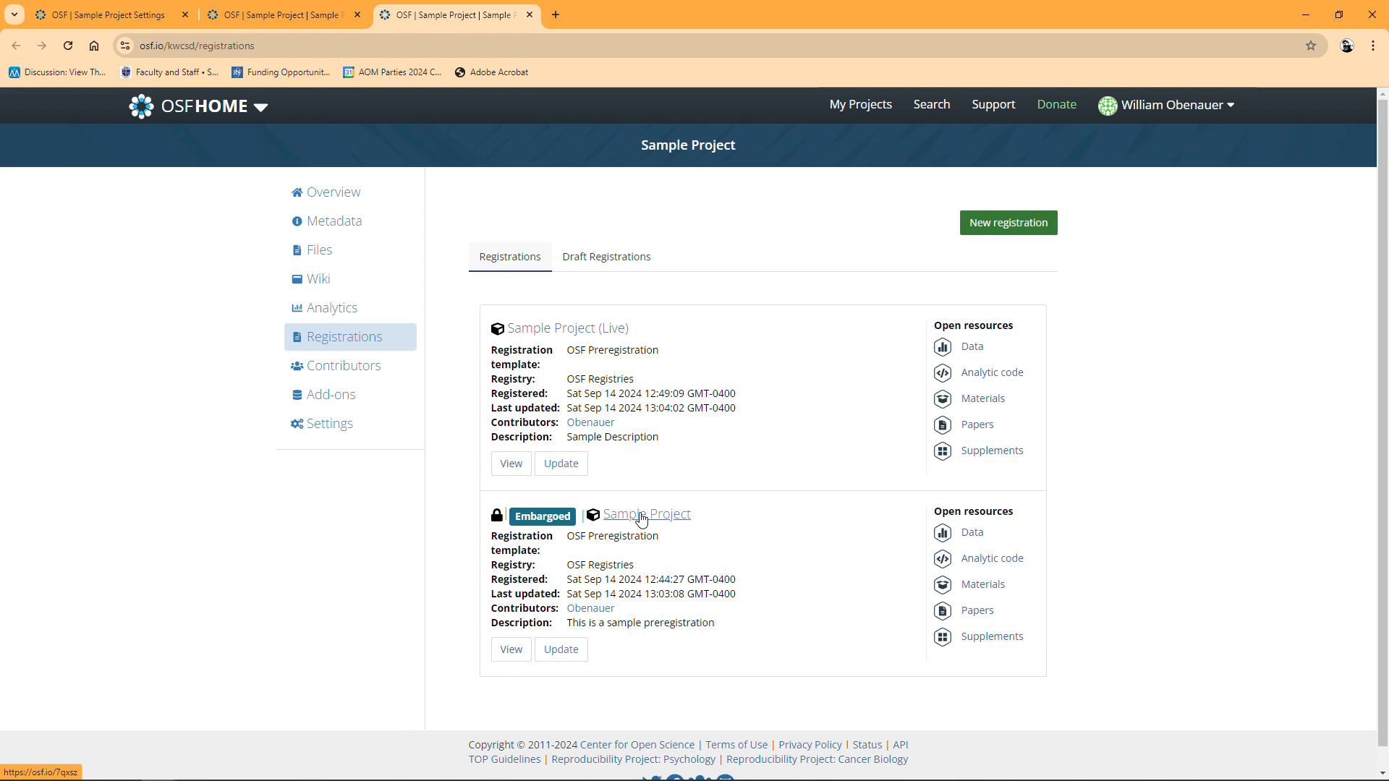
# Open the Embargoed Sample Project registration, dismiss the notice, and view its Metadata and Contributors
pyautogui.click(647, 515)
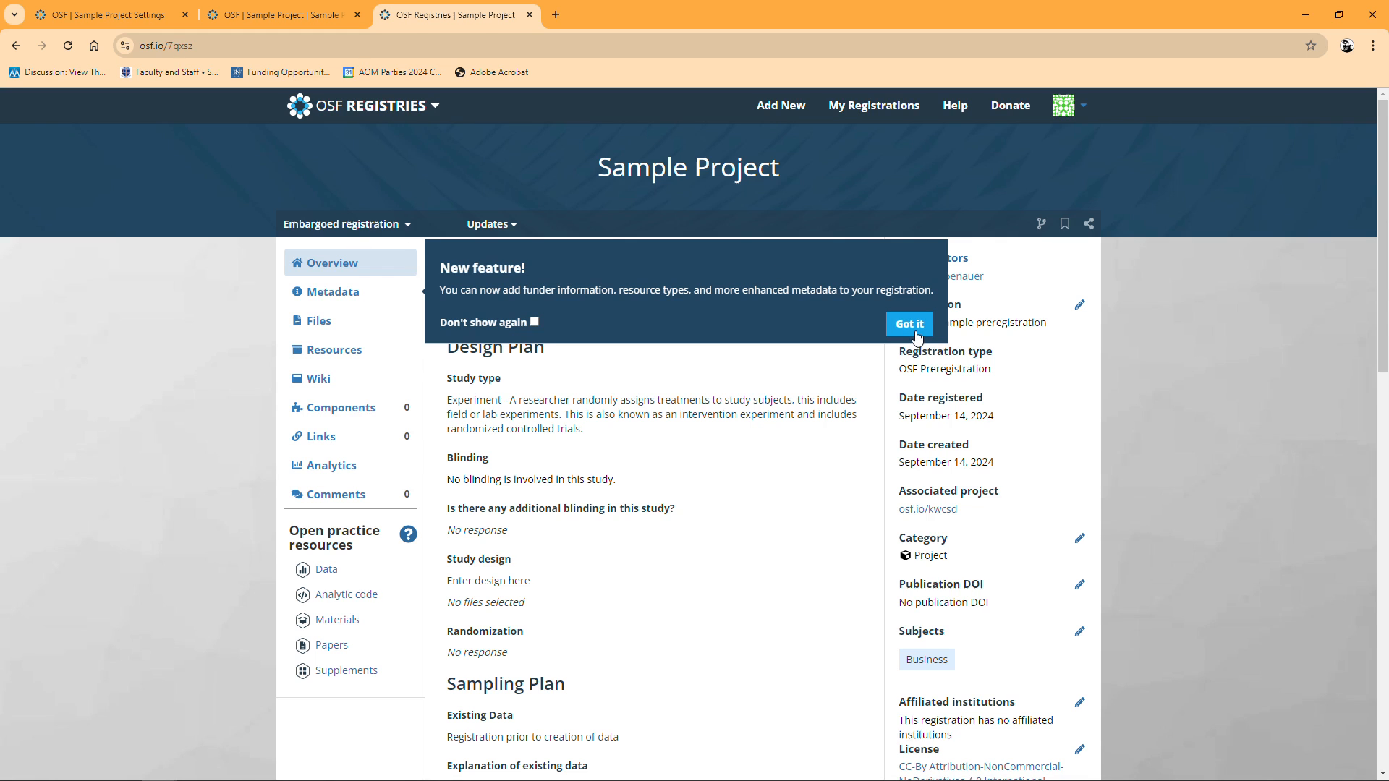
pyautogui.click(908, 324)
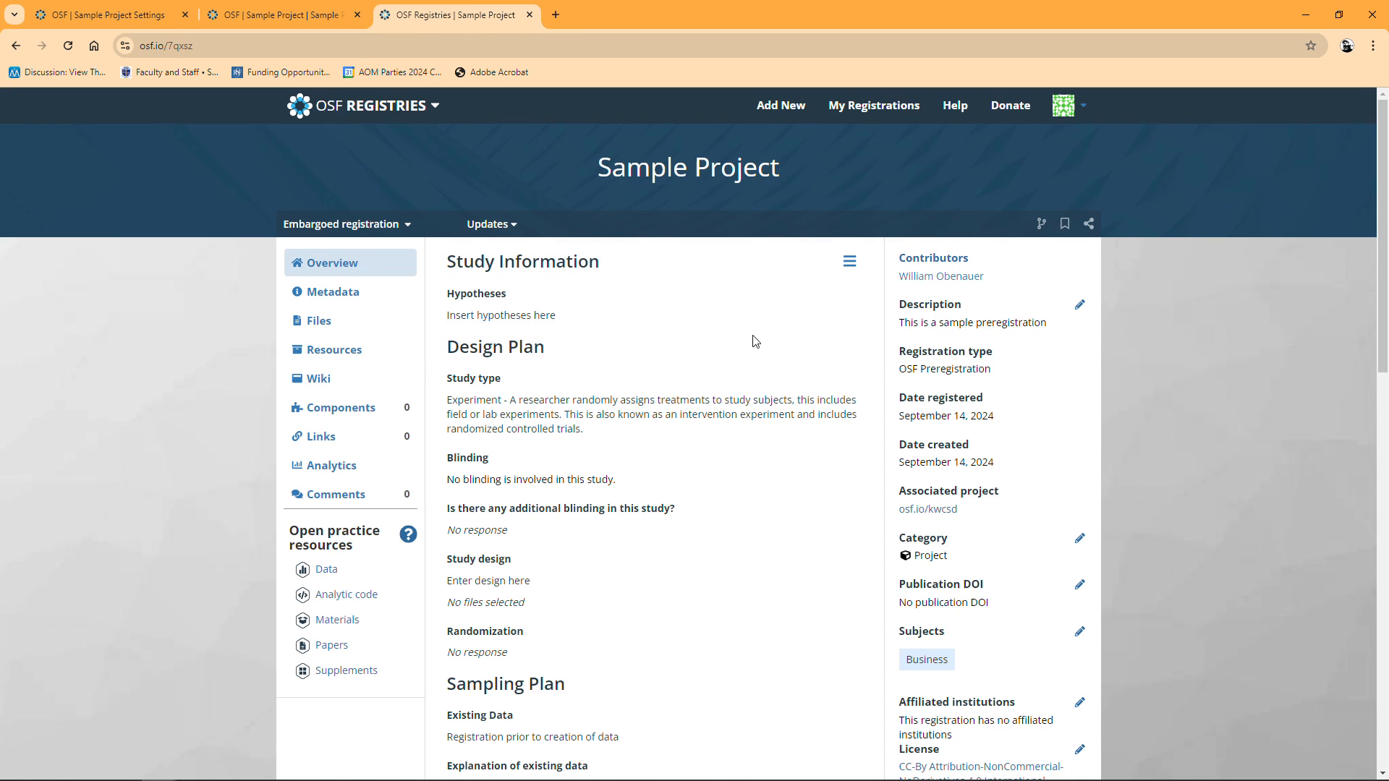
pyautogui.moveTo(403, 308)
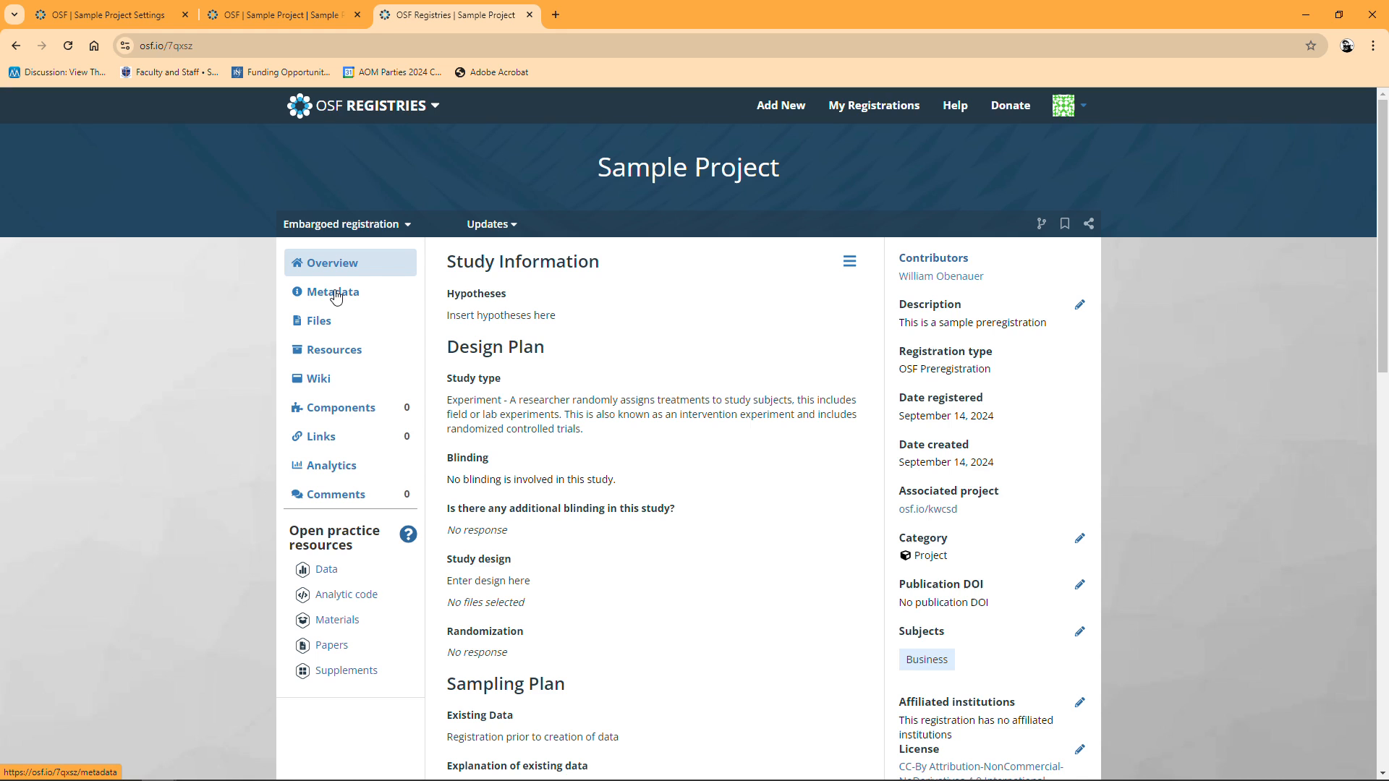
pyautogui.moveTo(583, 230)
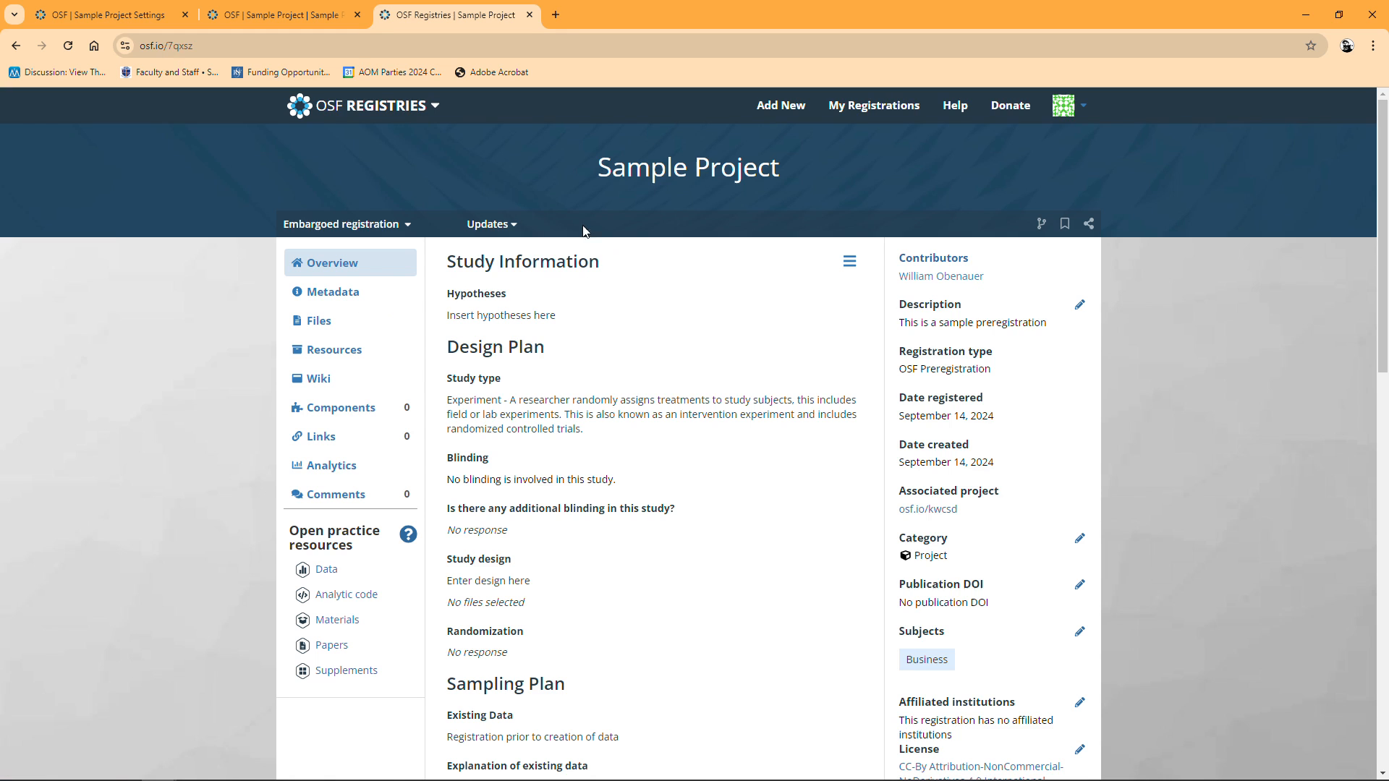
pyautogui.moveTo(335, 292)
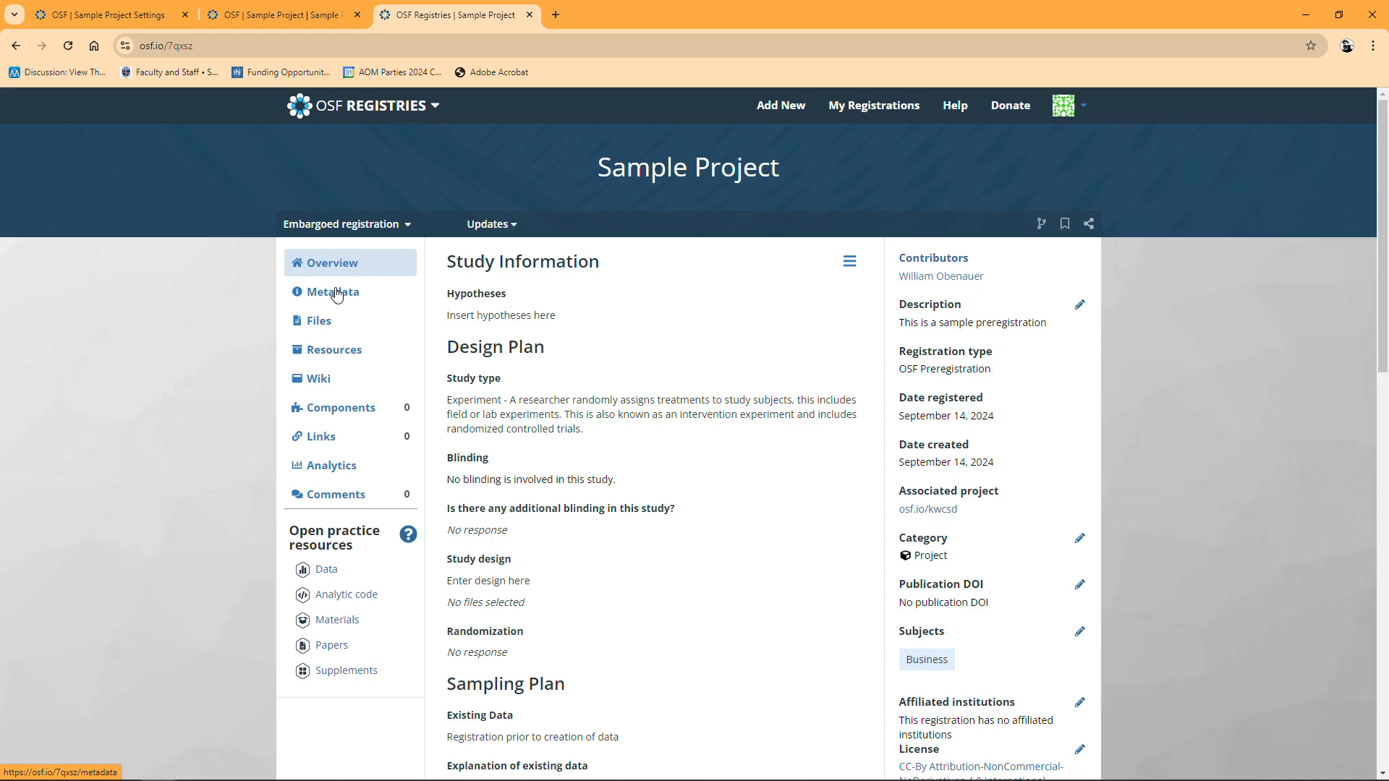
pyautogui.click(332, 292)
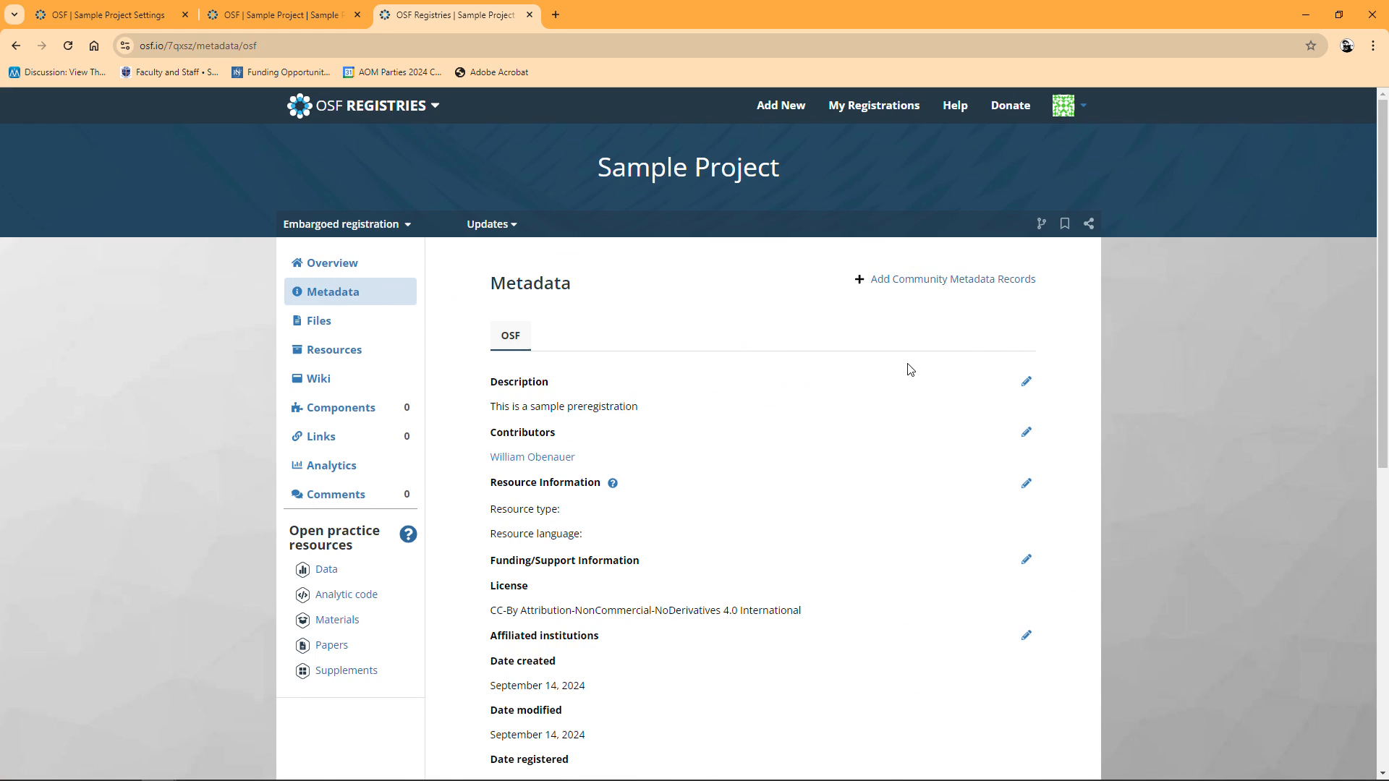
pyautogui.moveTo(1025, 453)
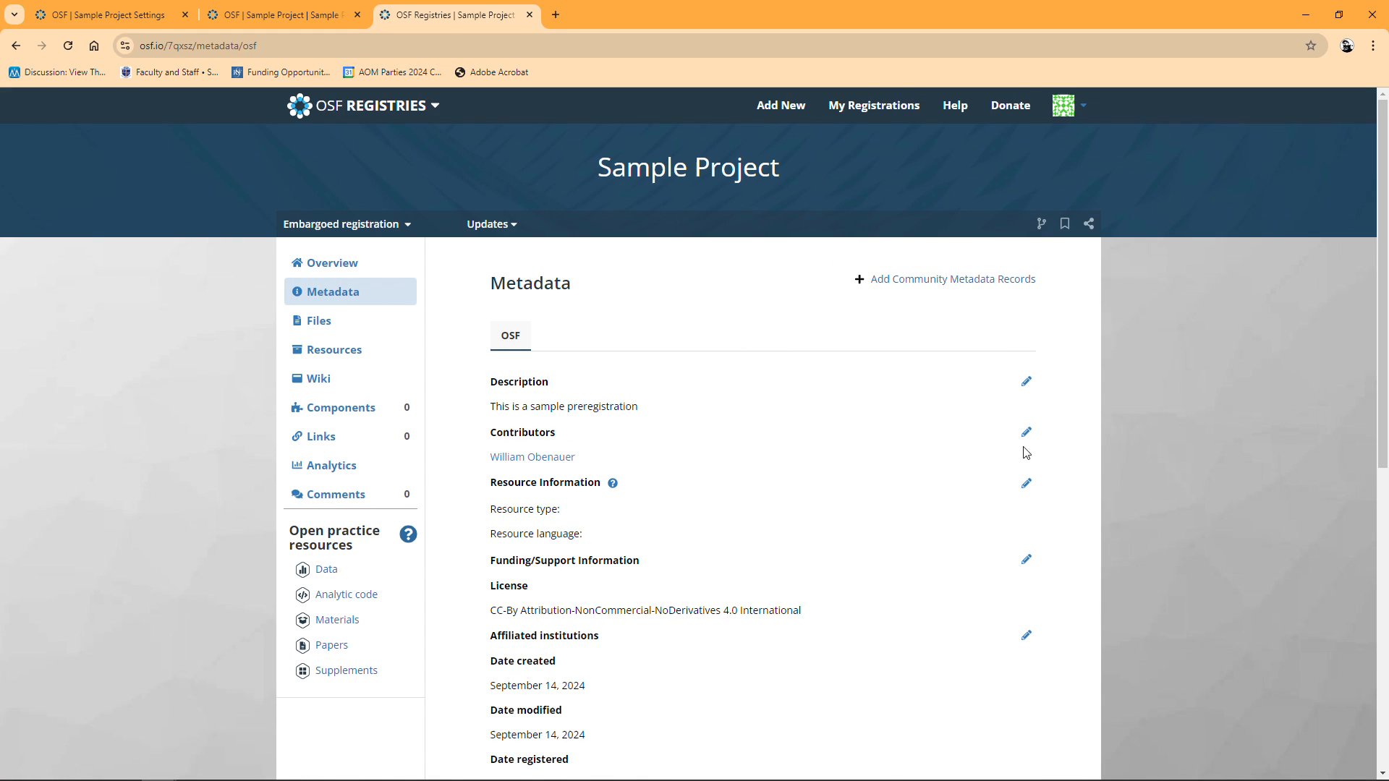
pyautogui.scroll(-3)
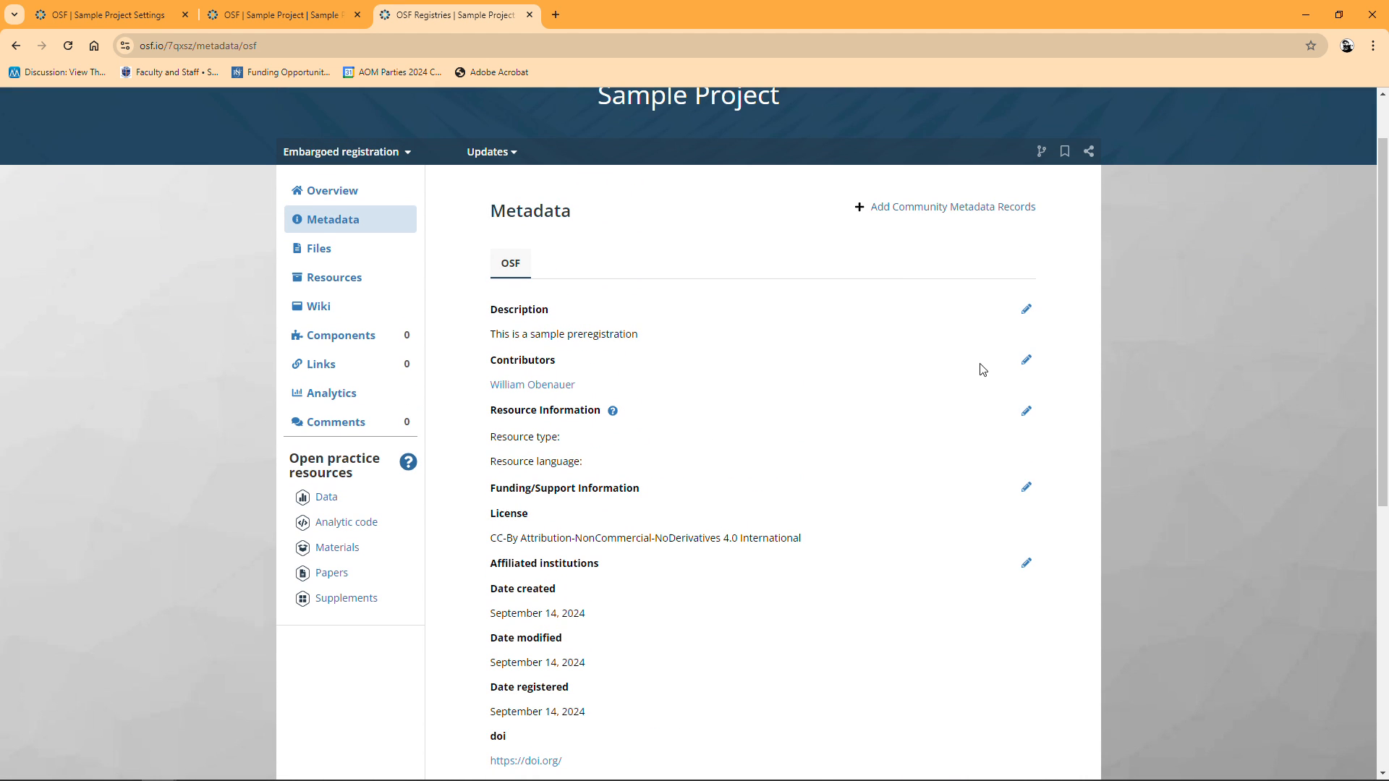
pyautogui.moveTo(1026, 366)
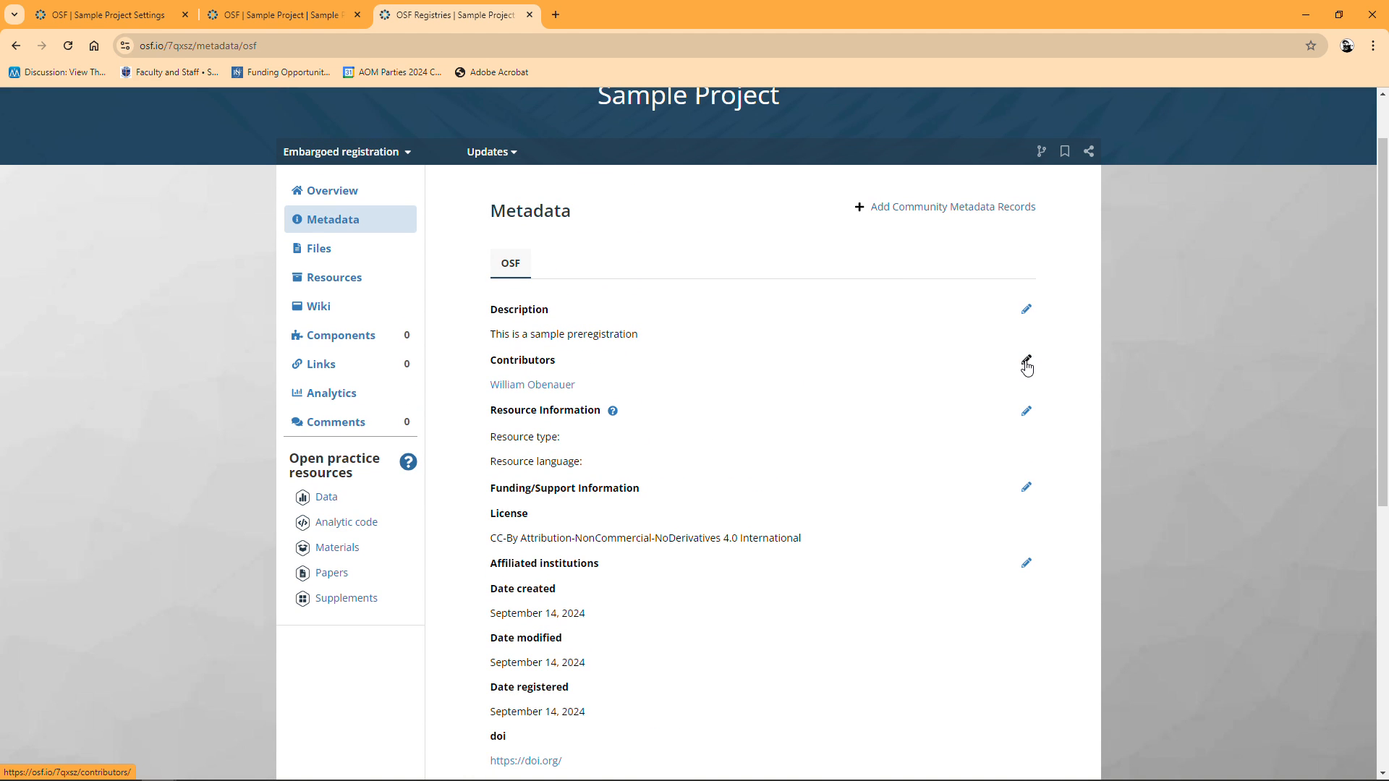
pyautogui.click(1026, 364)
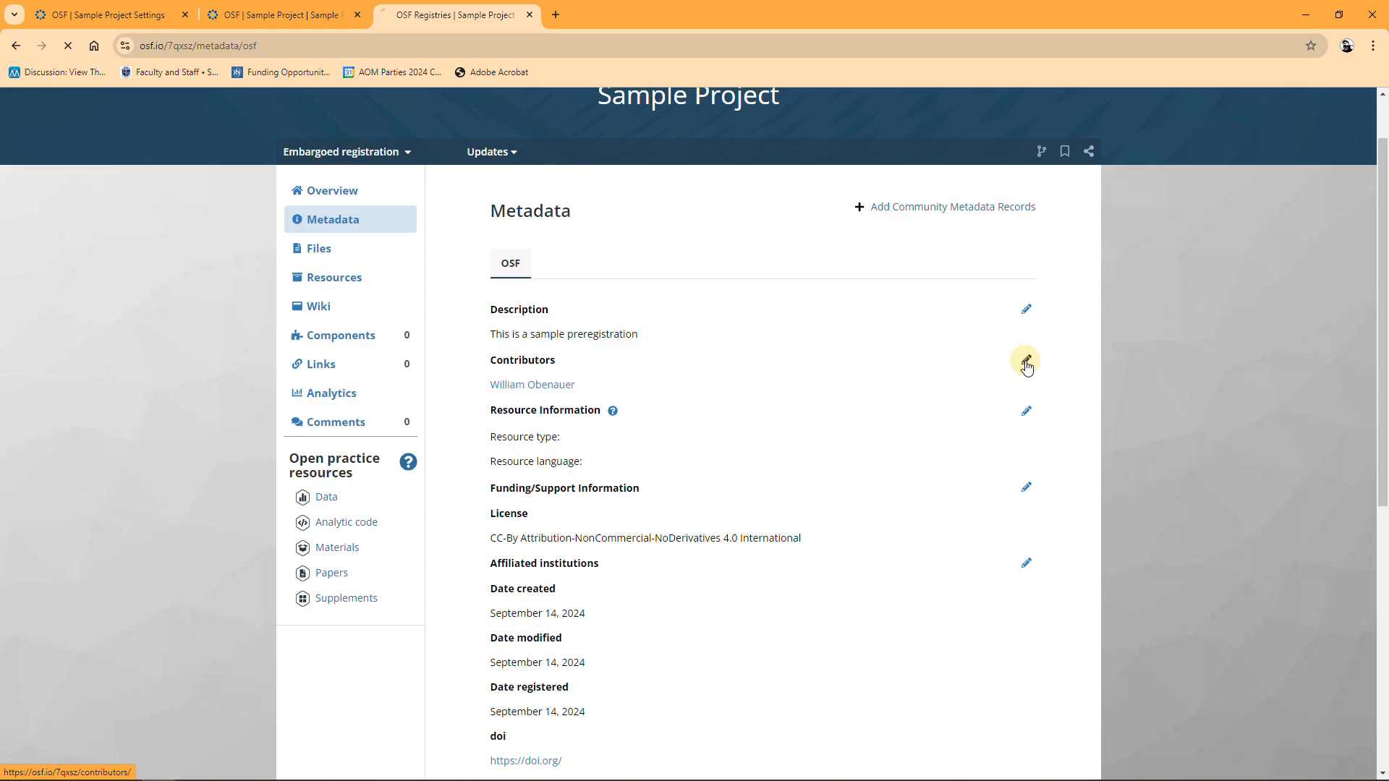
# Create an anonymized view-only link 'Peer Review2' for the registration and copy its URL
pyautogui.click(1026, 363)
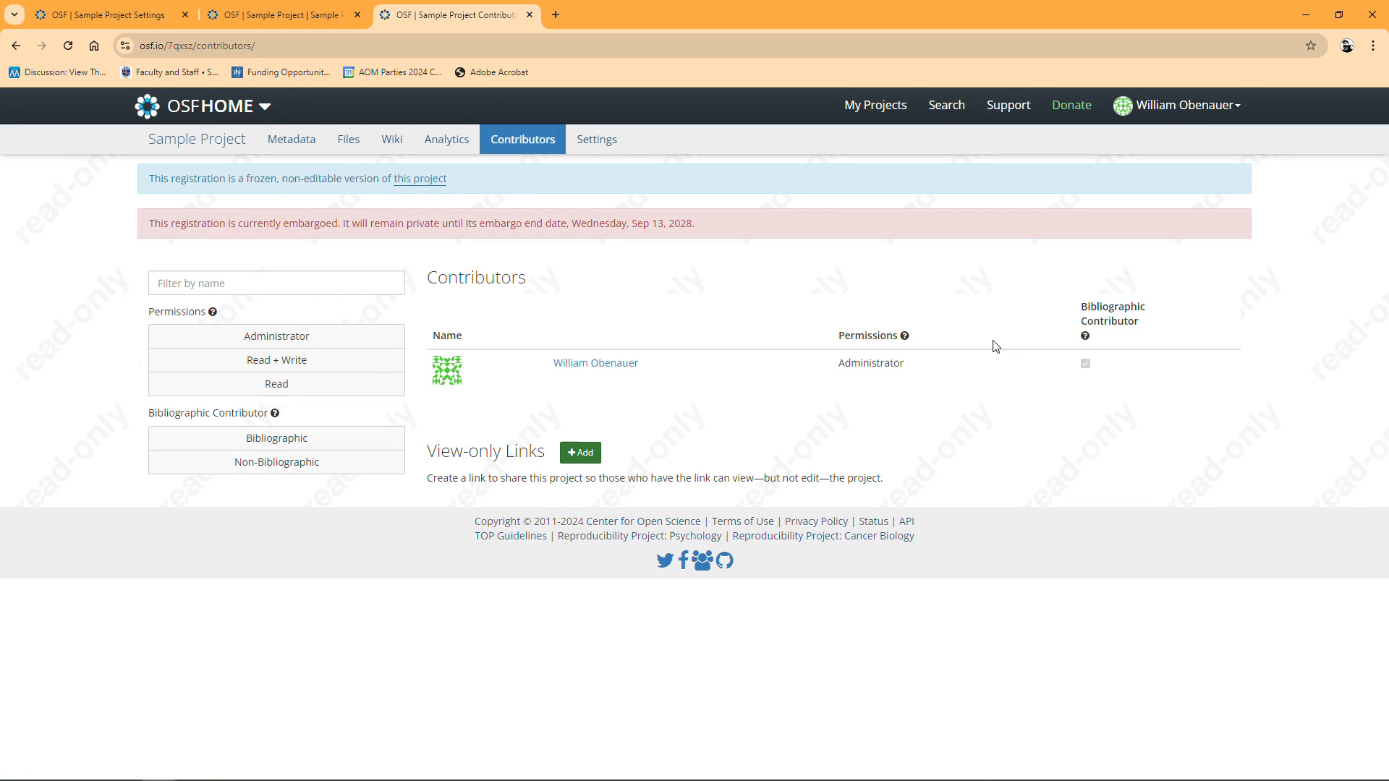
pyautogui.moveTo(464, 474)
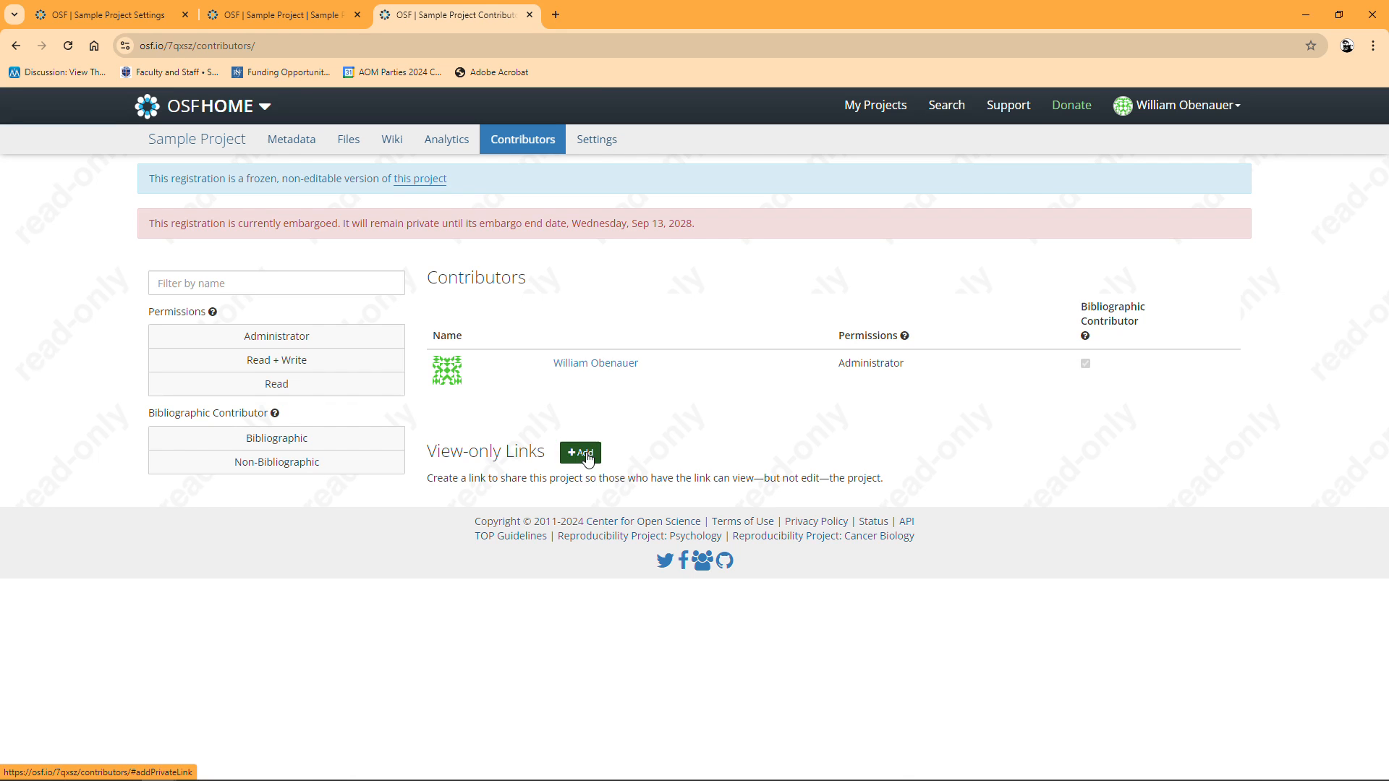
pyautogui.click(579, 453)
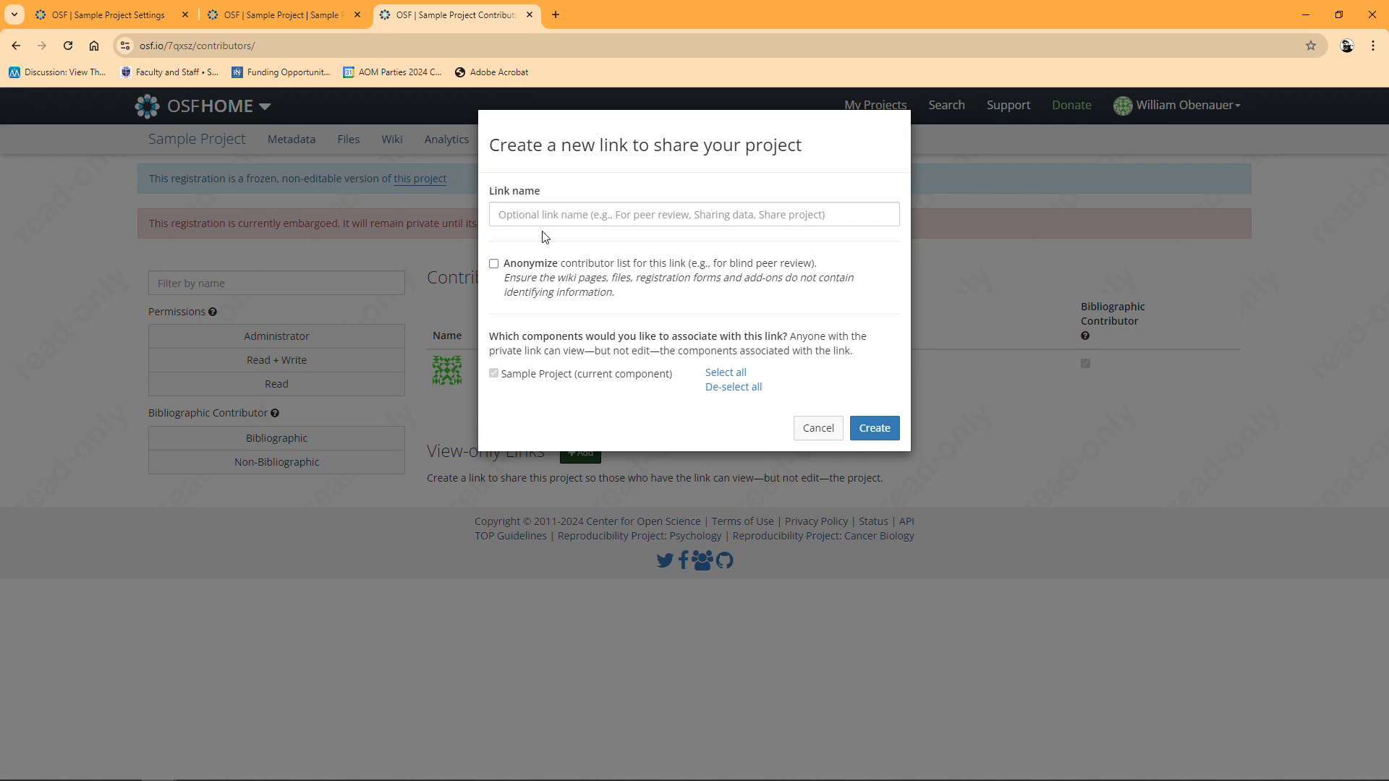
pyautogui.write('Peer Review2')
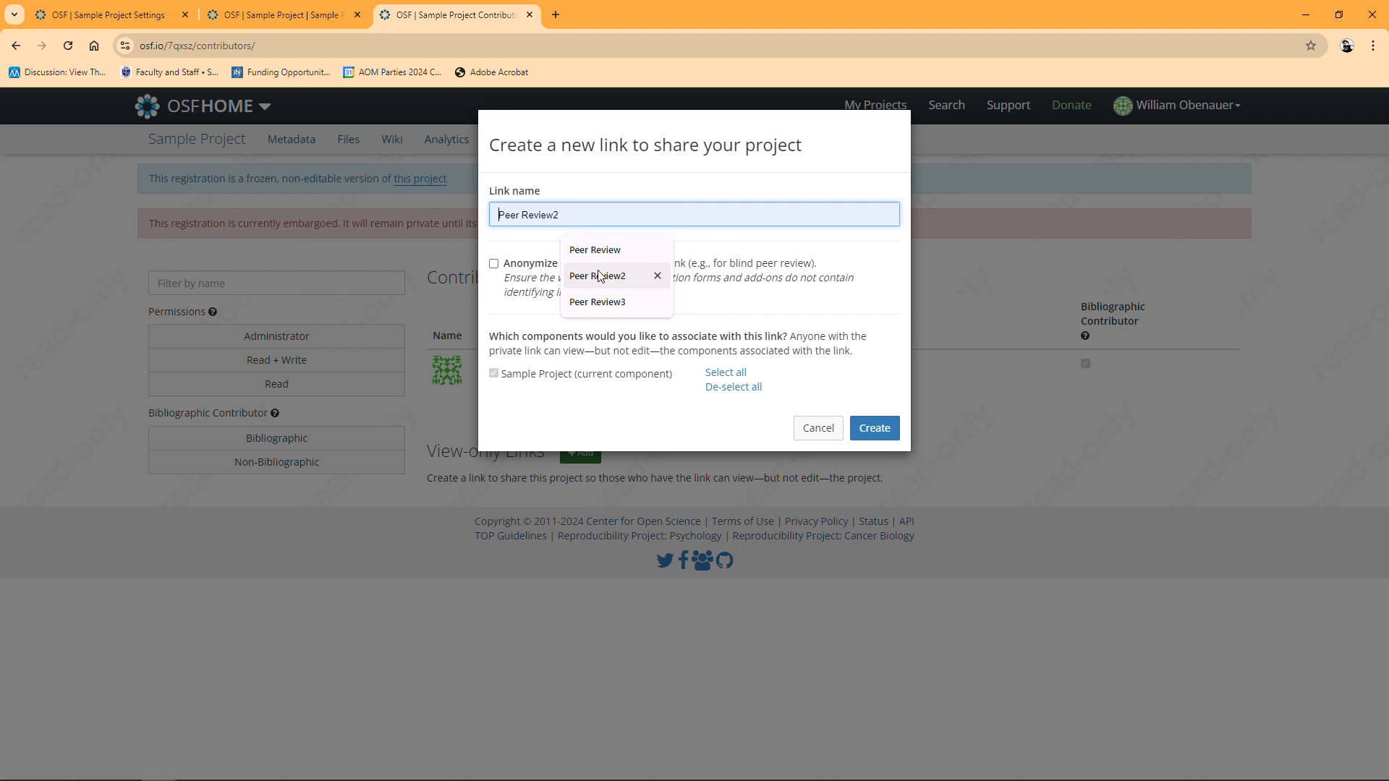
pyautogui.click(494, 264)
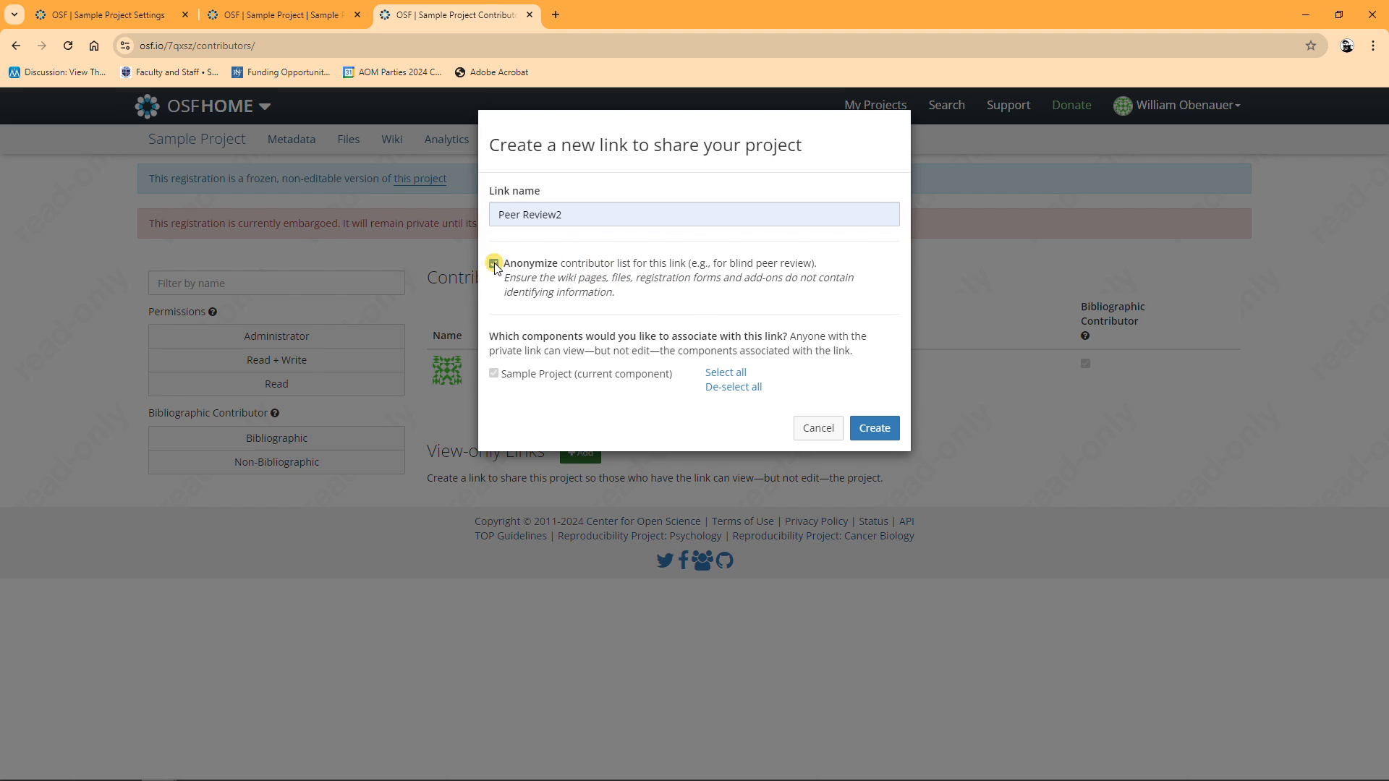
pyautogui.click(873, 428)
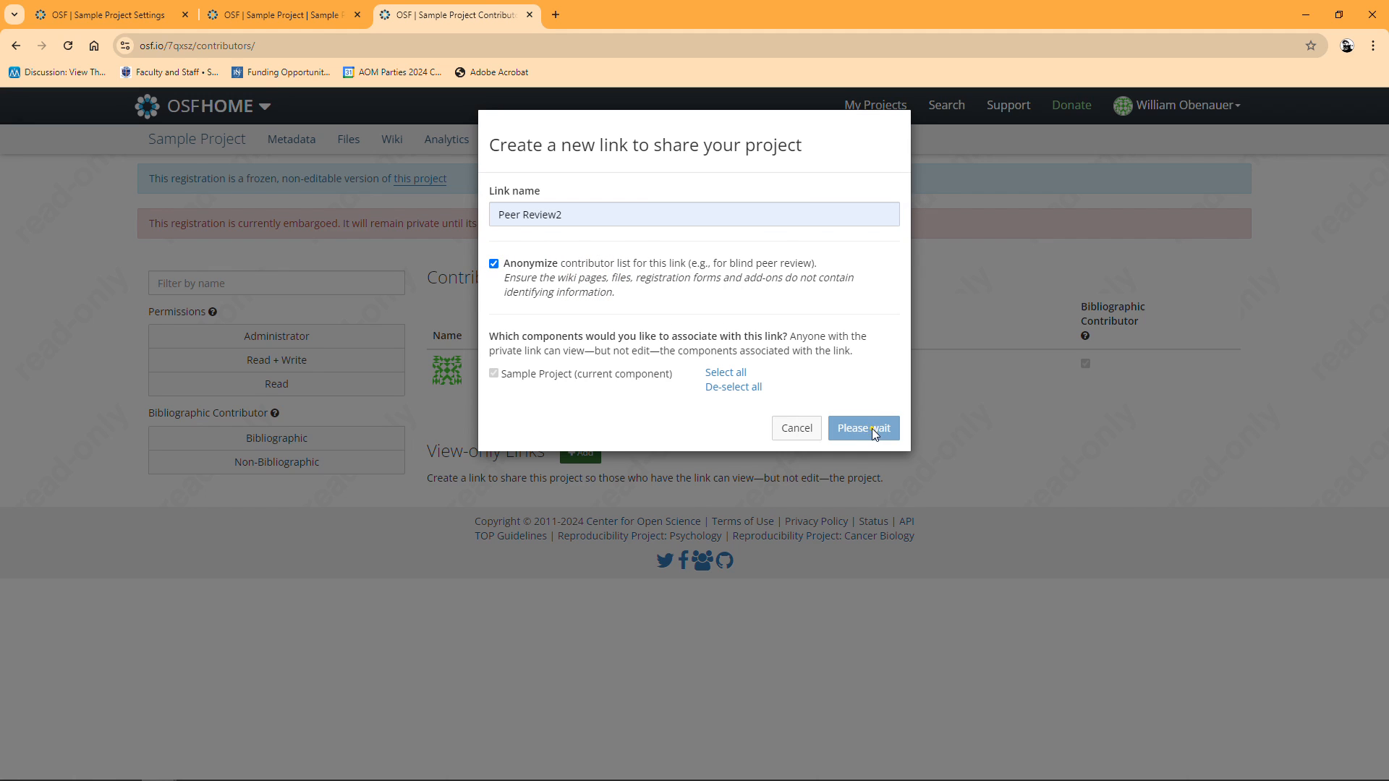
pyautogui.click(861, 428)
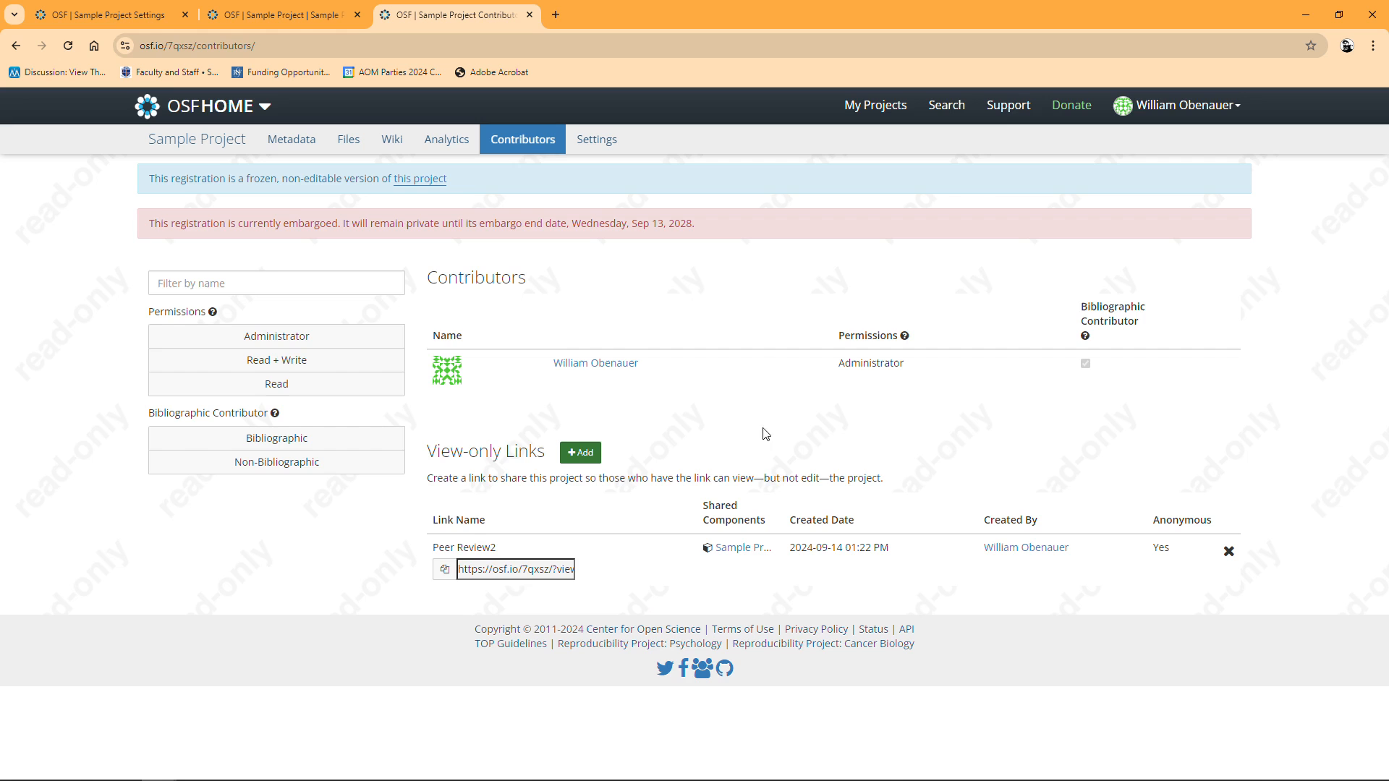
pyautogui.moveTo(442, 569)
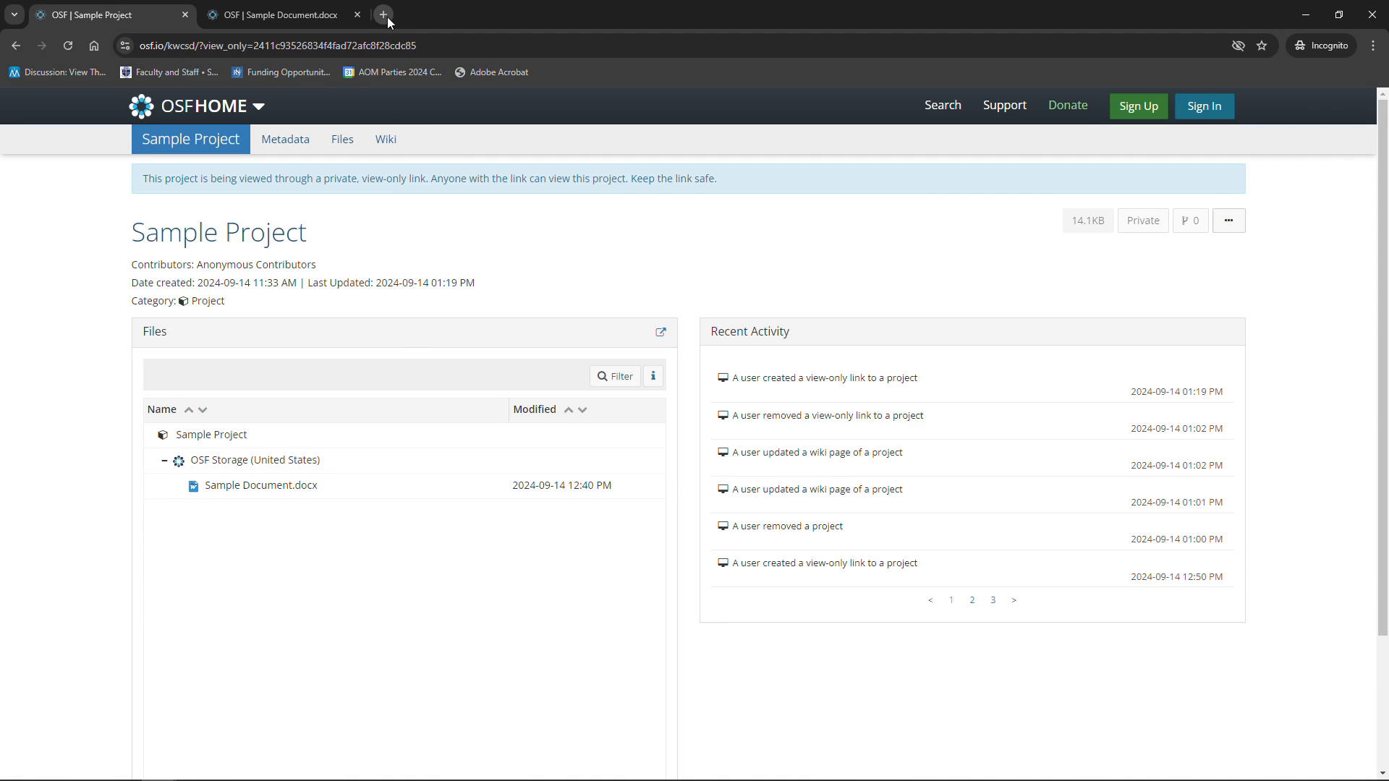
# Load the copied Peer Review2 link in a new private tab and dismiss the Got it notice
pyautogui.click(383, 14)
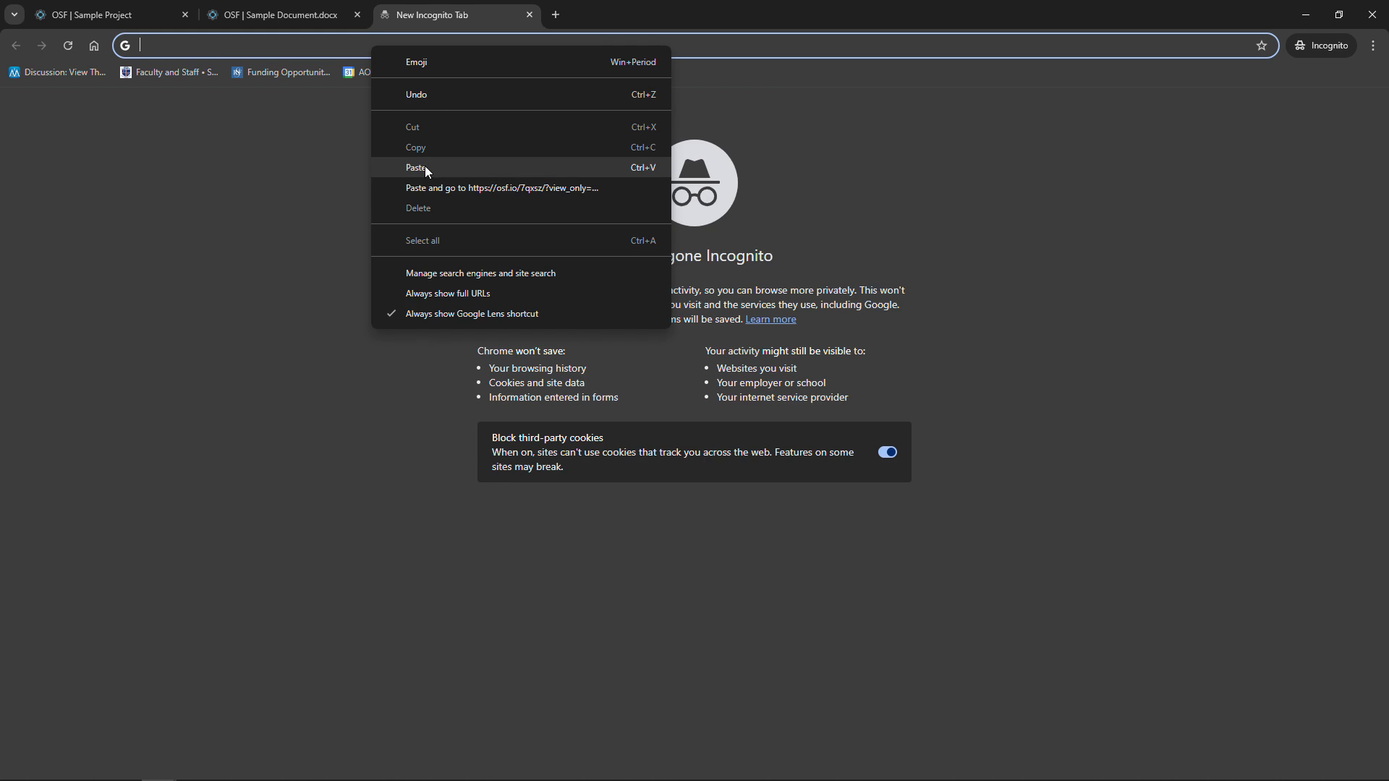
pyautogui.click(500, 188)
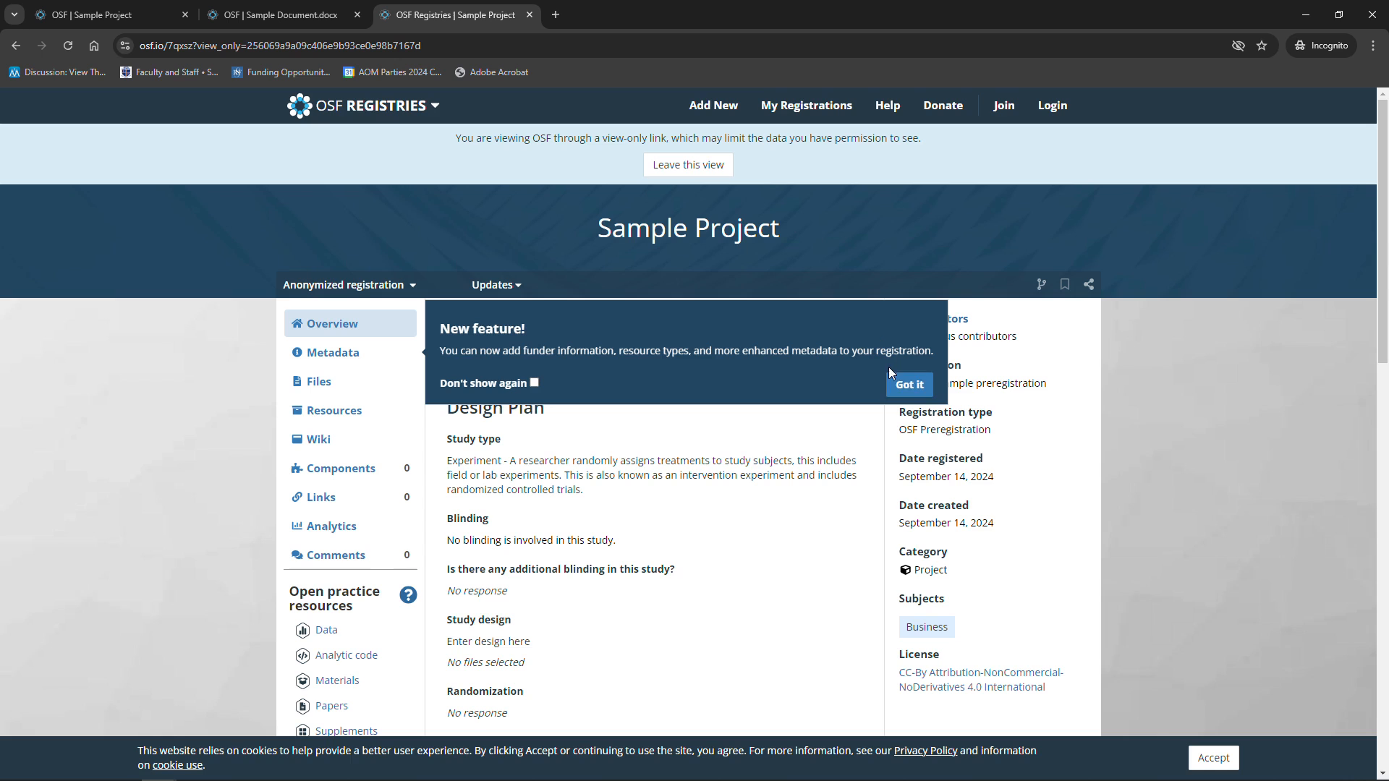
pyautogui.click(908, 384)
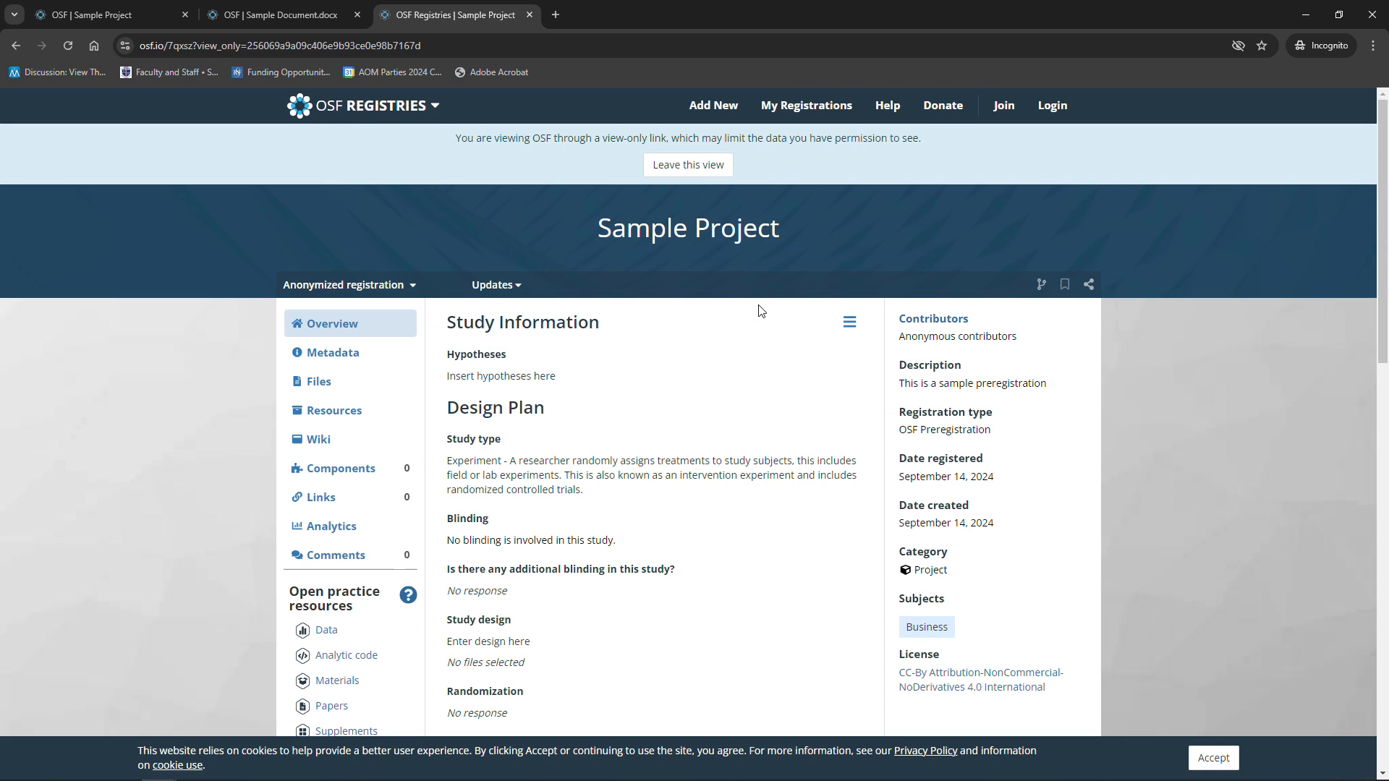
pyautogui.moveTo(932, 319)
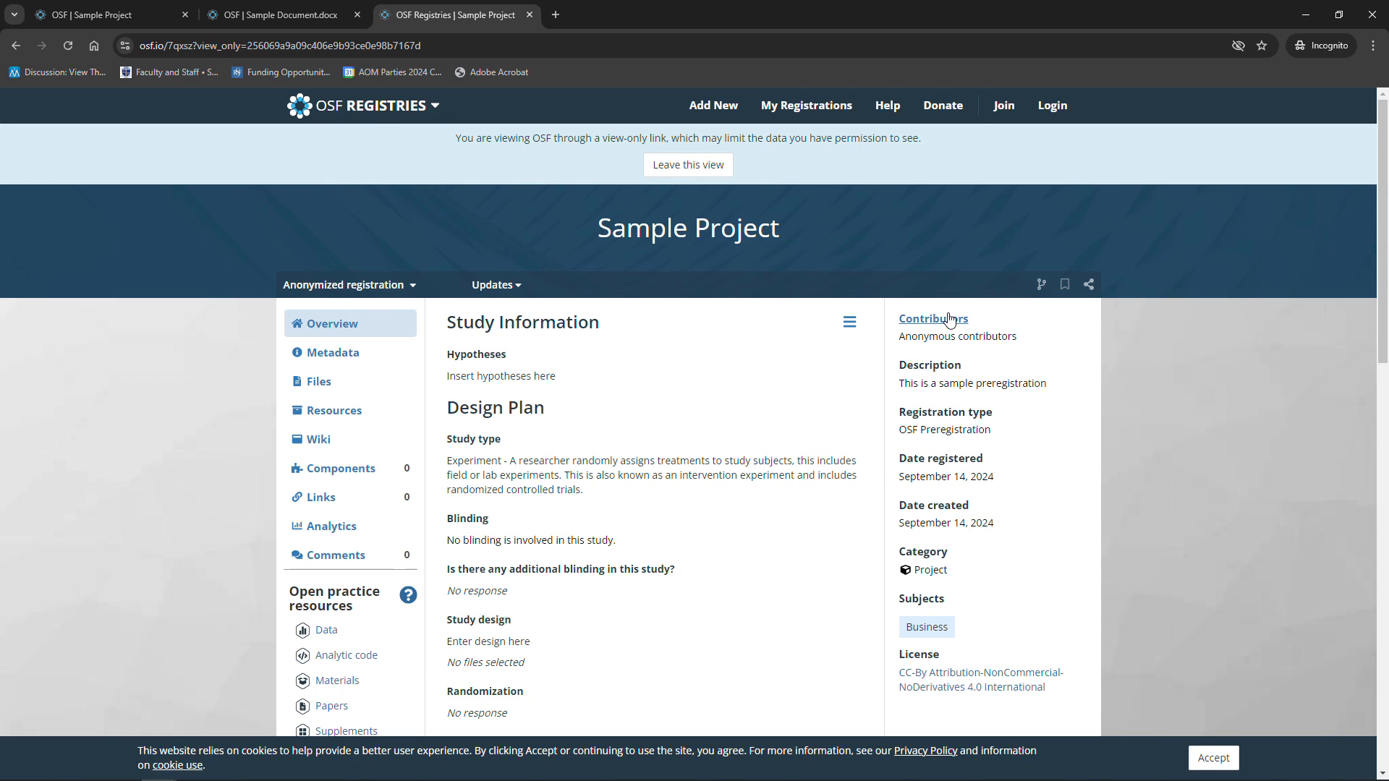
pyautogui.moveTo(938, 298)
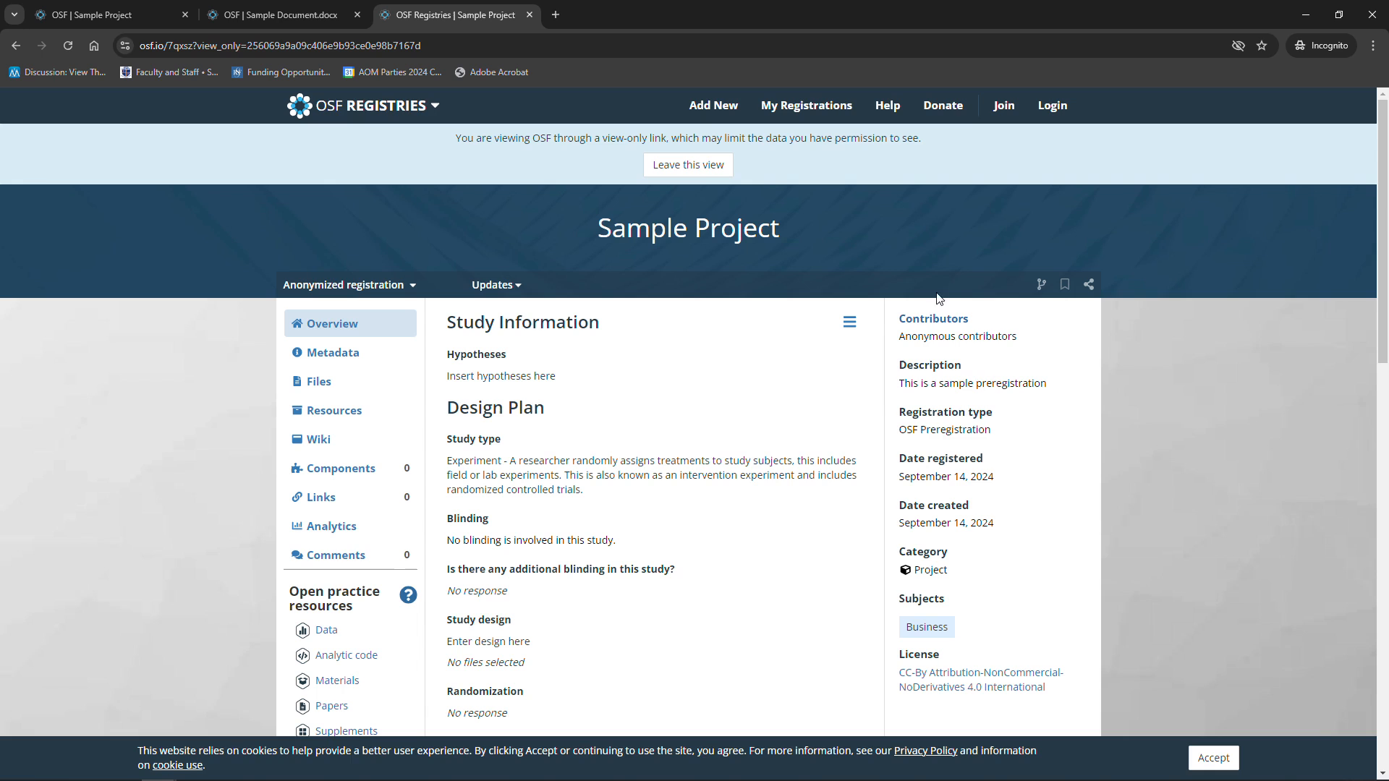
pyautogui.moveTo(924, 362)
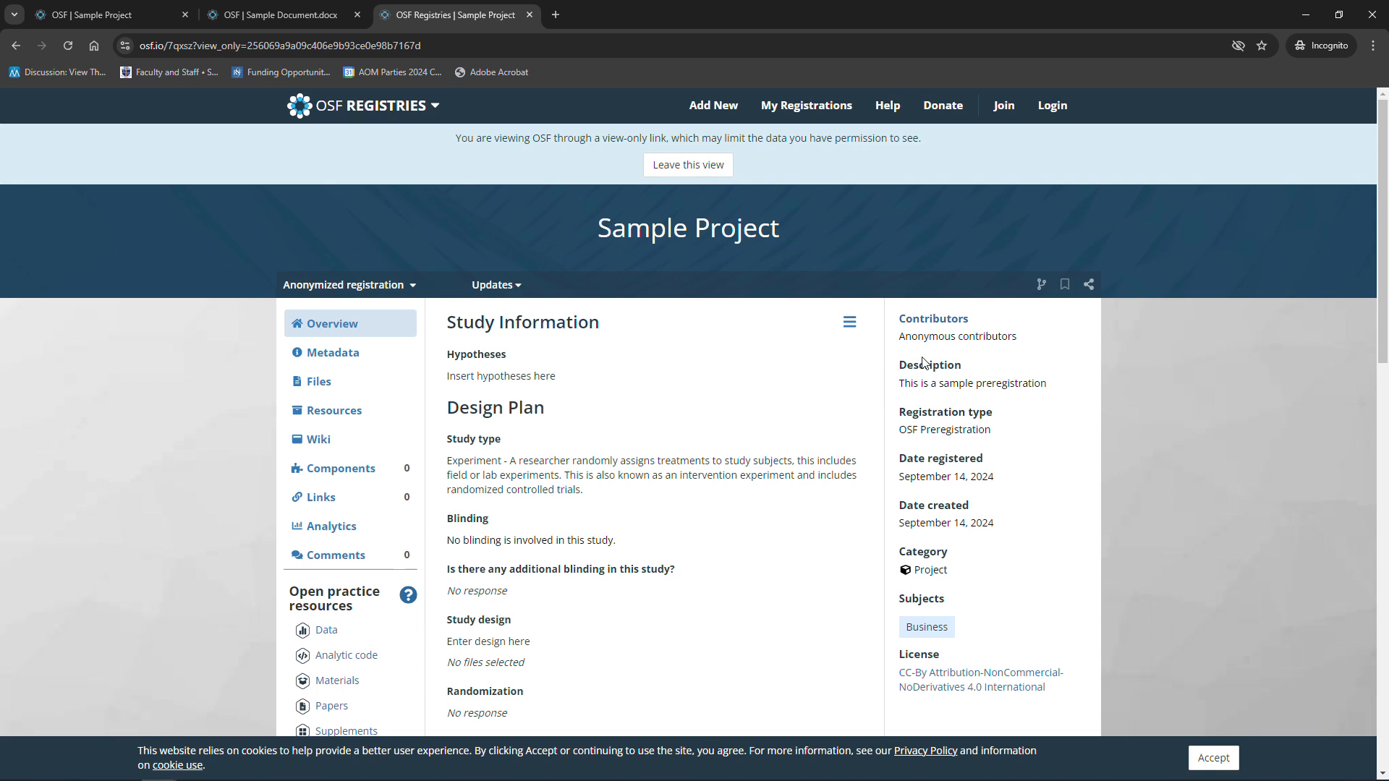
pyautogui.moveTo(924, 267)
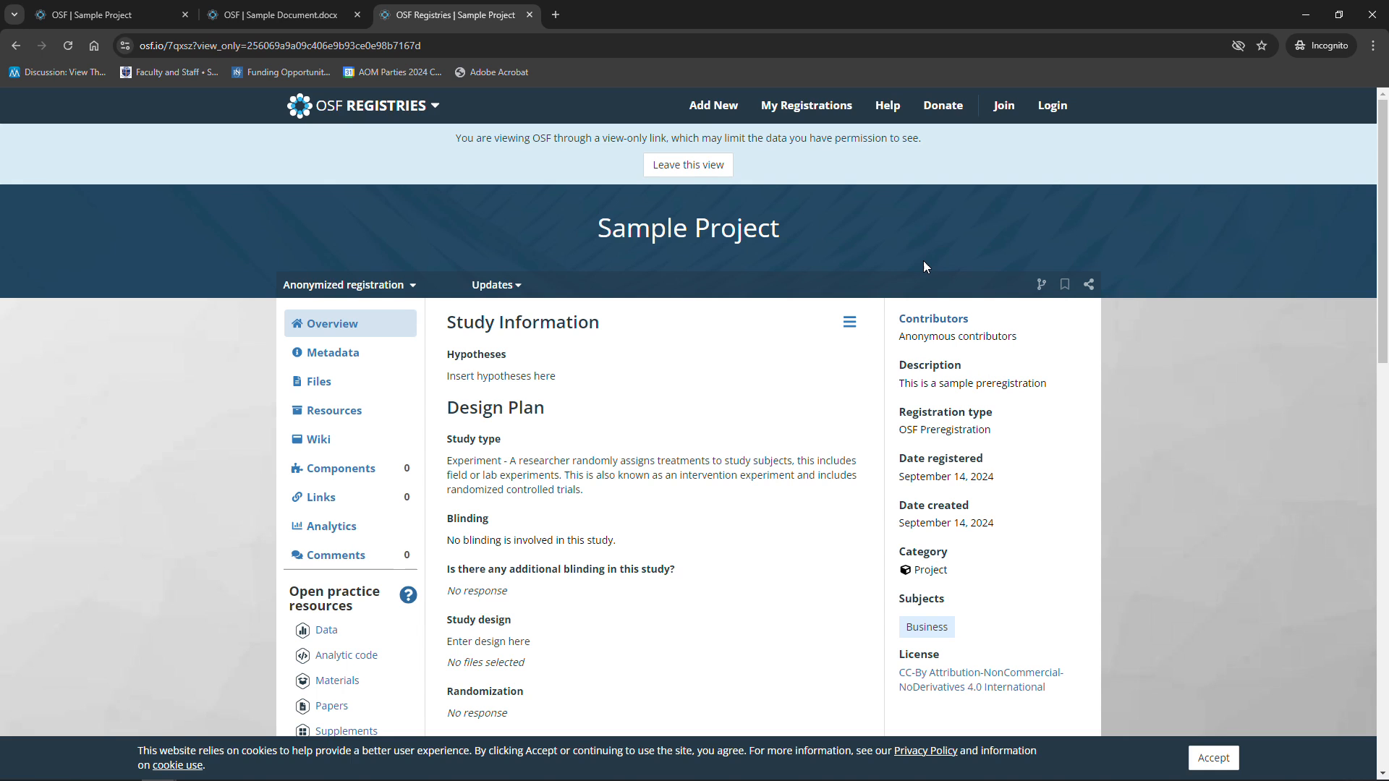
pyautogui.moveTo(584, 555)
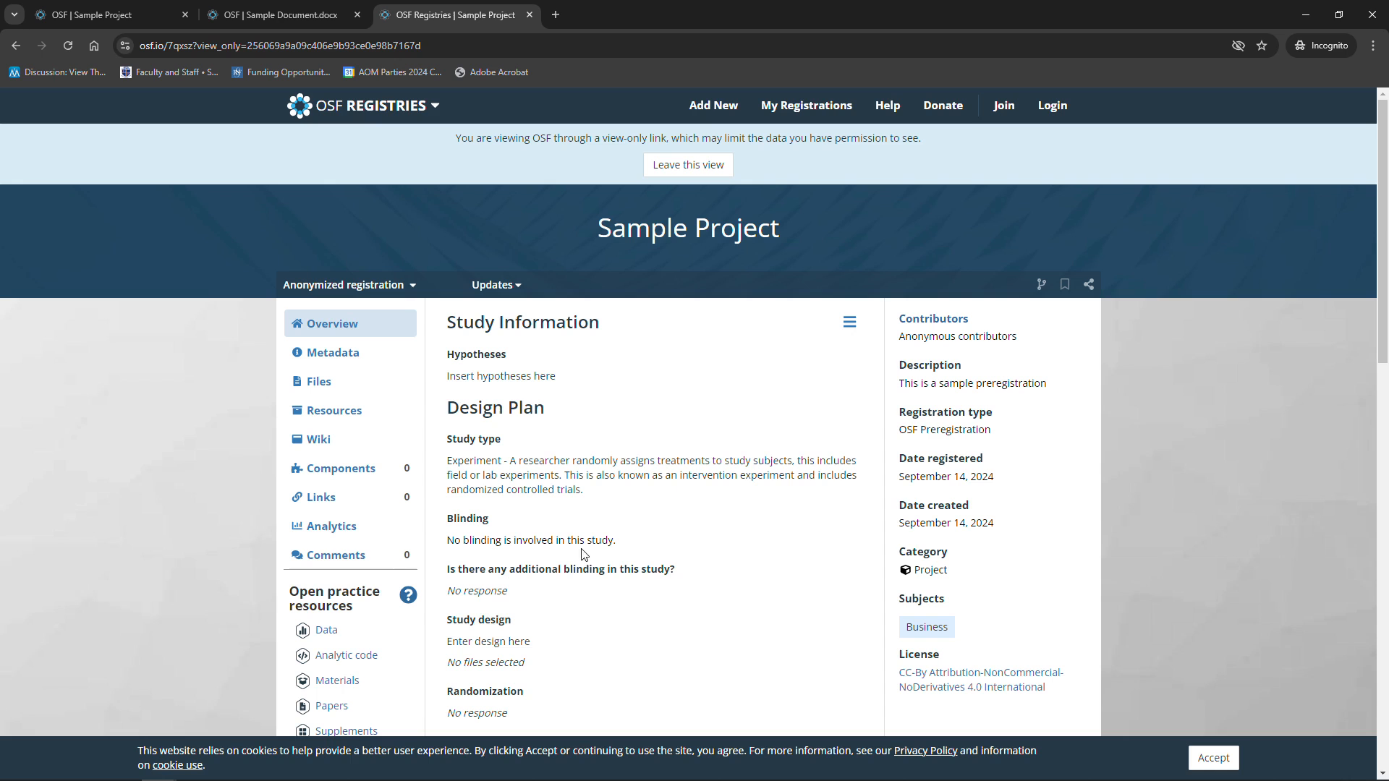
pyautogui.moveTo(371, 620)
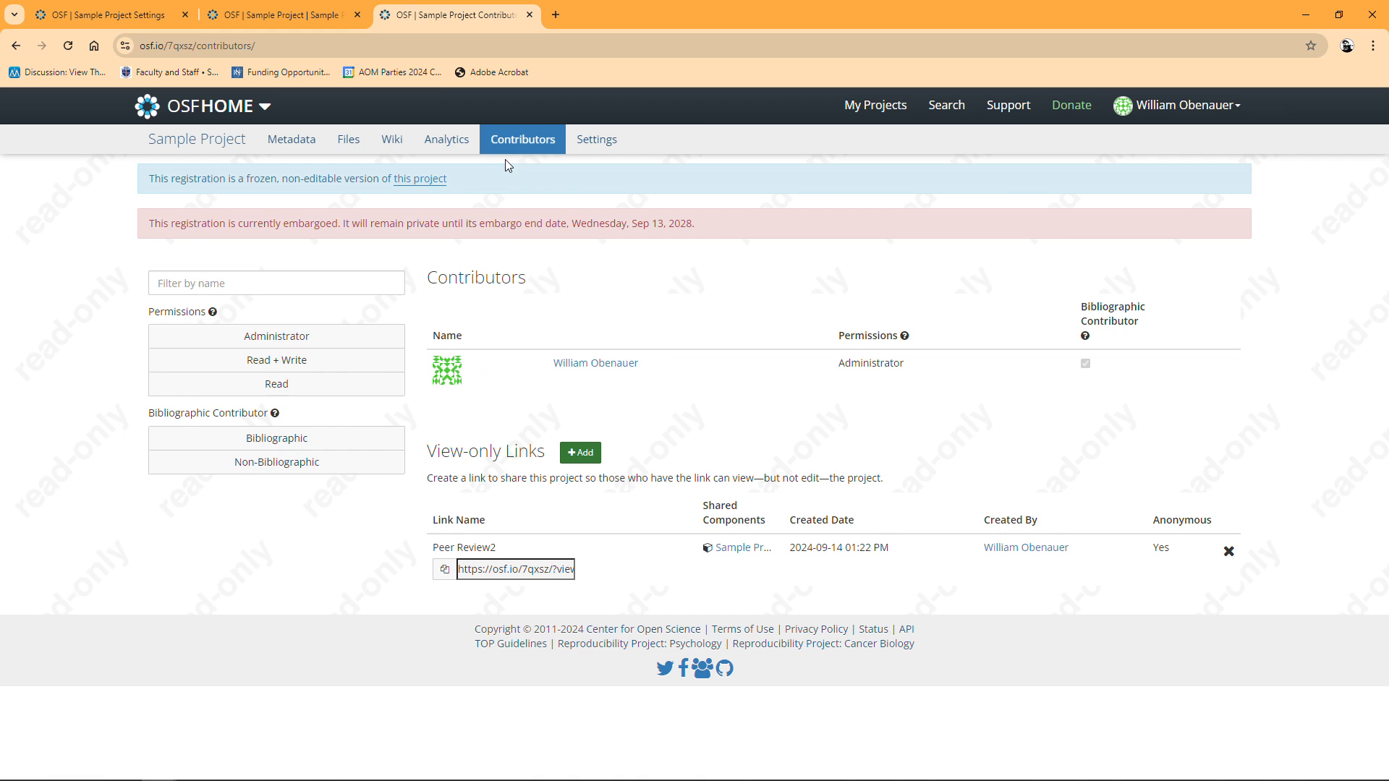
# Paste the Peer Review2 registration link as plain text into the wiki Home editor and save
pyautogui.click(102, 15)
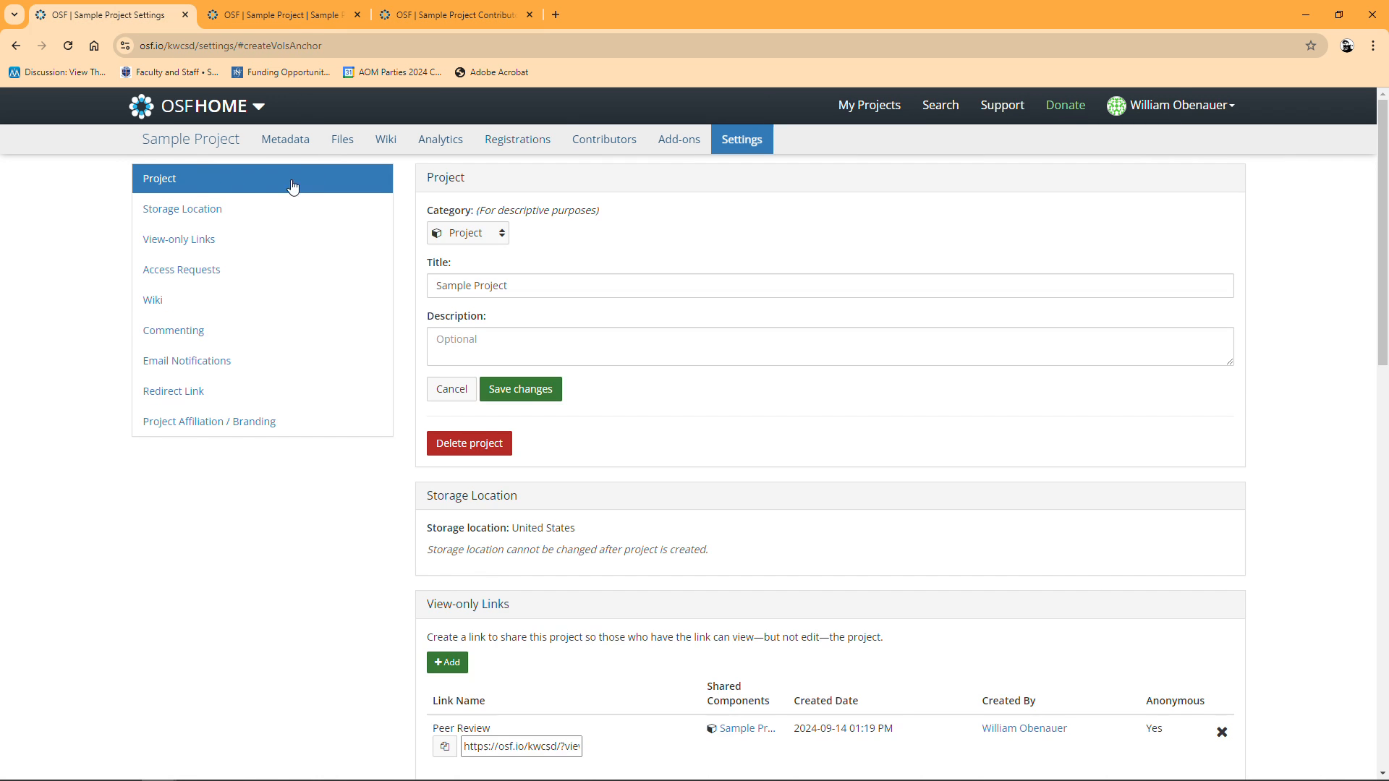
pyautogui.click(190, 138)
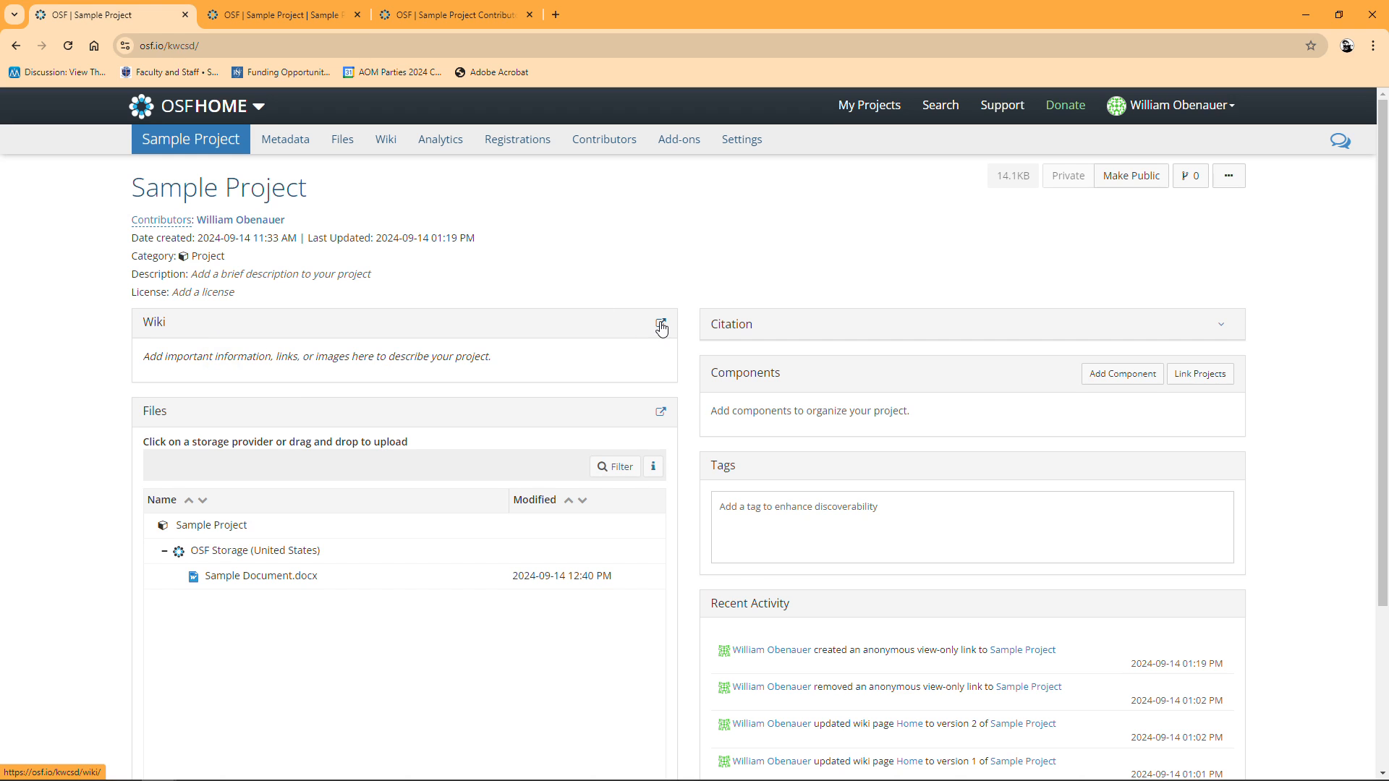
pyautogui.click(660, 324)
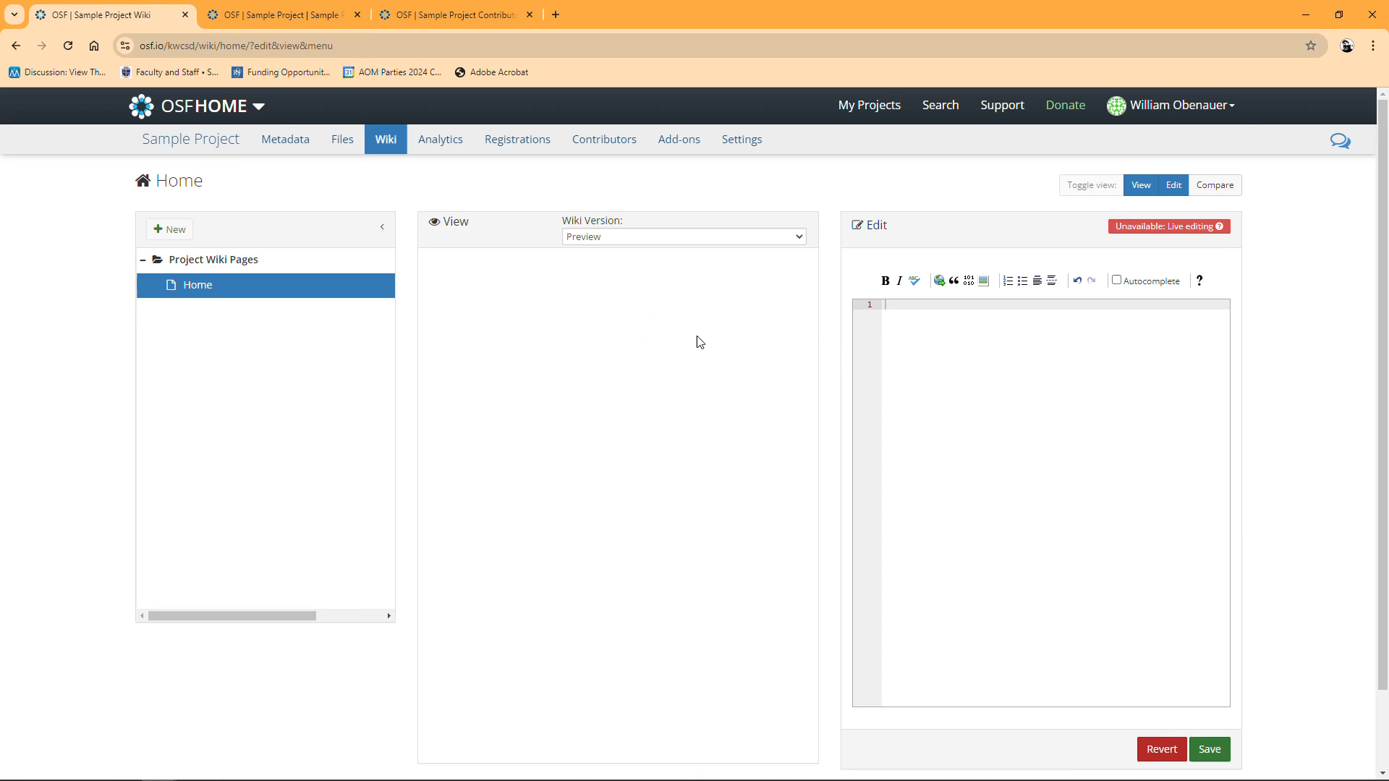
pyautogui.rightClick(902, 314)
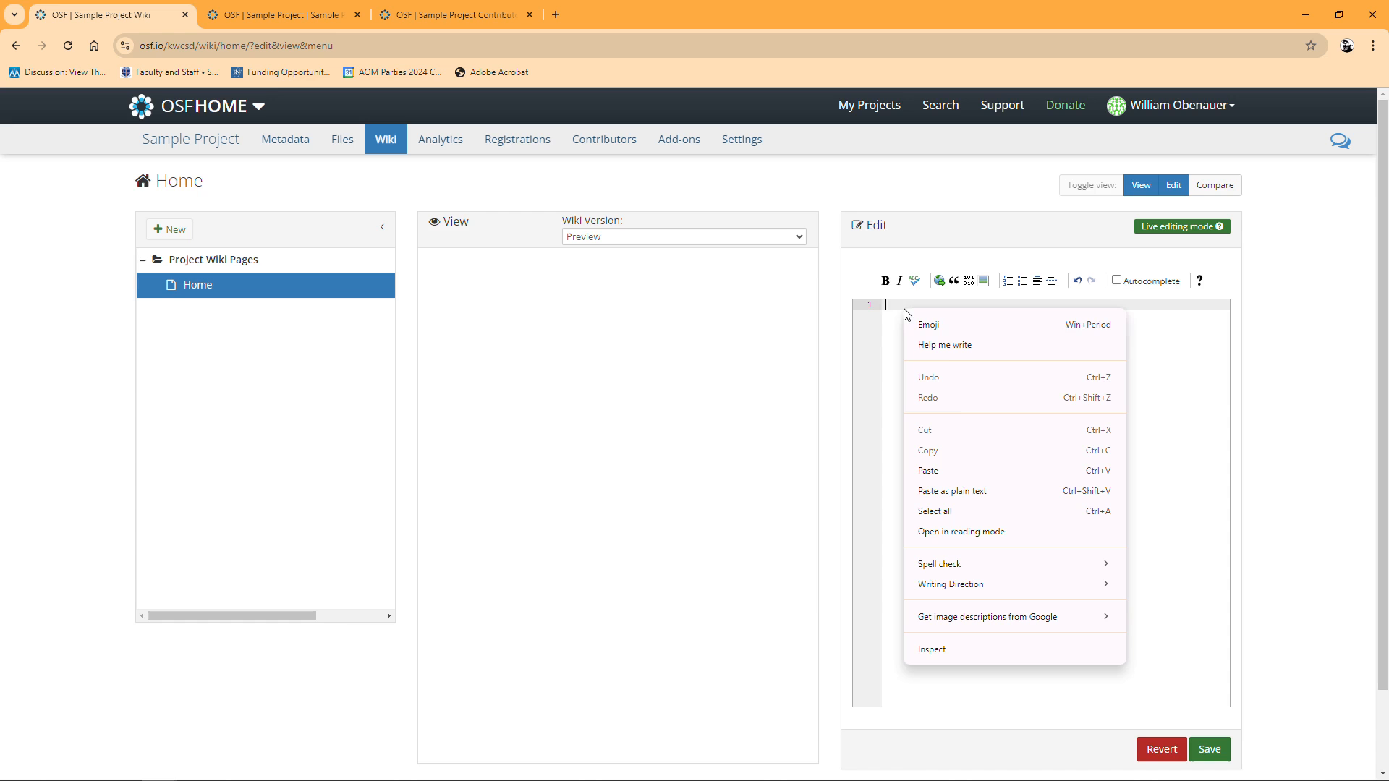
pyautogui.moveTo(952, 491)
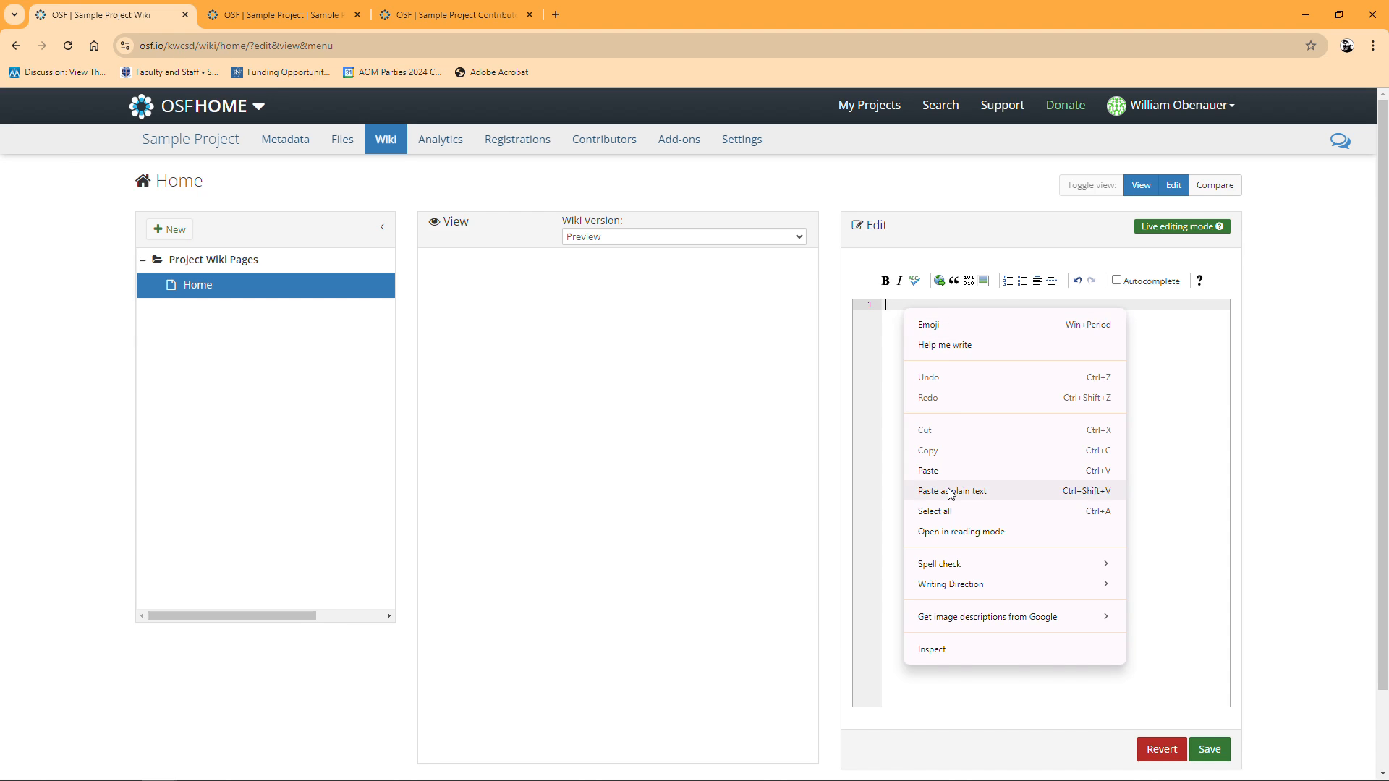
pyautogui.click(952, 490)
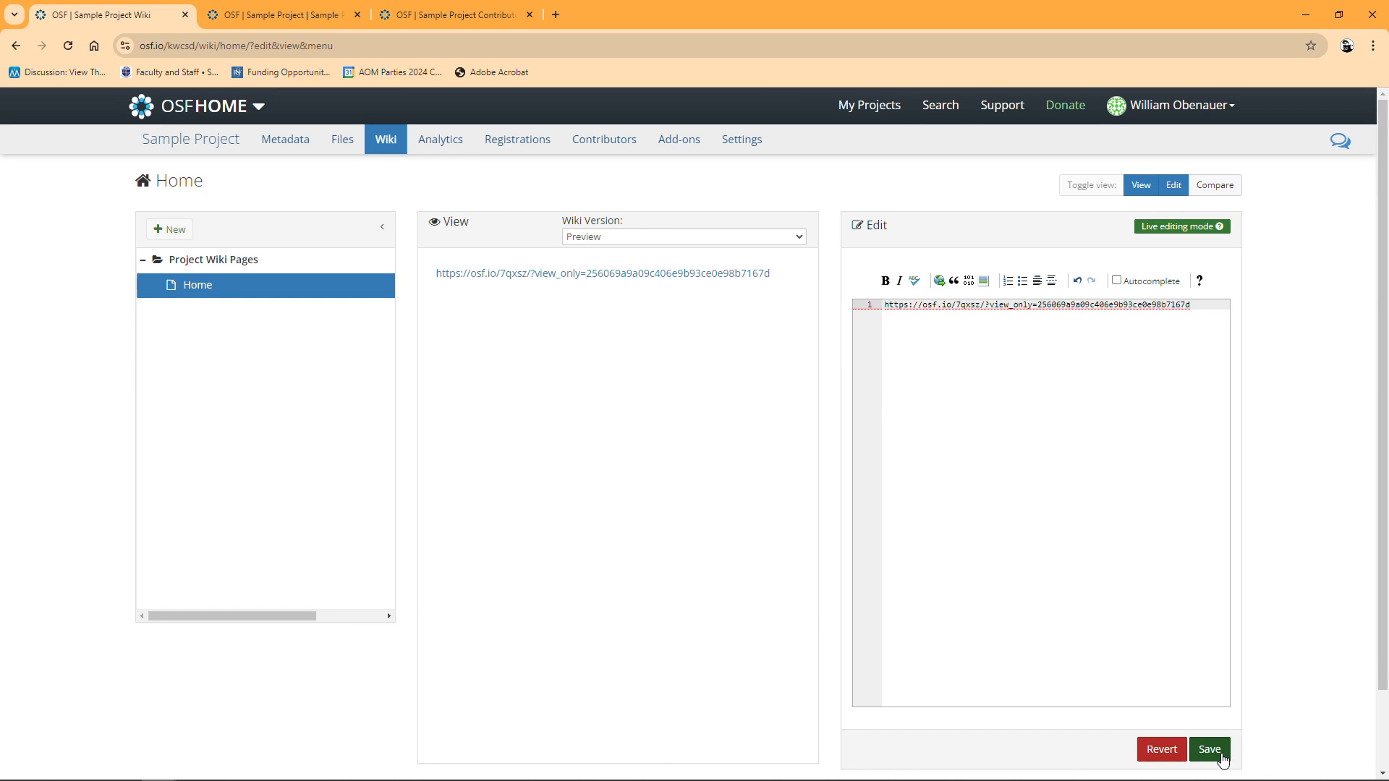
pyautogui.click(1208, 749)
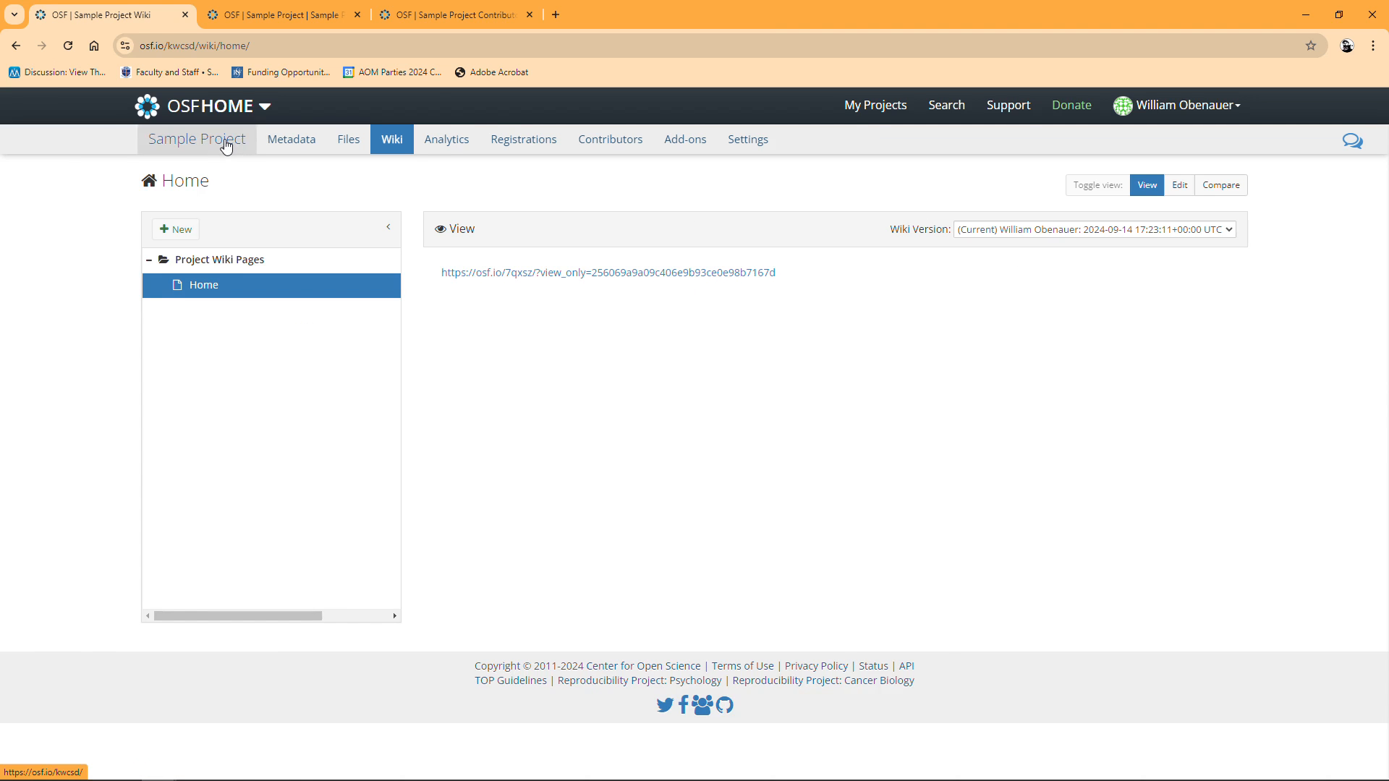
# Go to the Sample Project overview, where the wiki shows the link and activity logs version 3
pyautogui.click(196, 139)
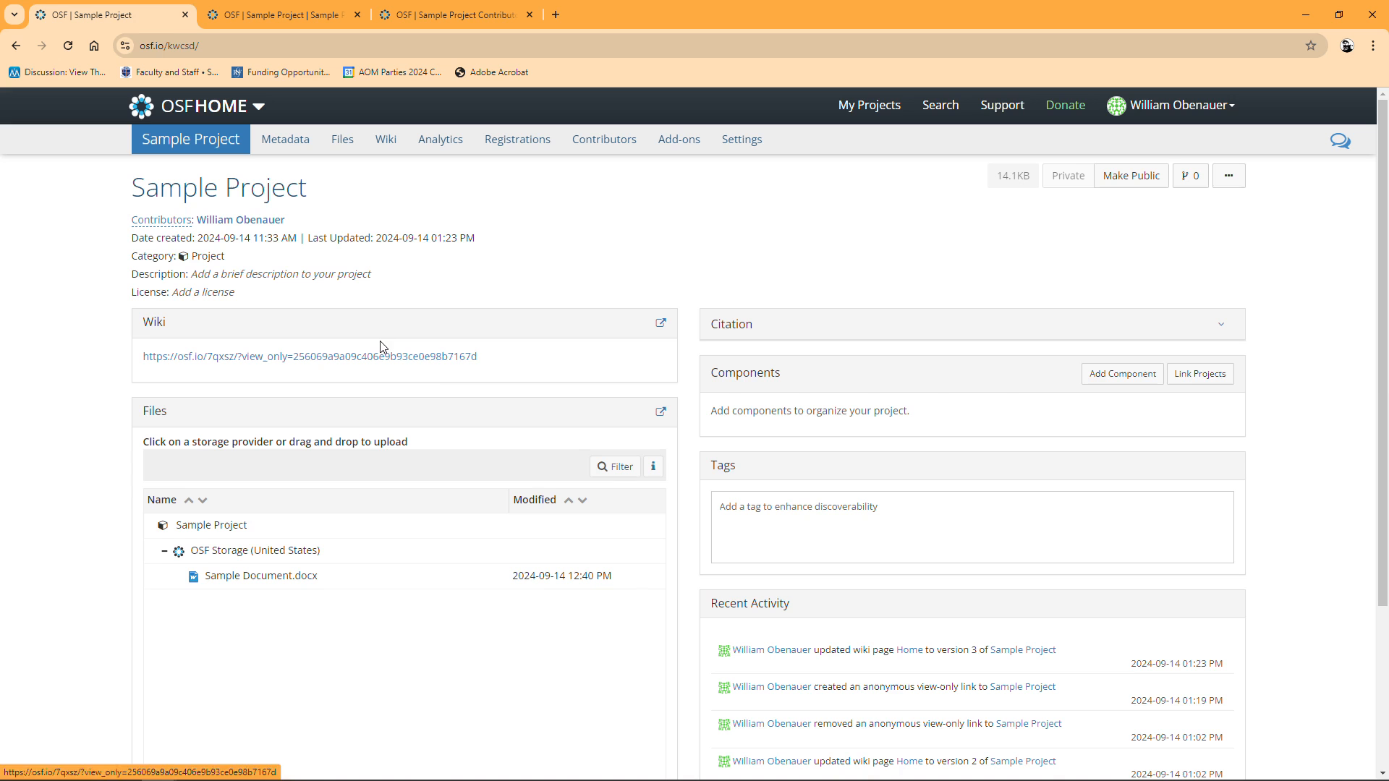
pyautogui.moveTo(584, 268)
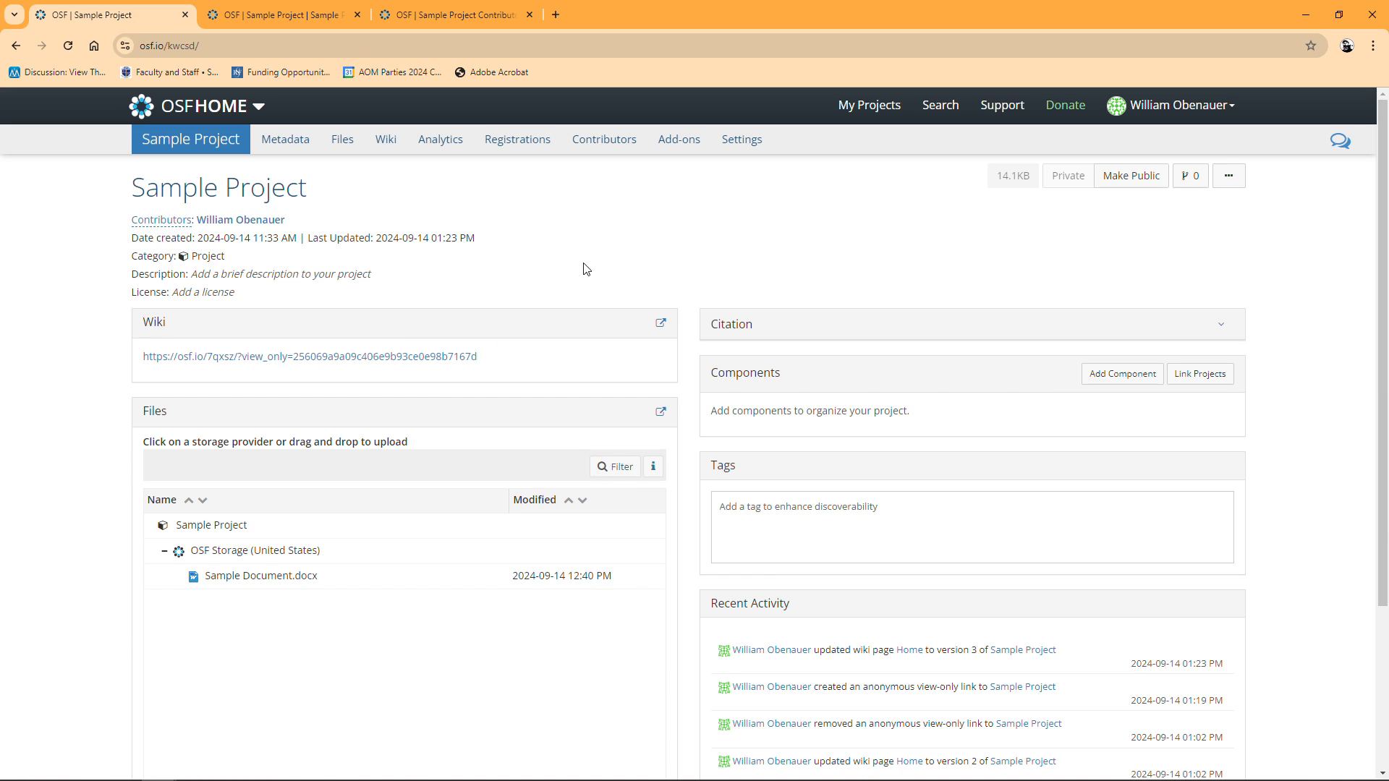
pyautogui.moveTo(687, 419)
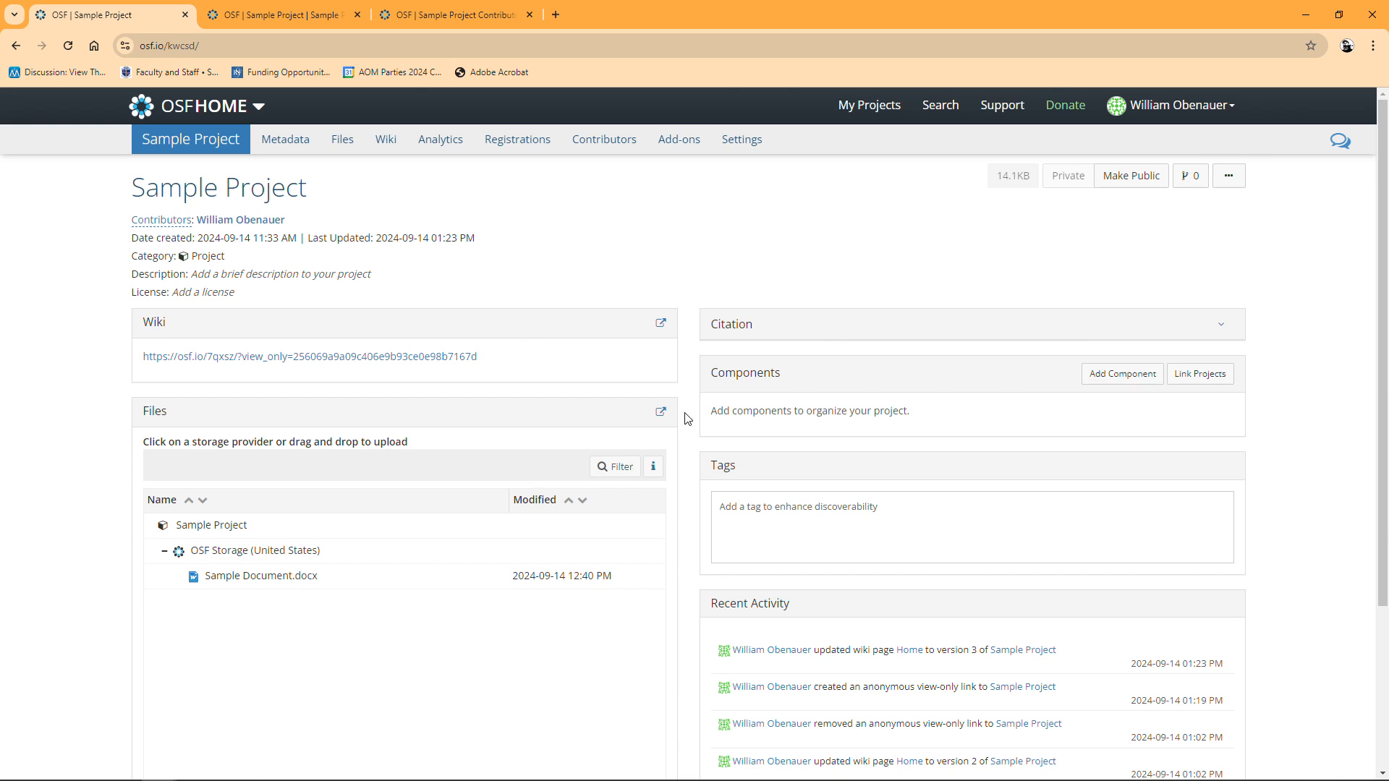
pyautogui.moveTo(161, 766)
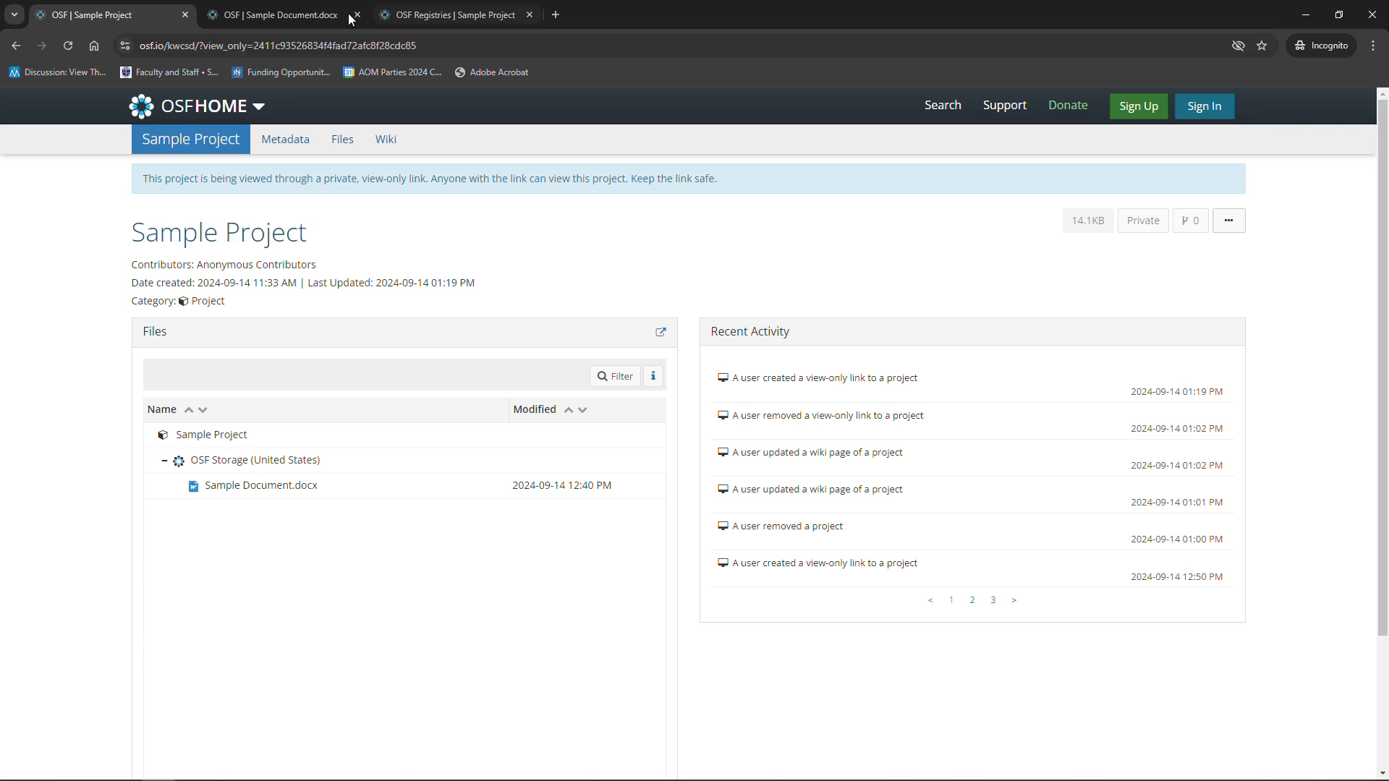
# Reload the anonymous project page, follow the wiki link to the anonymized registration, then go back
pyautogui.click(265, 45)
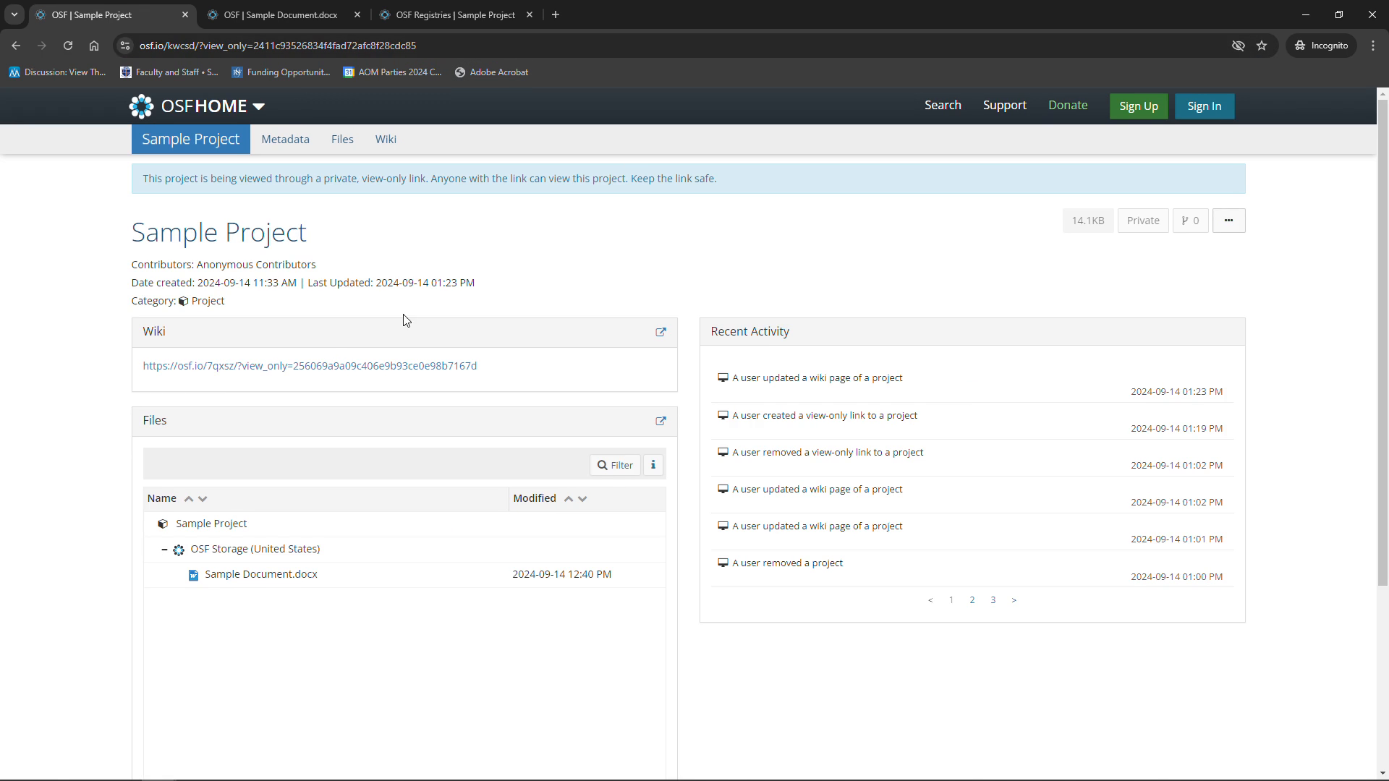
pyautogui.moveTo(308, 366)
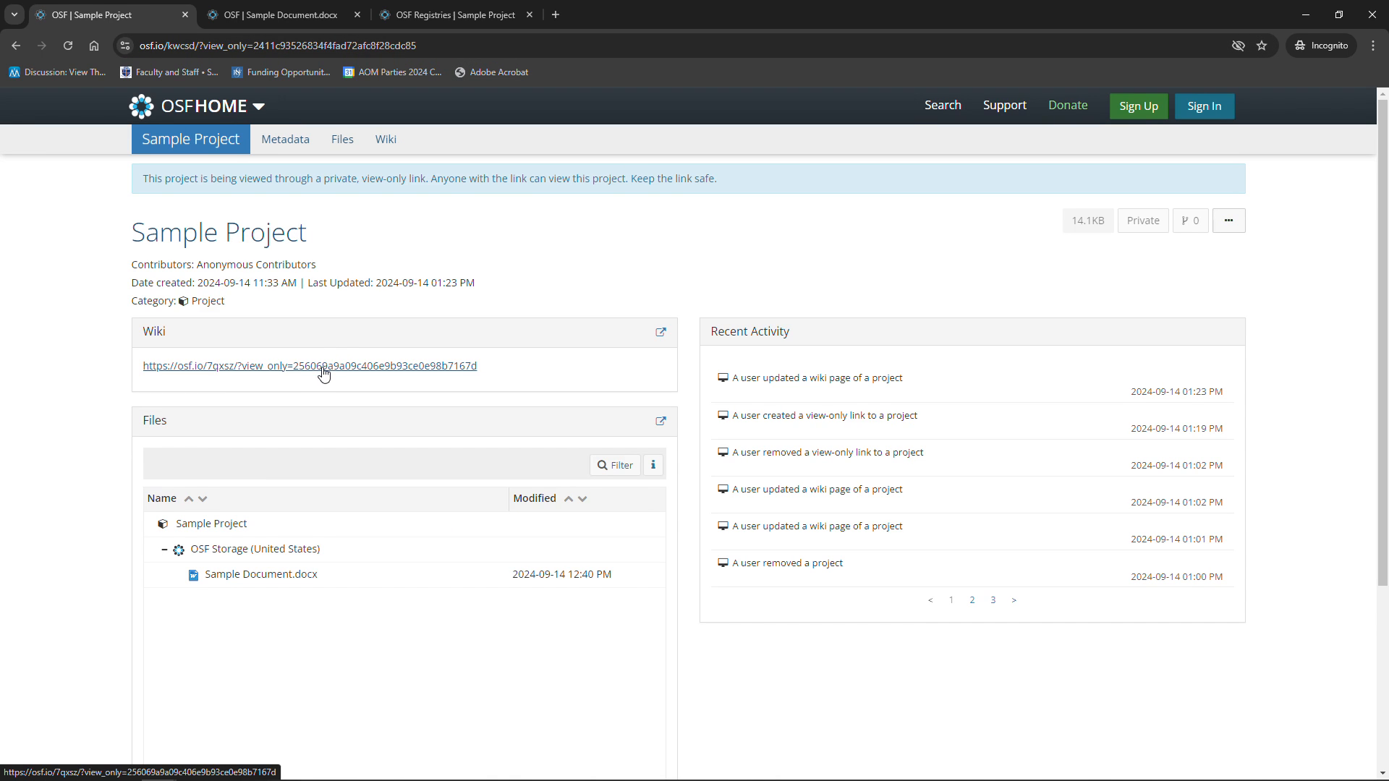
pyautogui.click(308, 366)
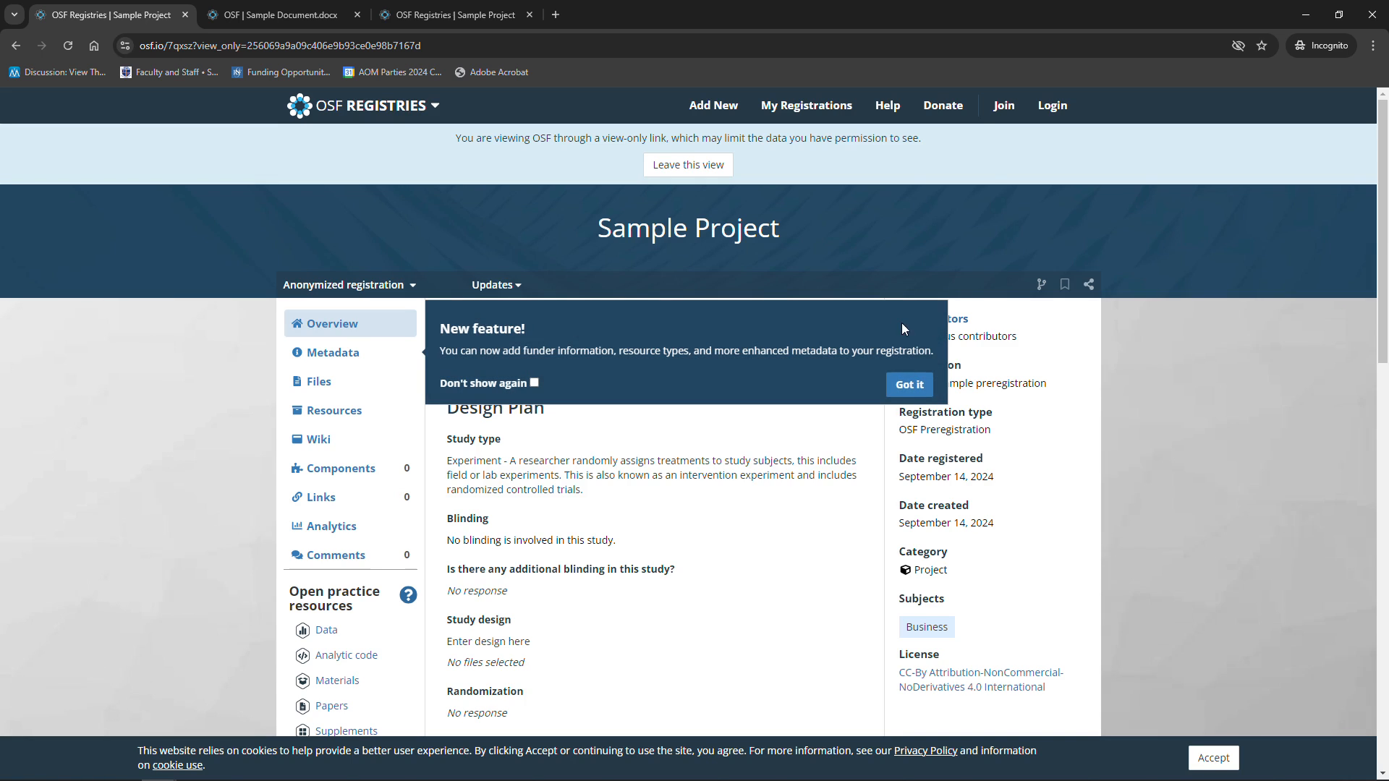
pyautogui.click(908, 384)
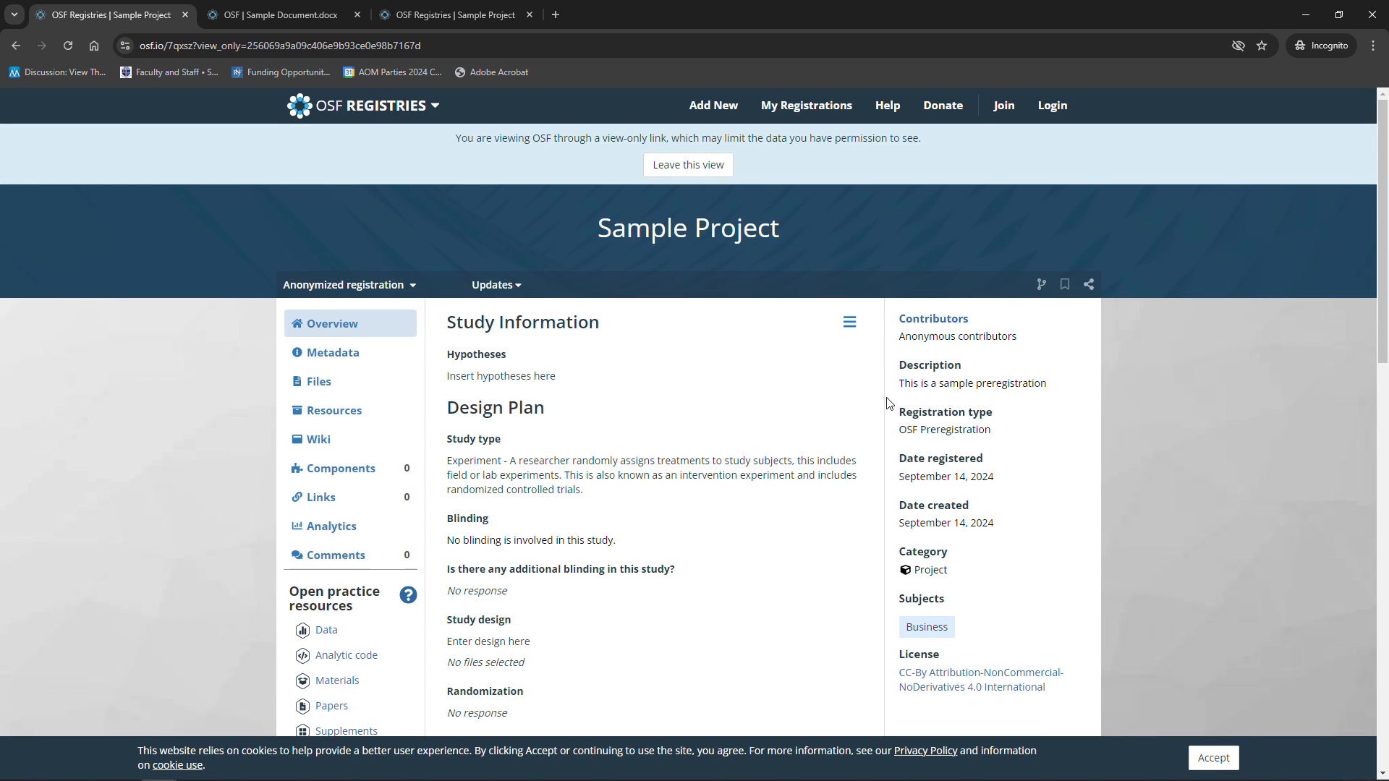
pyautogui.moveTo(32, 42)
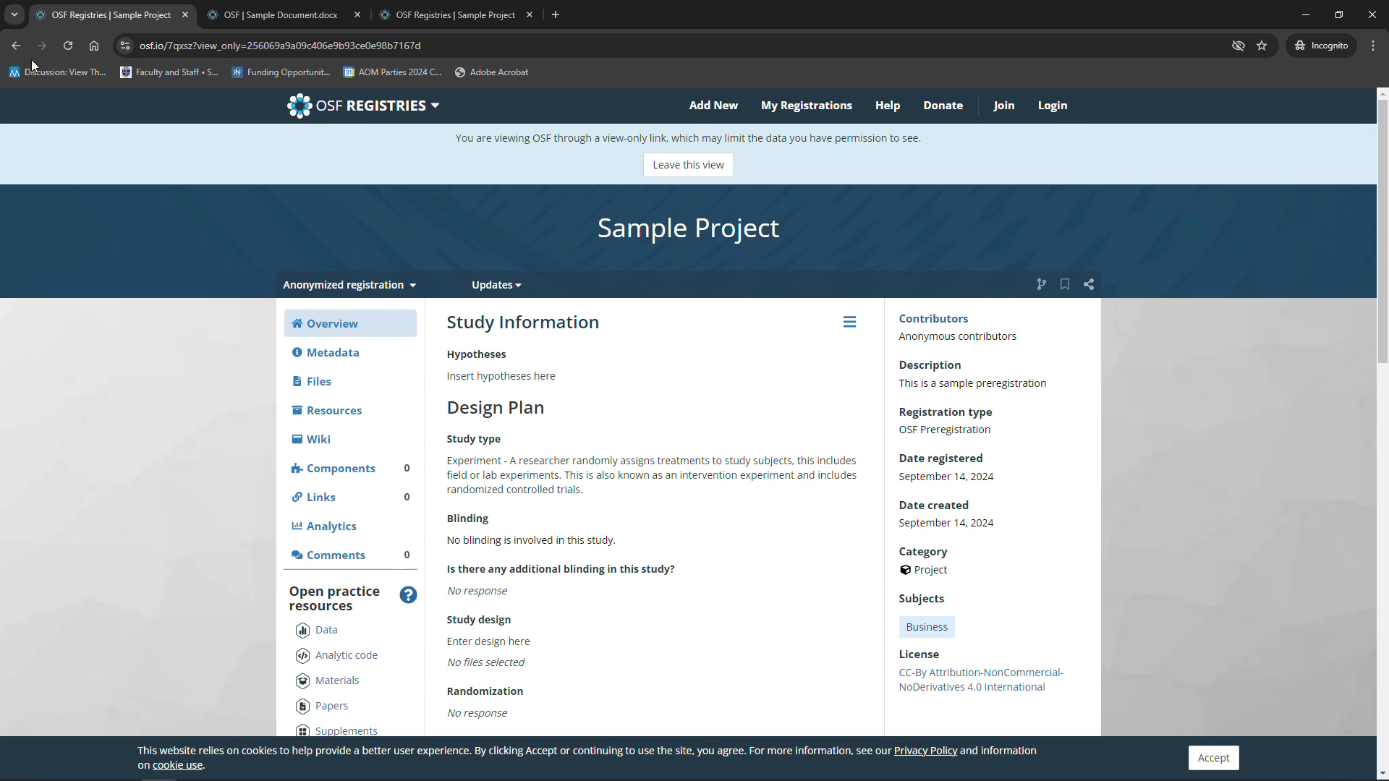
pyautogui.moveTo(16, 45)
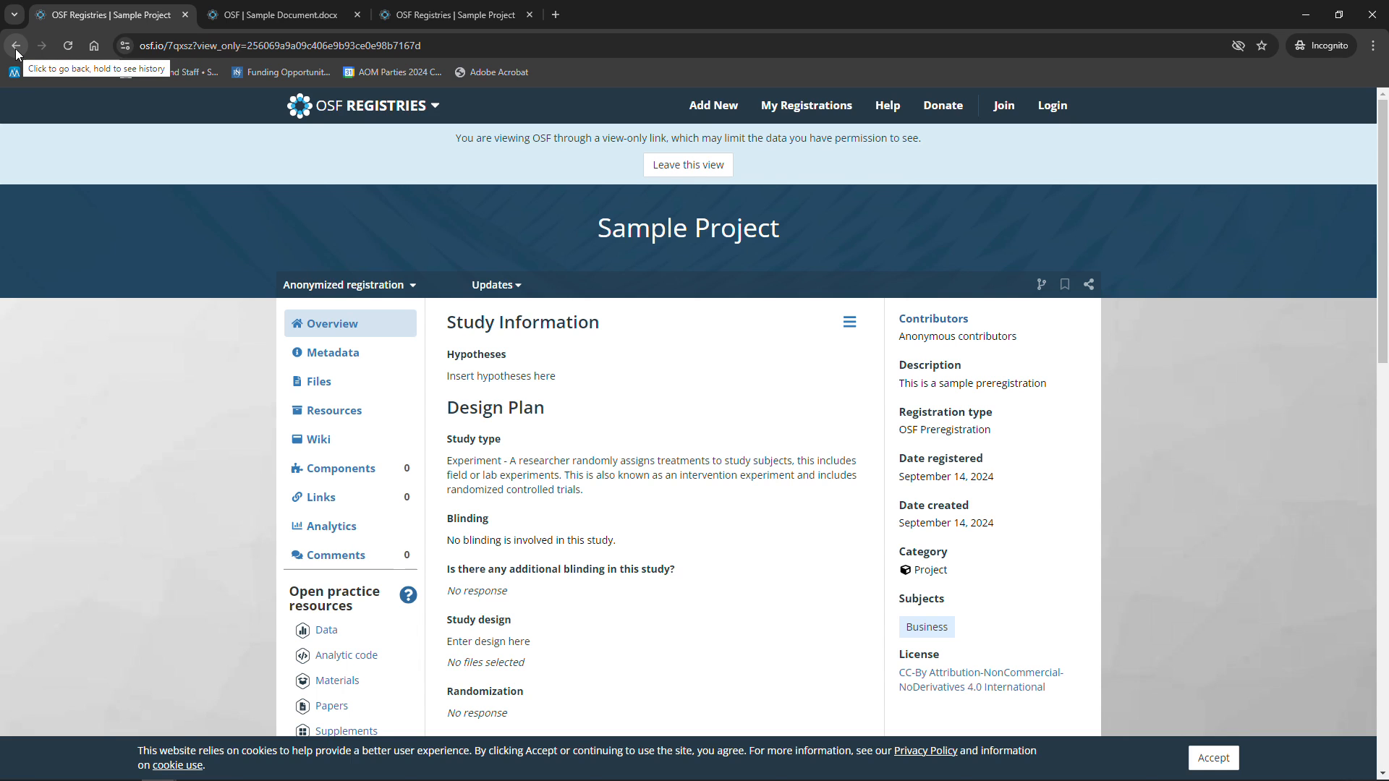
pyautogui.click(16, 45)
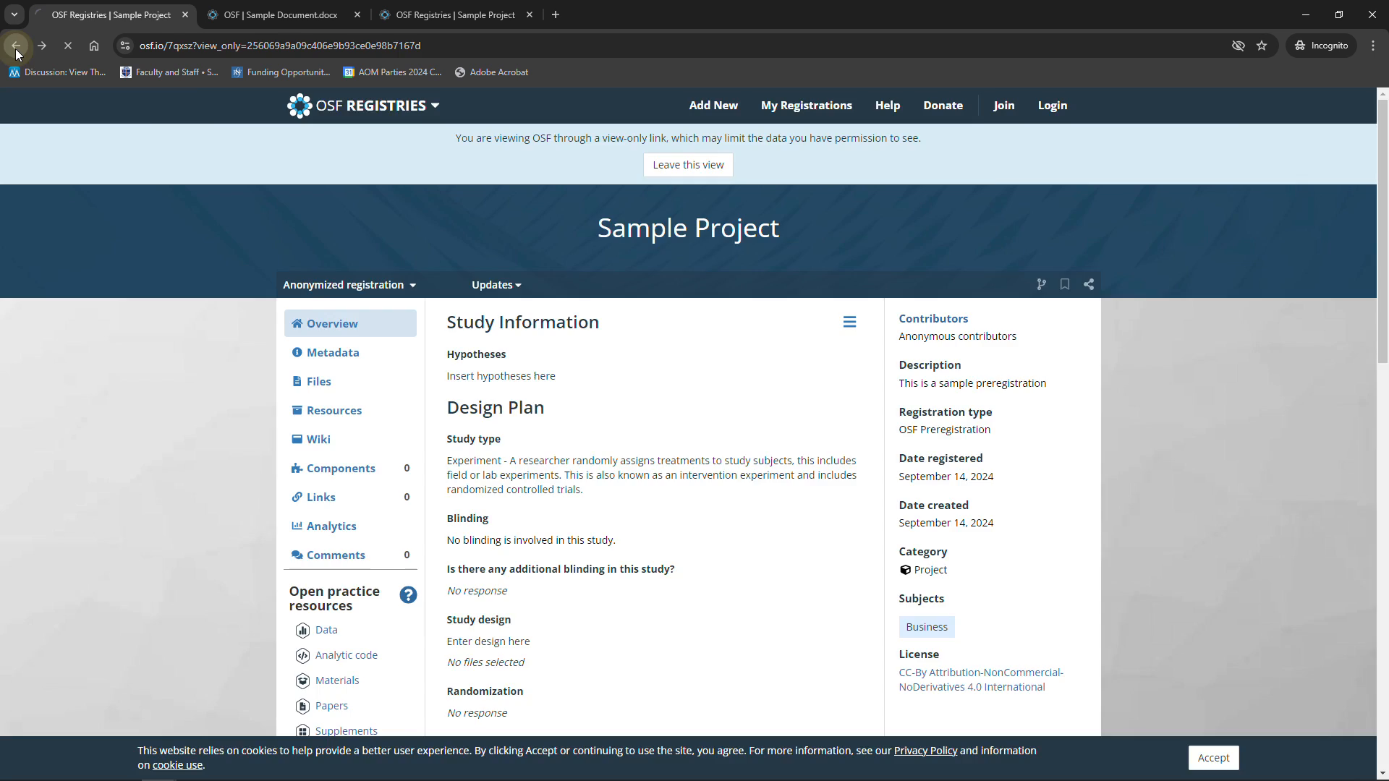
pyautogui.click(16, 45)
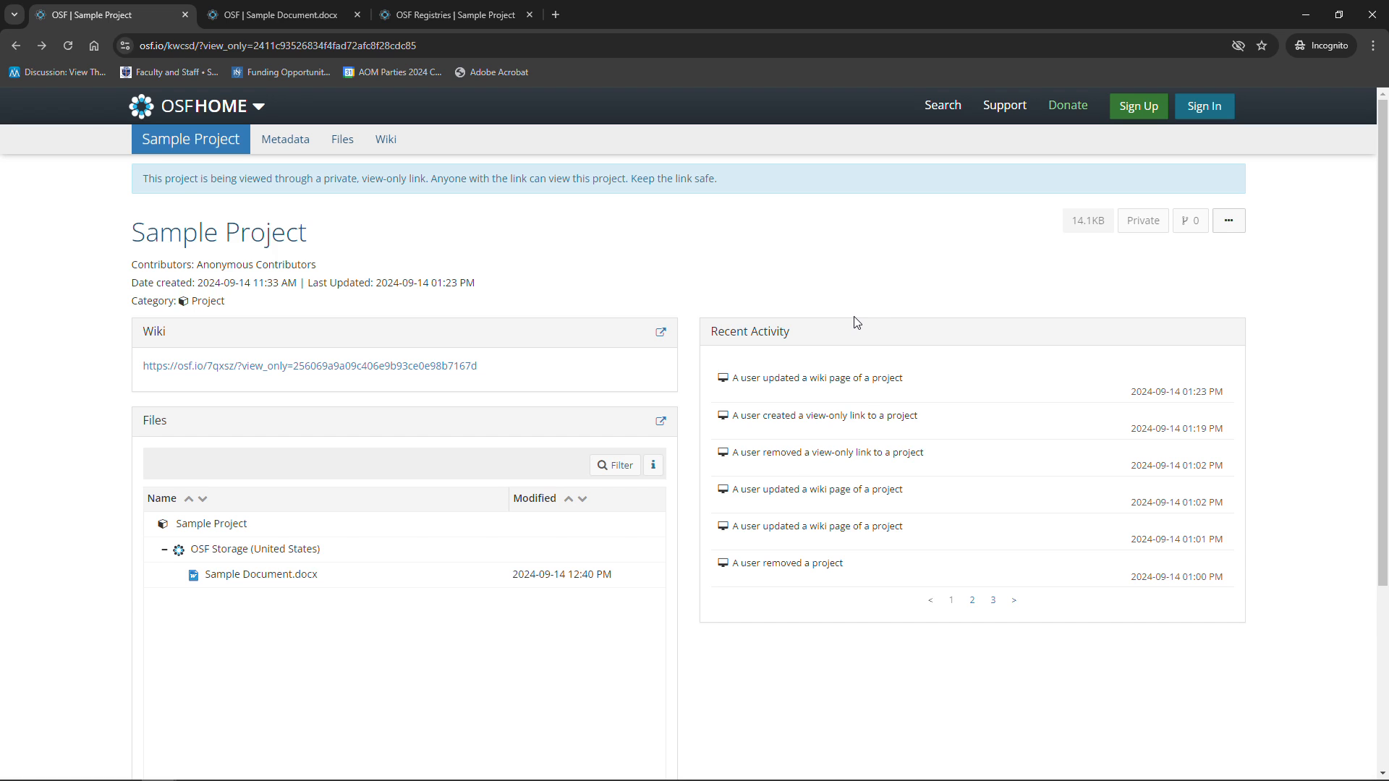
pyautogui.moveTo(844, 351)
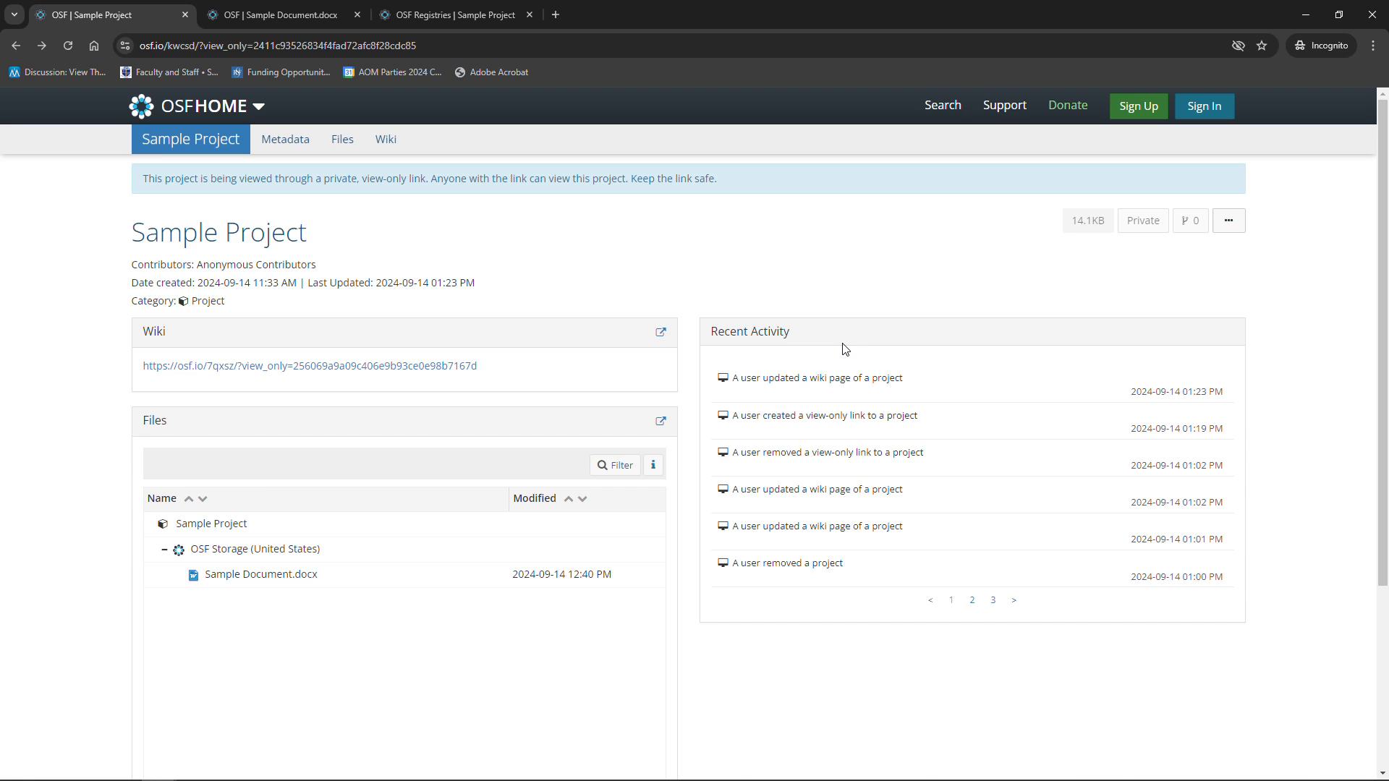
pyautogui.moveTo(10, 512)
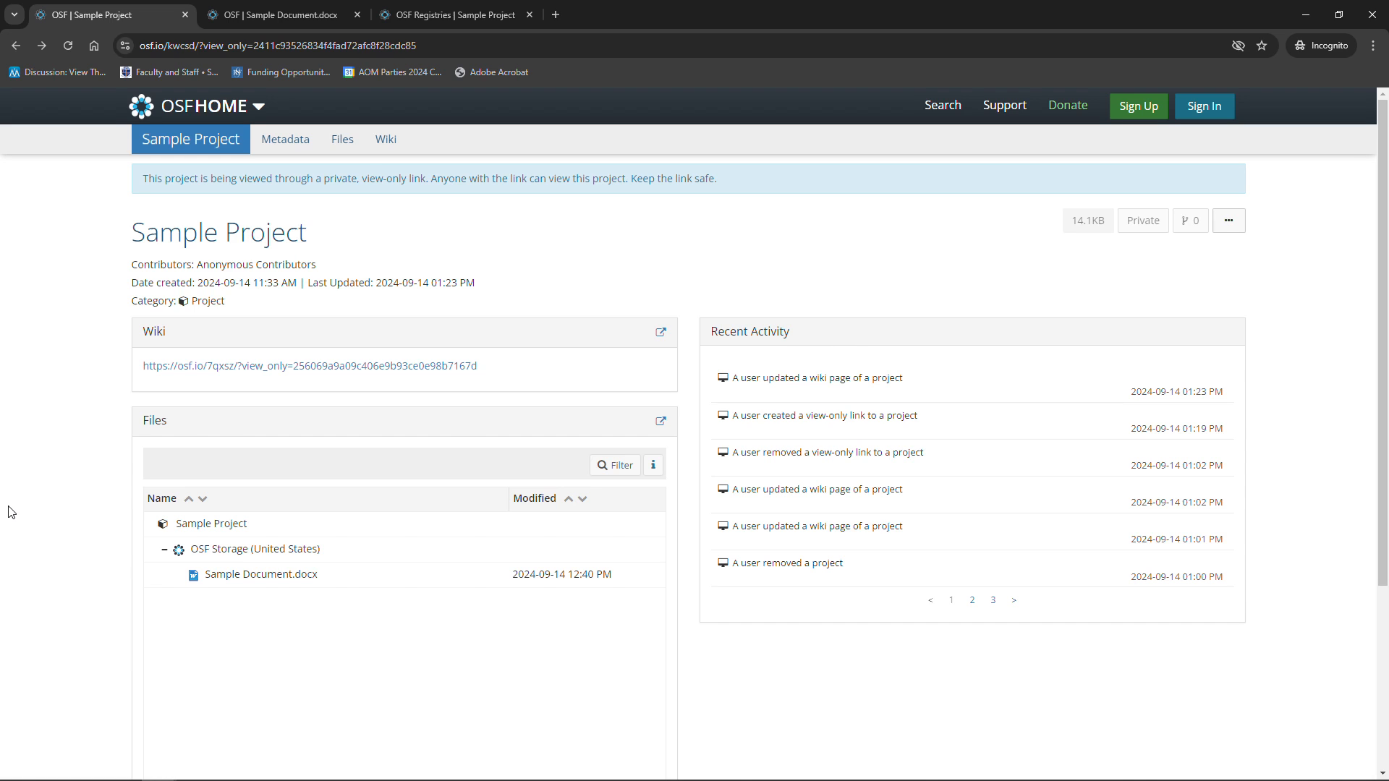